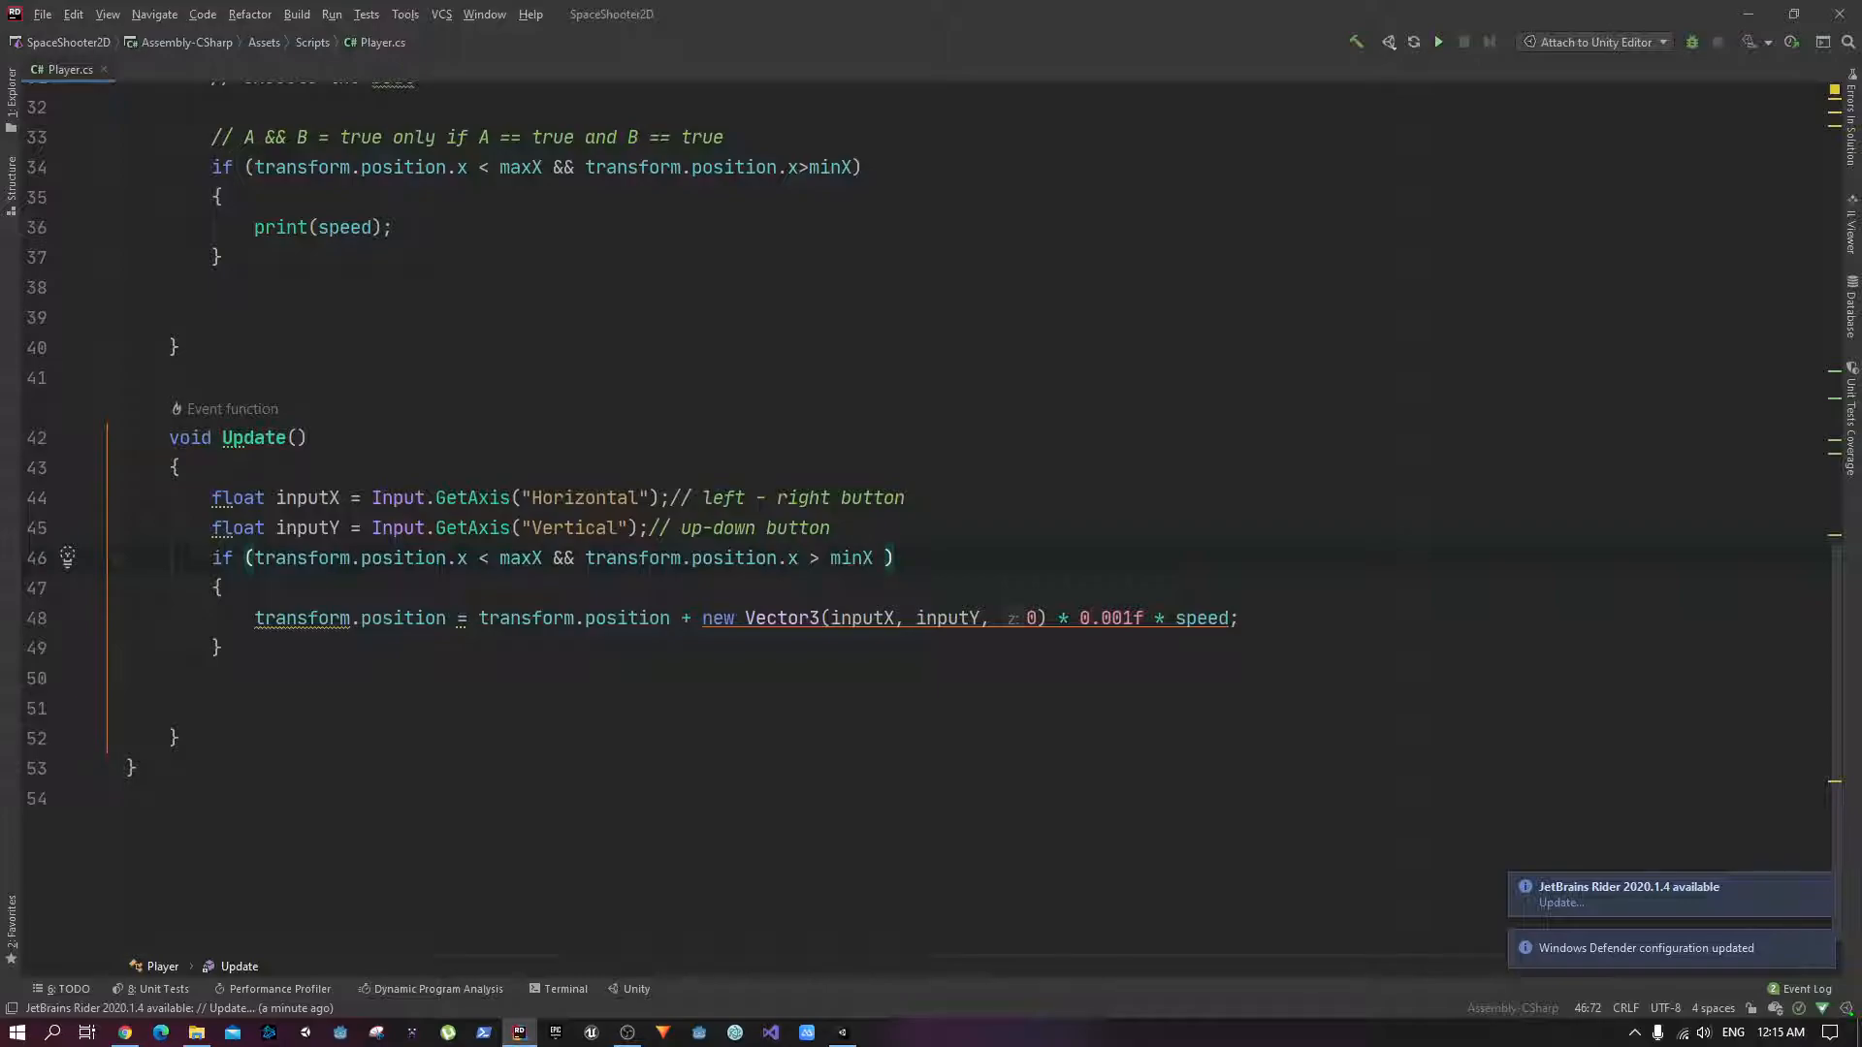
# Step: Append '&& transform.position.y > minY && transform.position.y < maxY' to the if condition on line 46
pyautogui.write('&& transform.position.y > minY && transform.position.y < maxY')
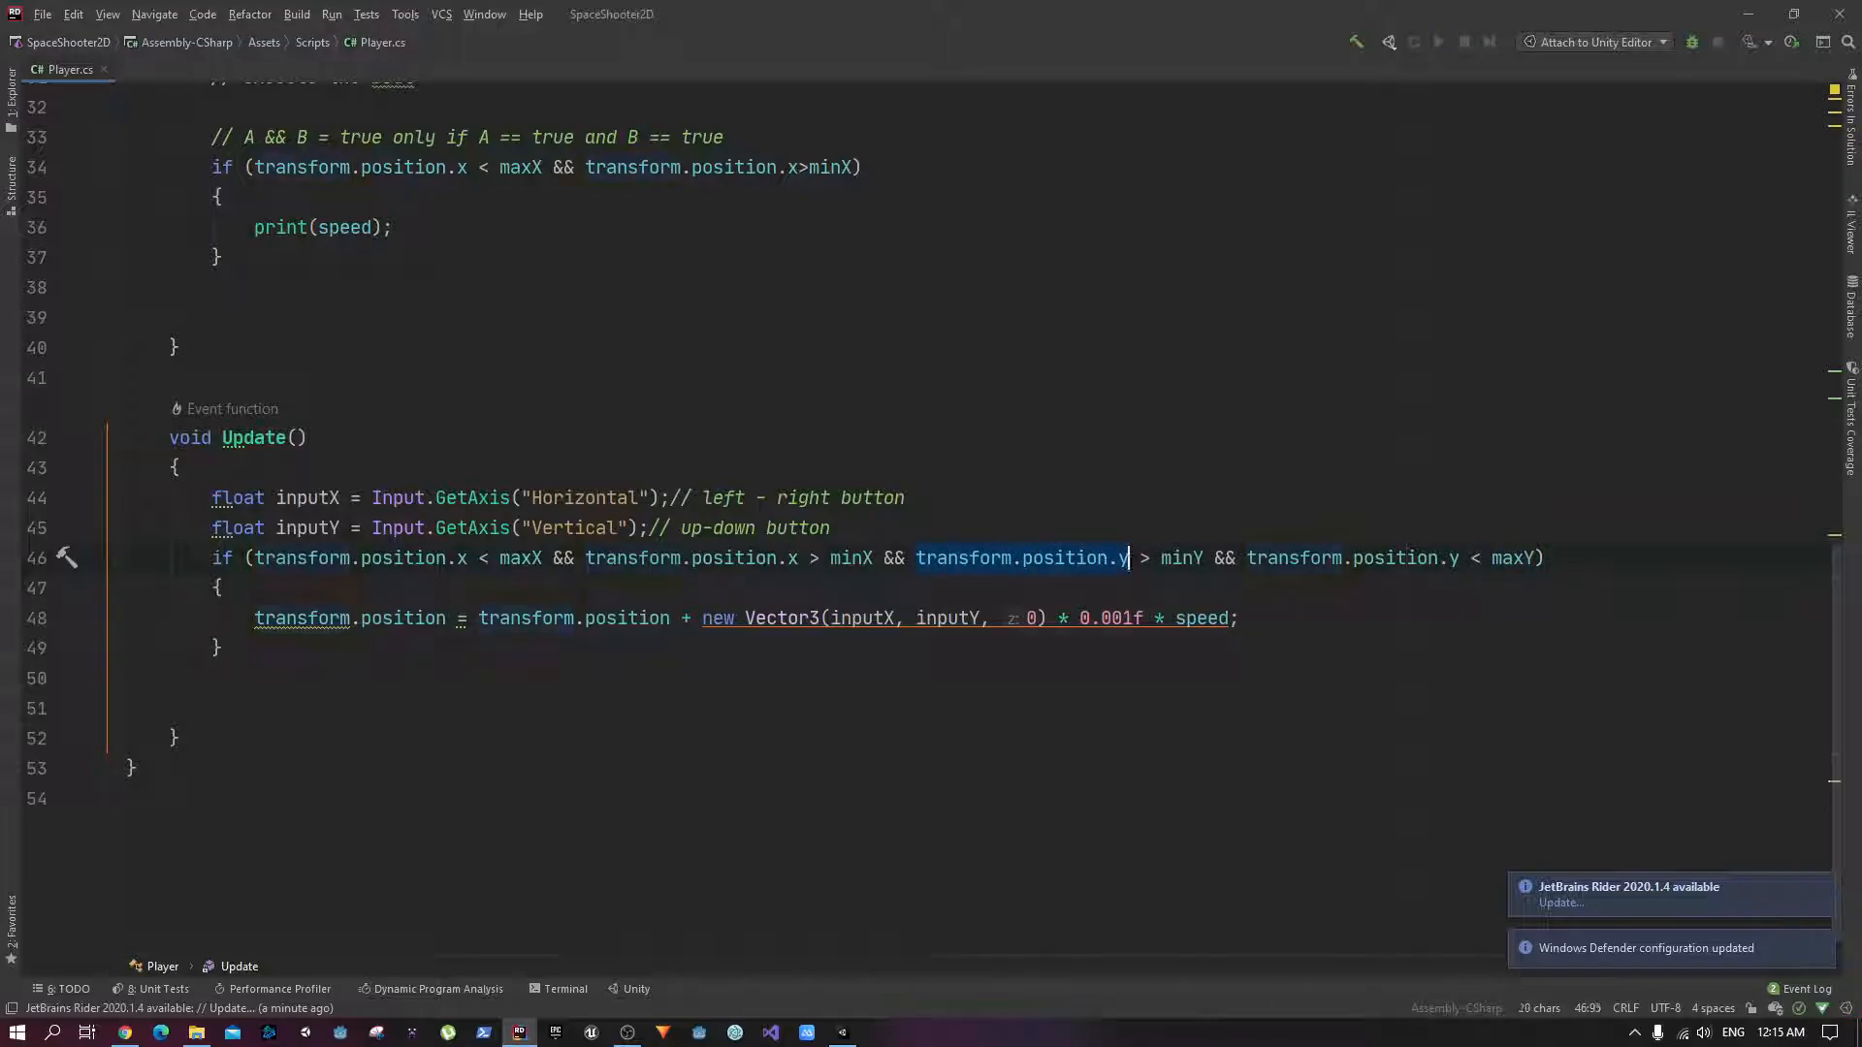
pyautogui.doubleClick(1181, 558)
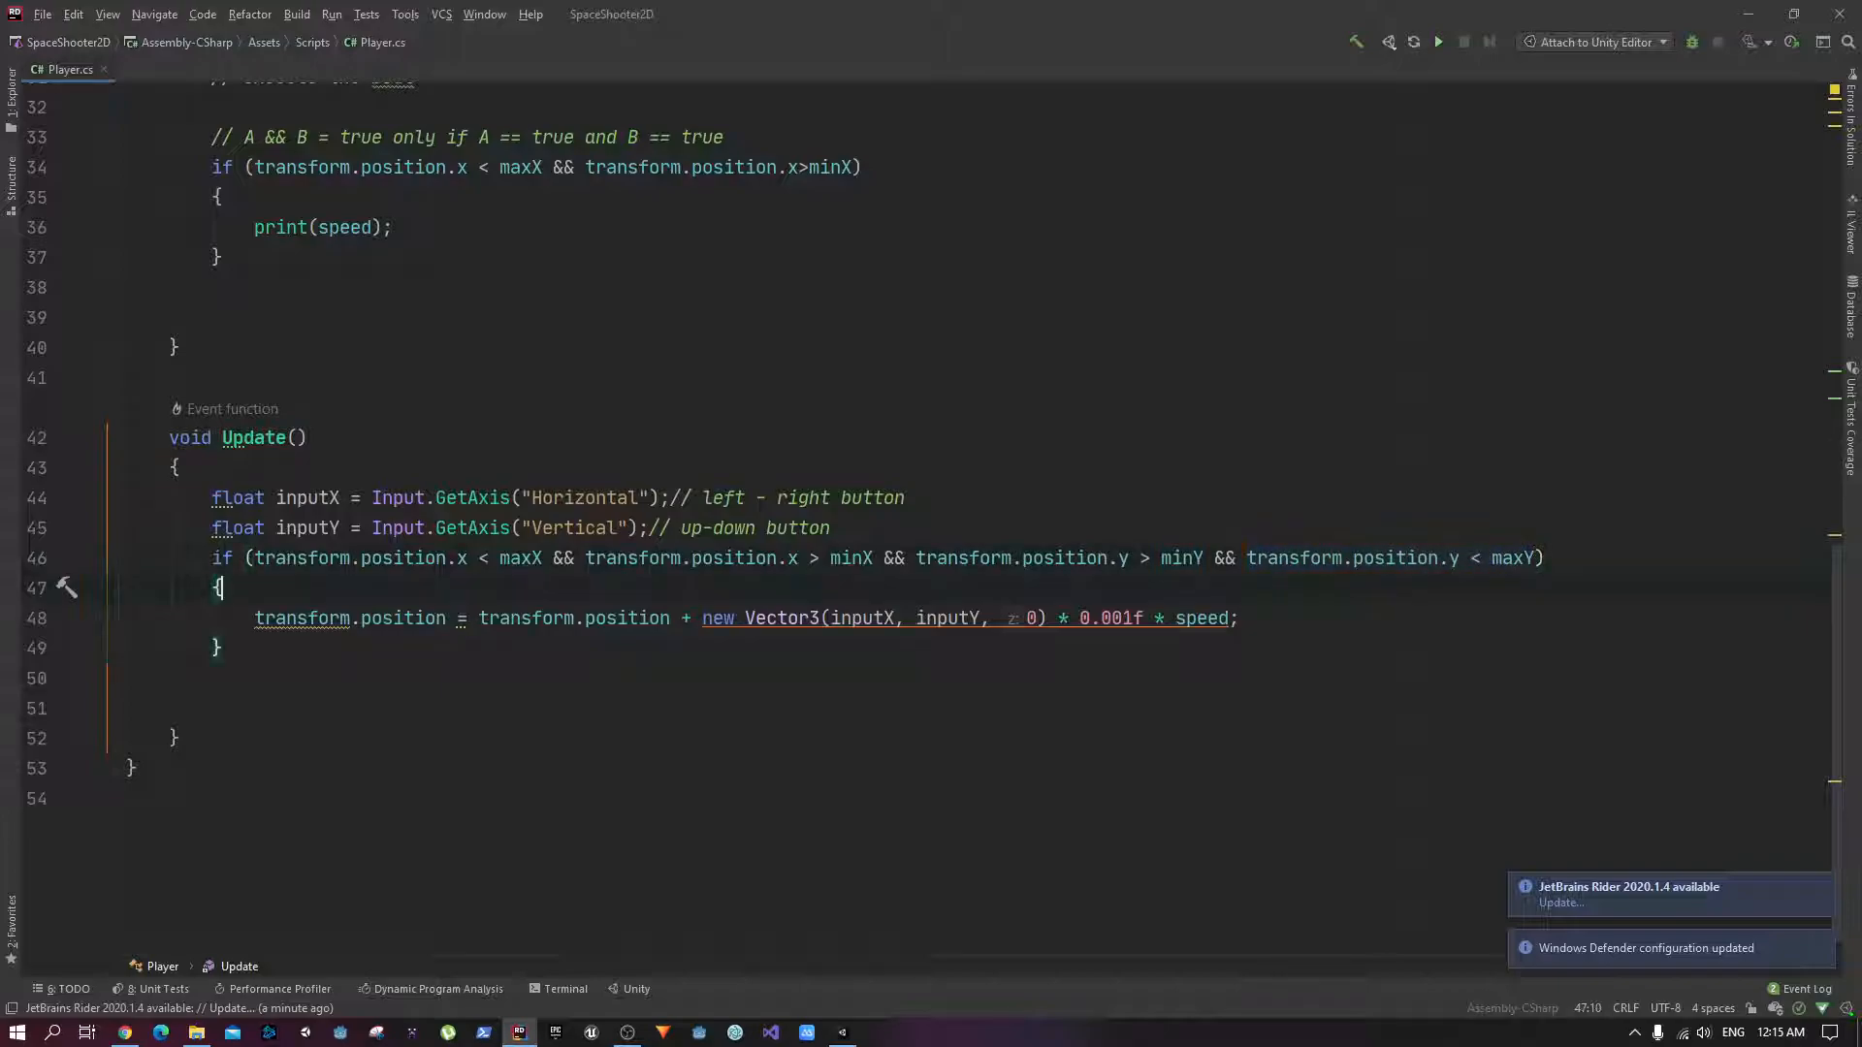
pyautogui.moveTo(254, 617); pyautogui.dragTo(1237, 617)
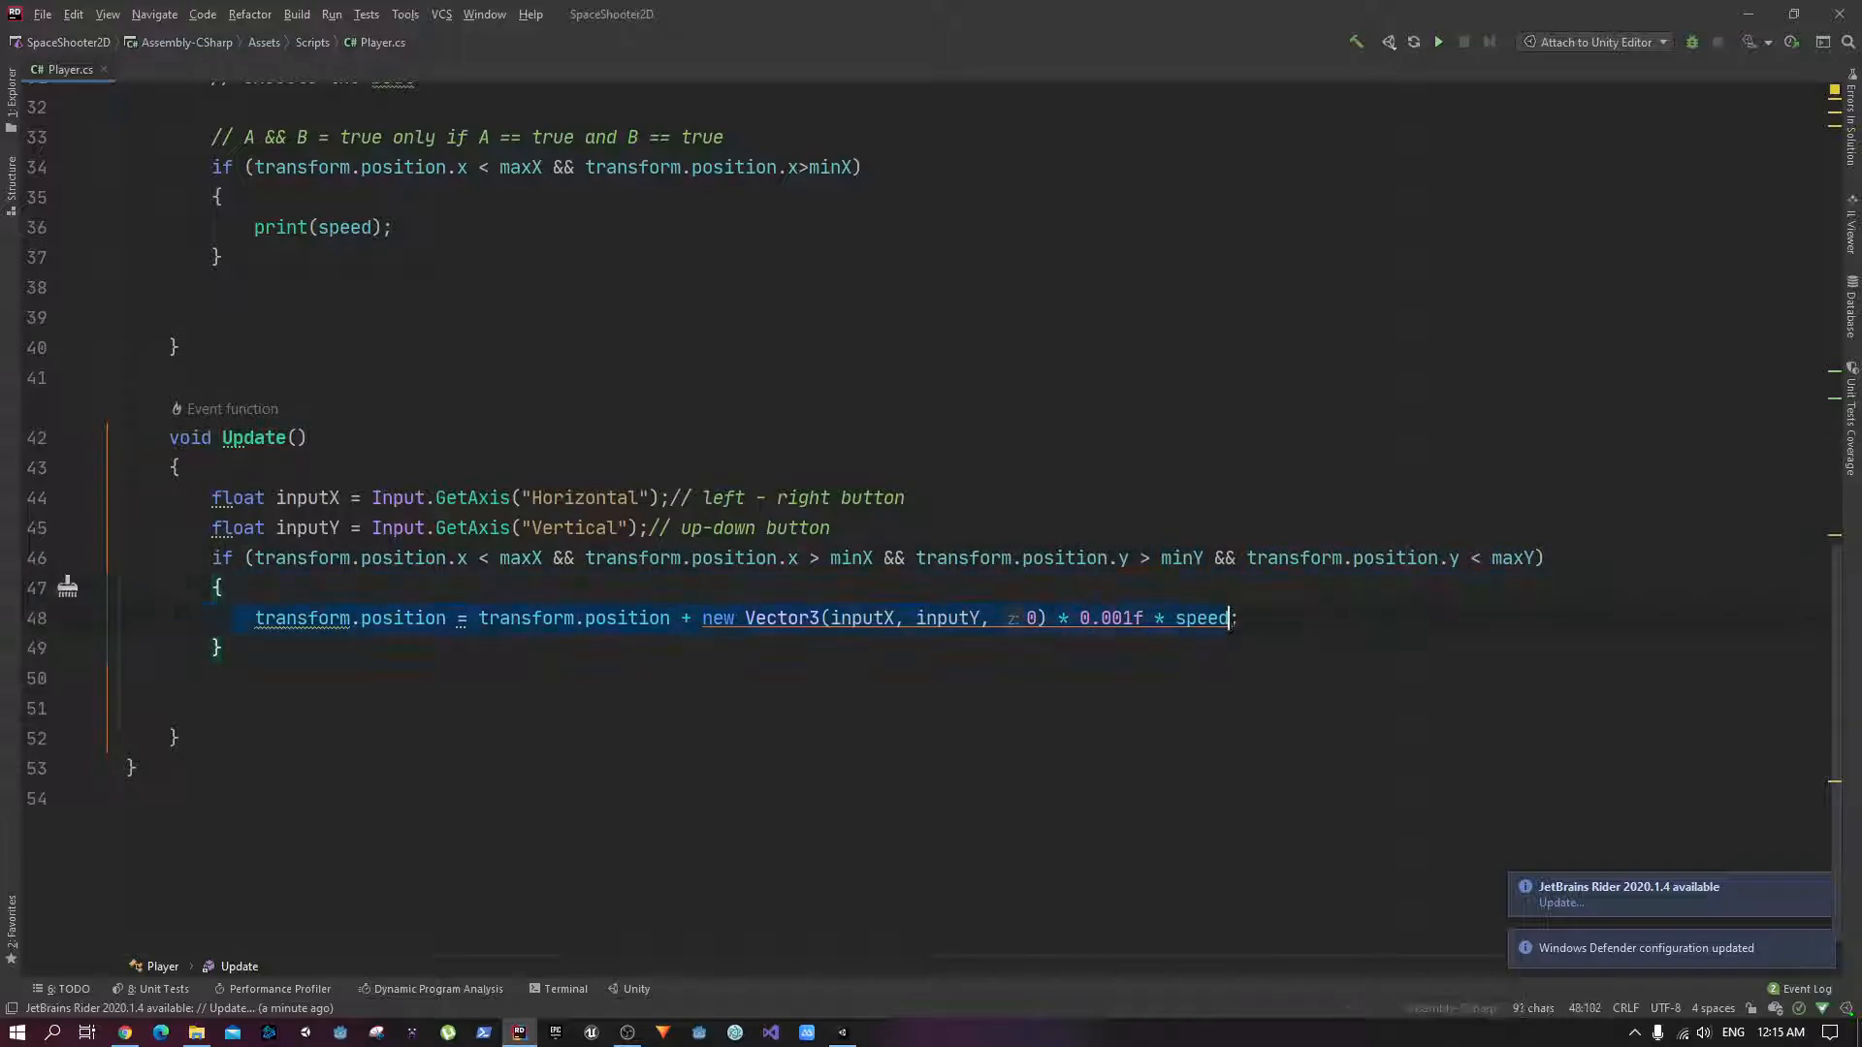
pyautogui.click(342, 617)
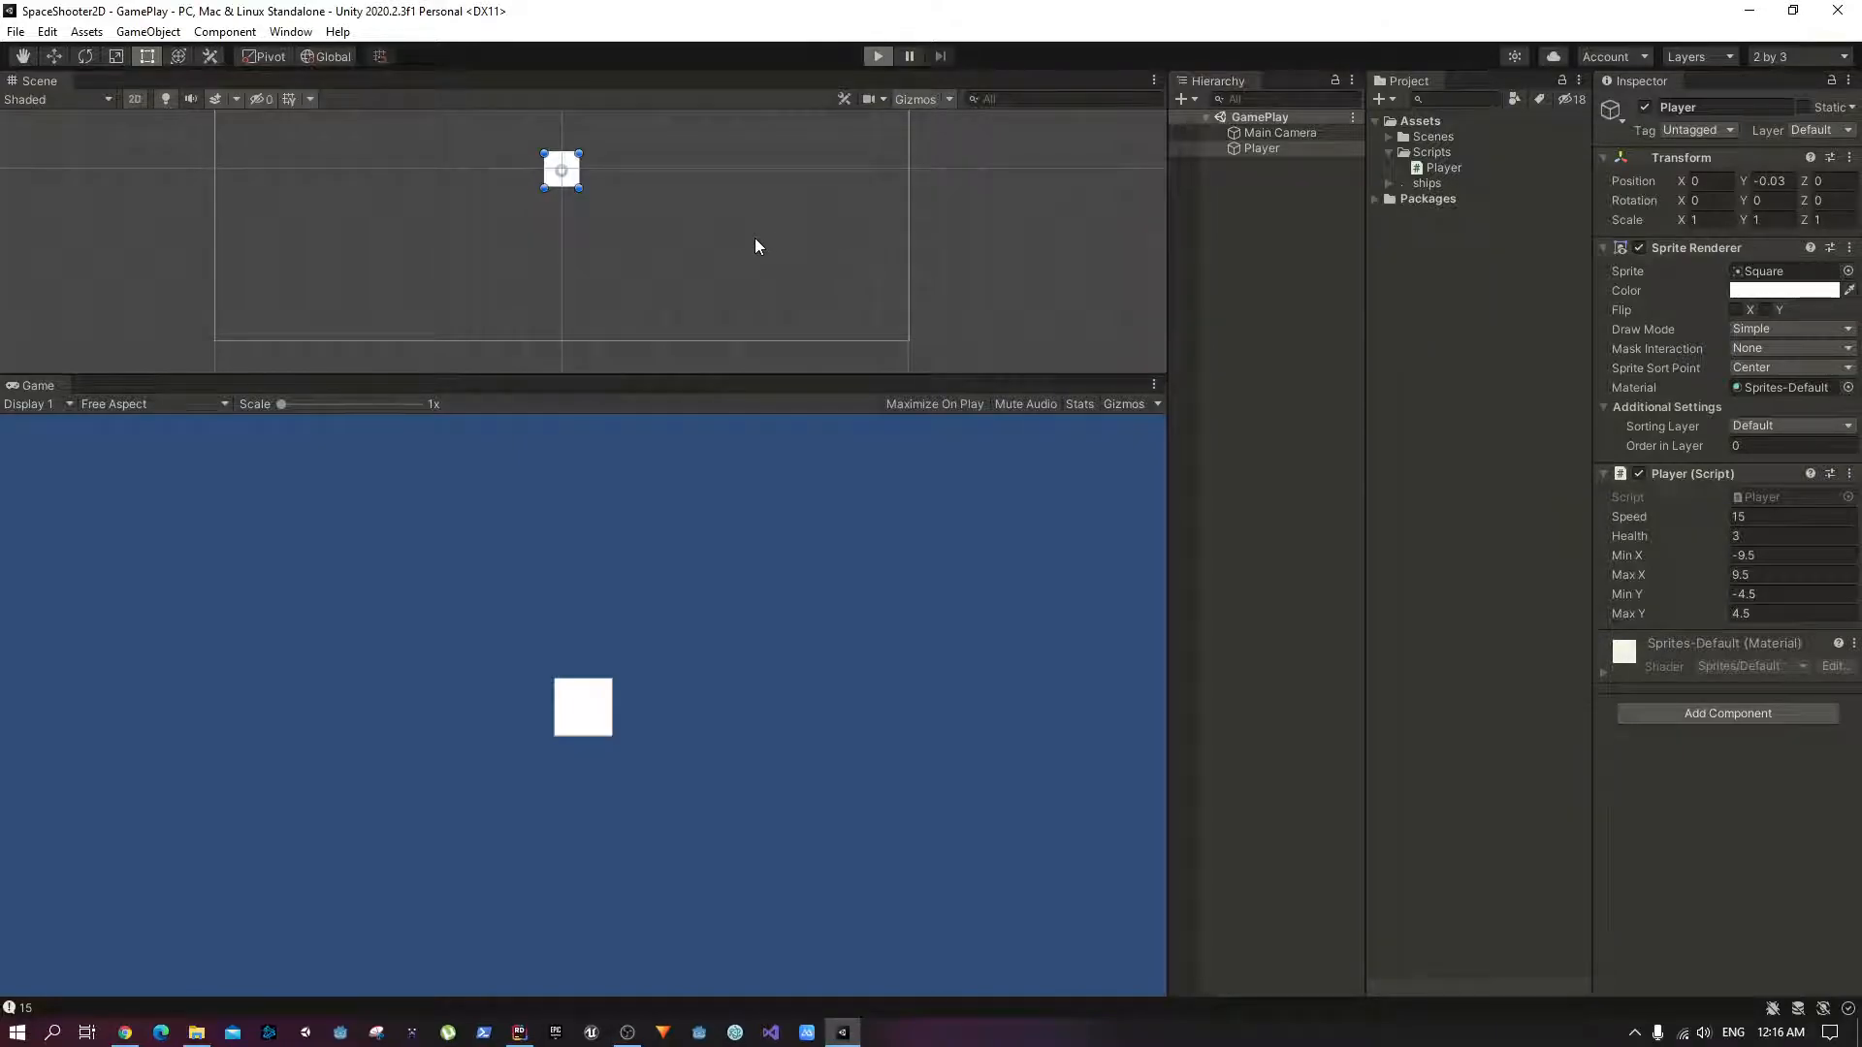
# Step: Run the game twice, moving the player to confirm it stops near Y 4.5 and -4.5
pyautogui.click(877, 57)
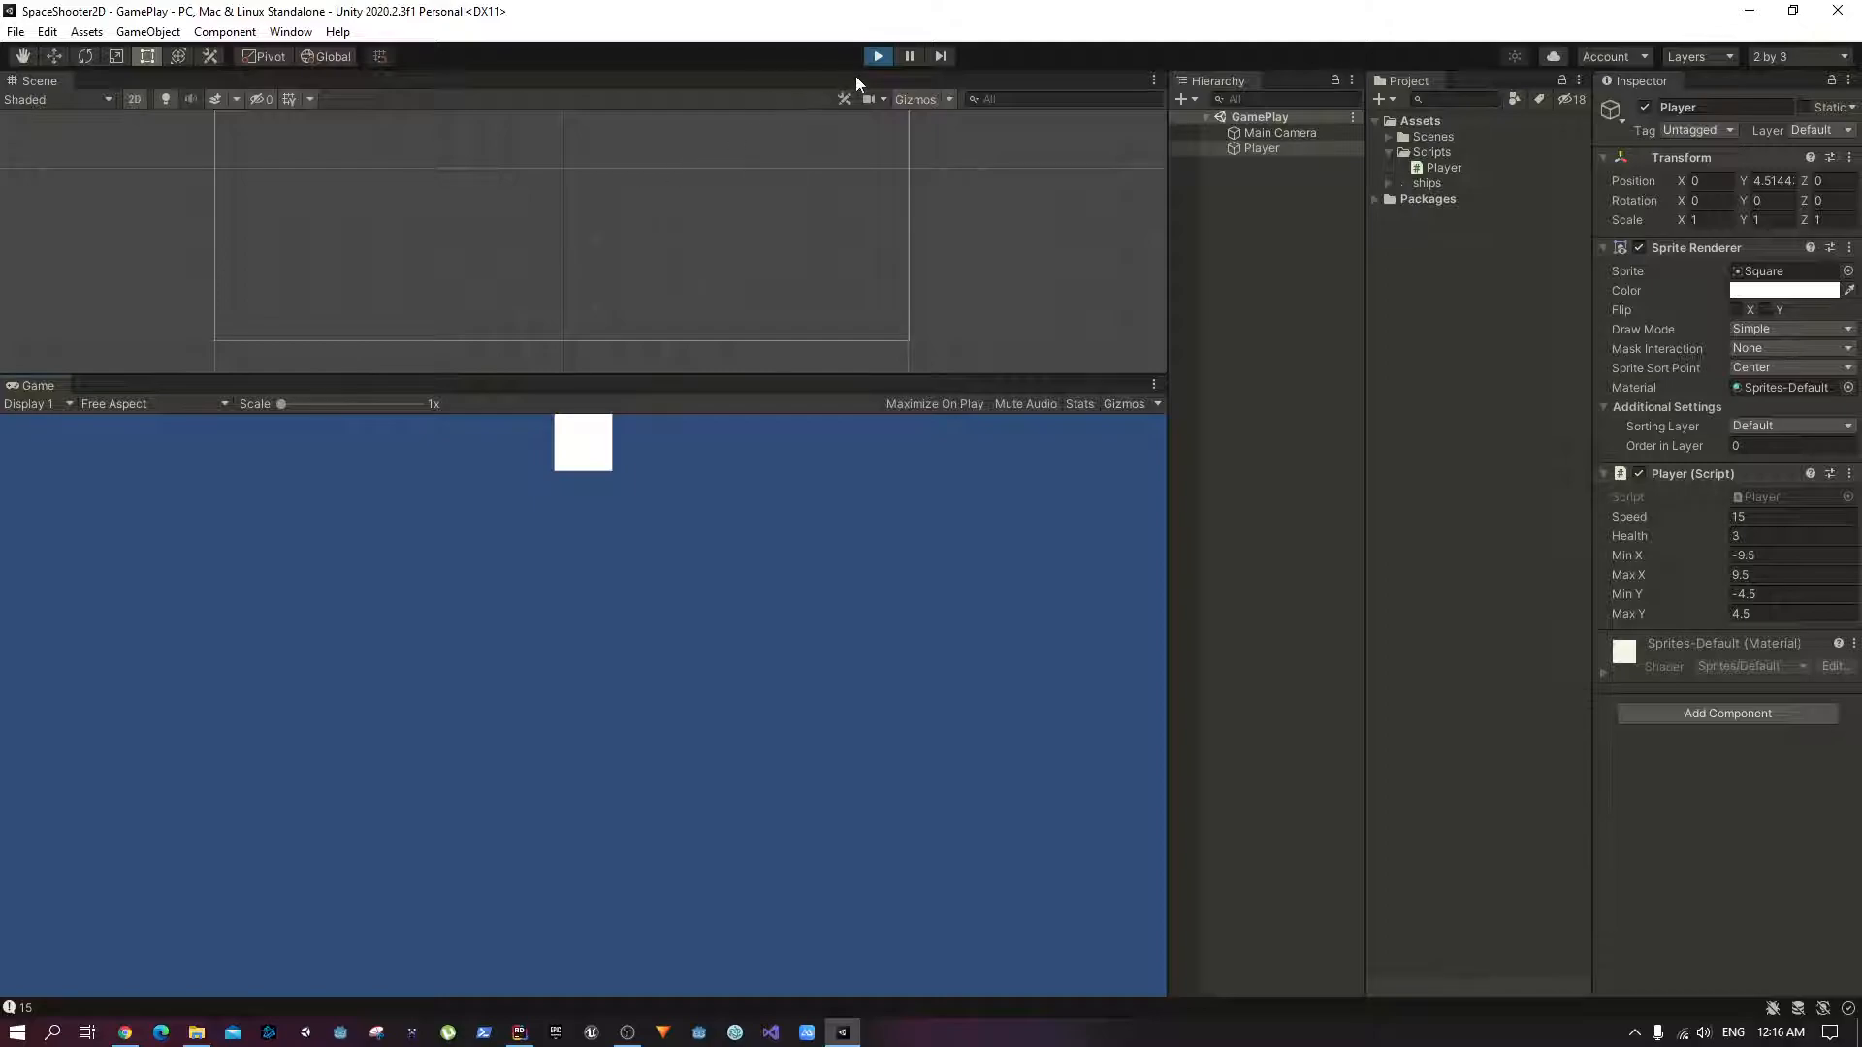
pyautogui.click(877, 56)
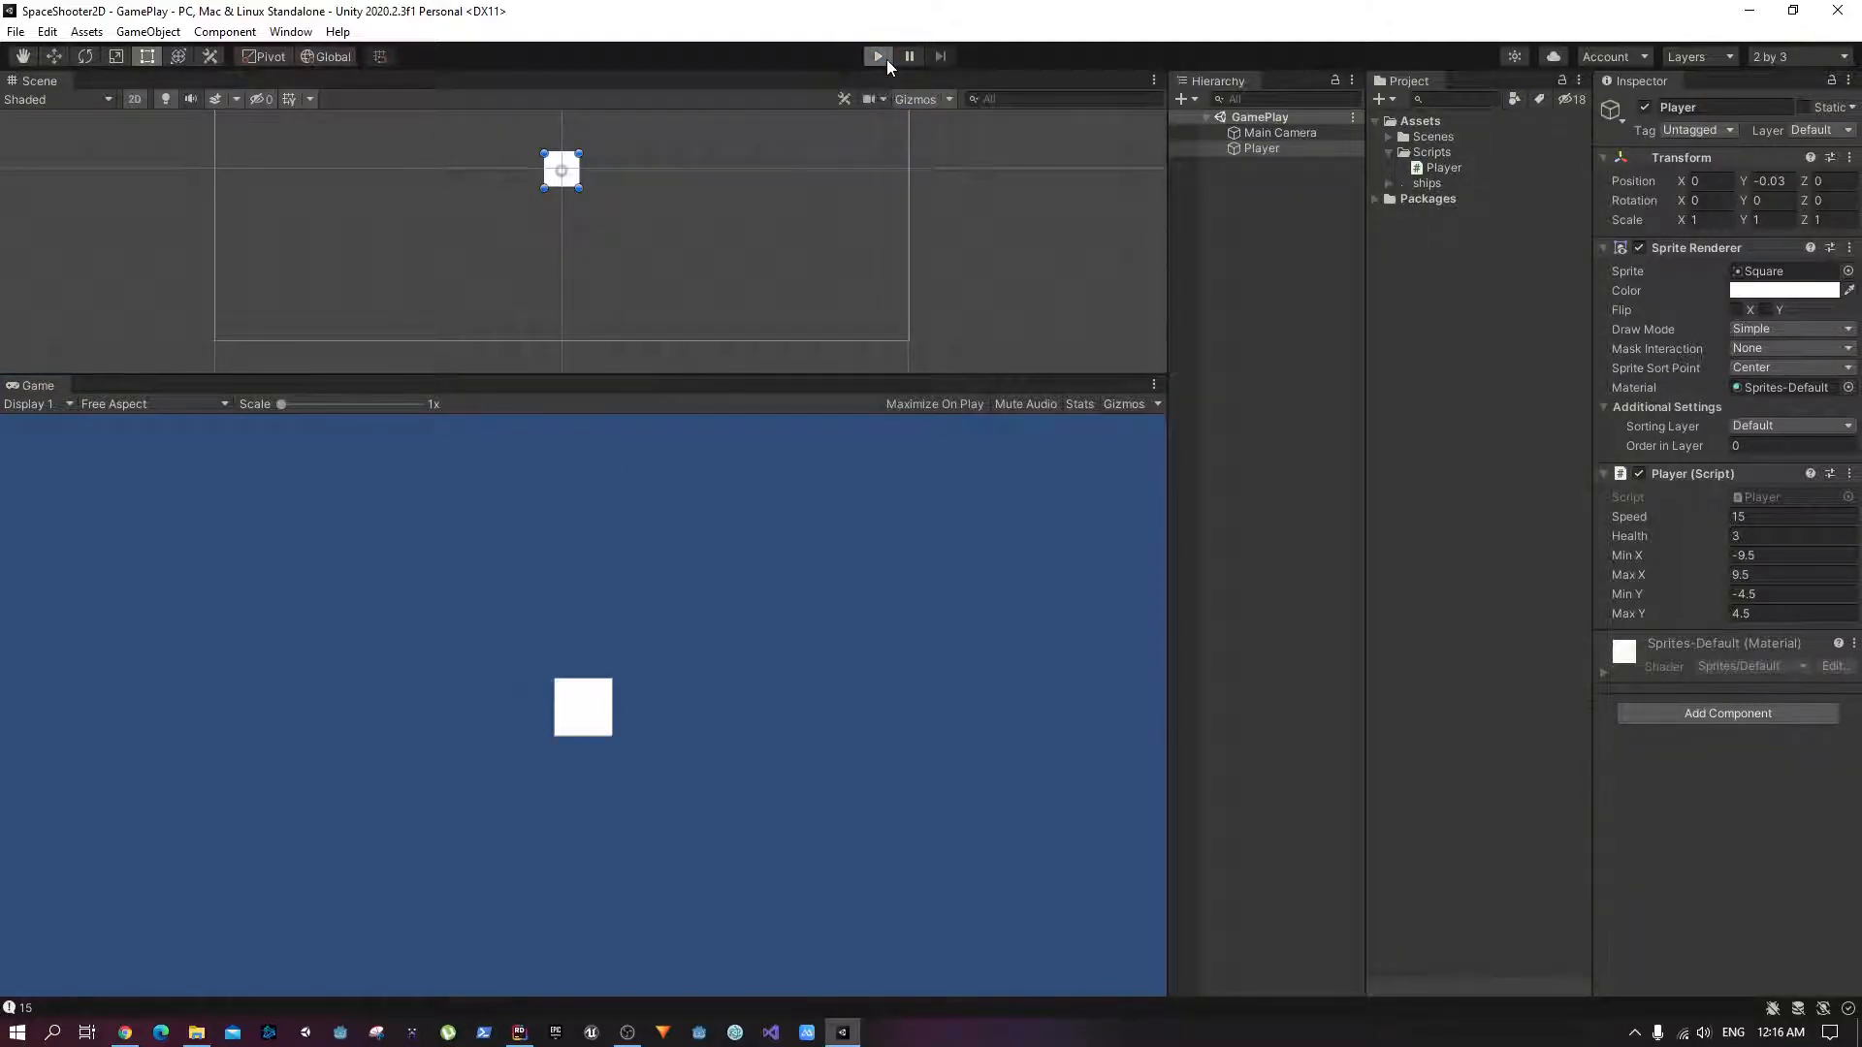
pyautogui.click(877, 56)
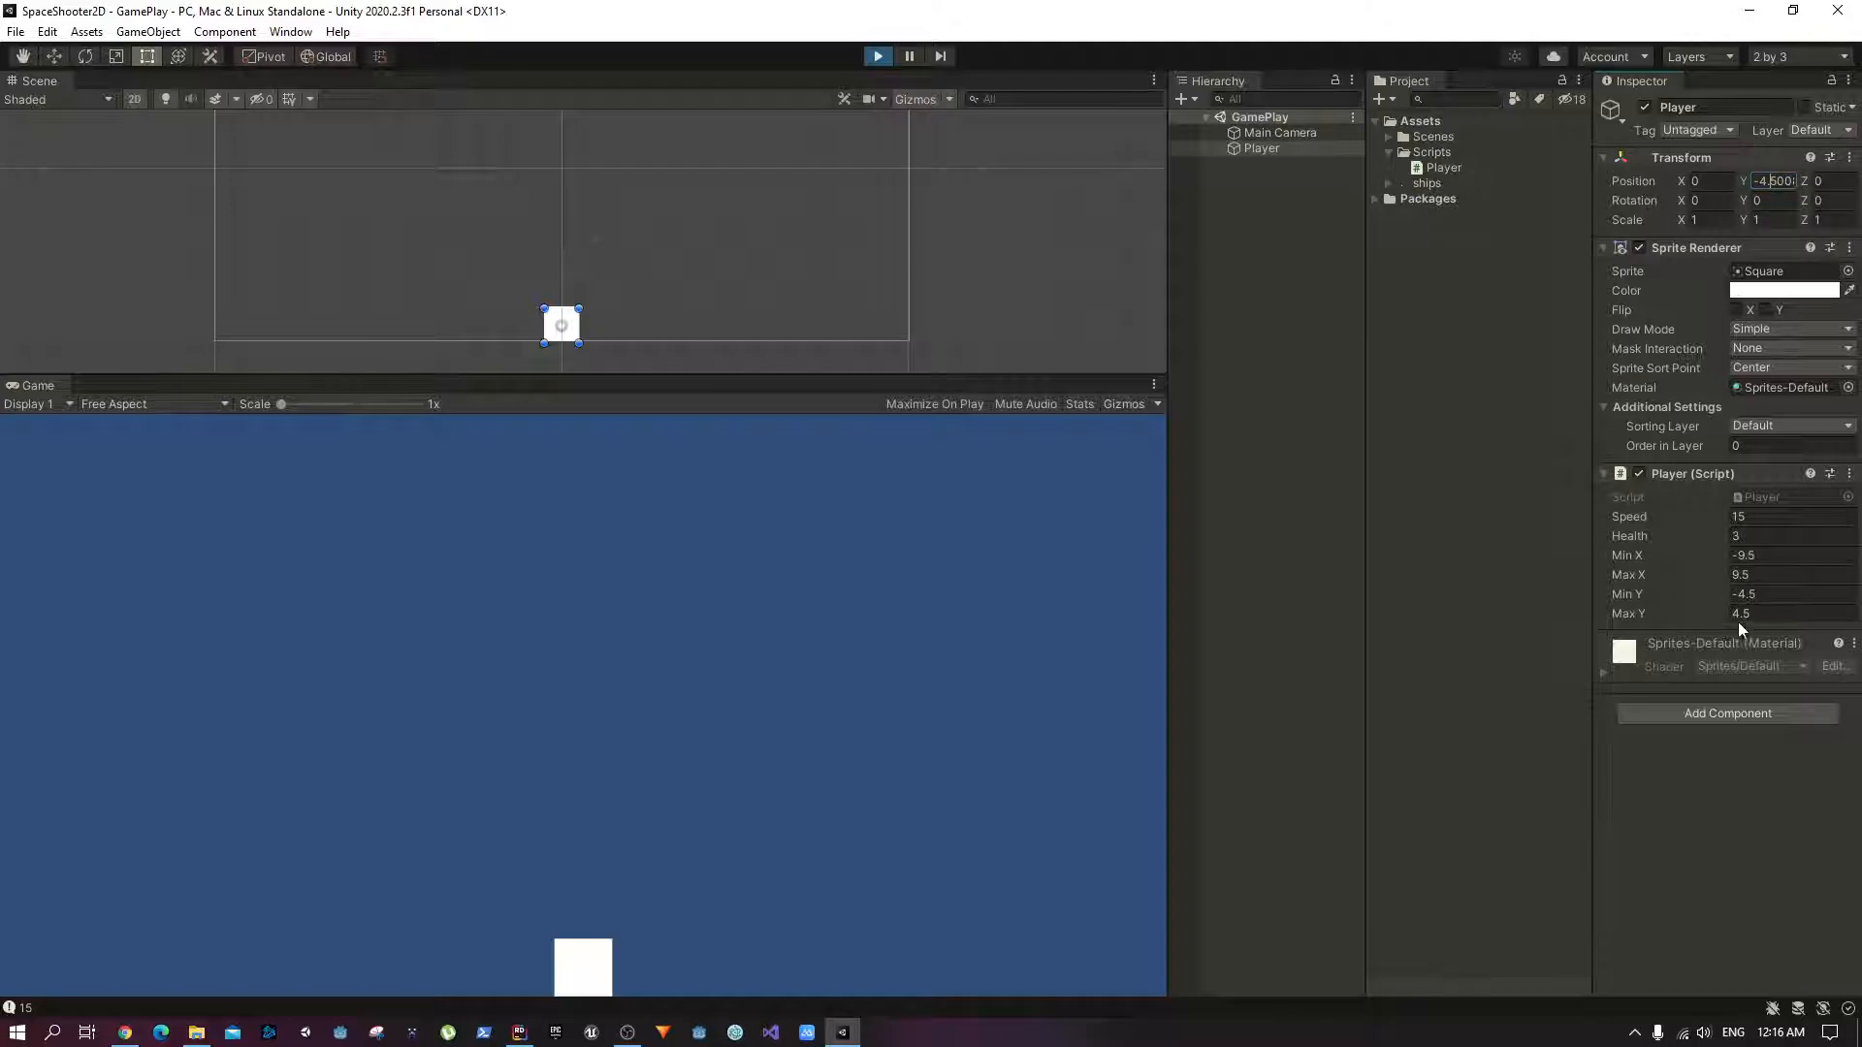
pyautogui.click(1780, 594)
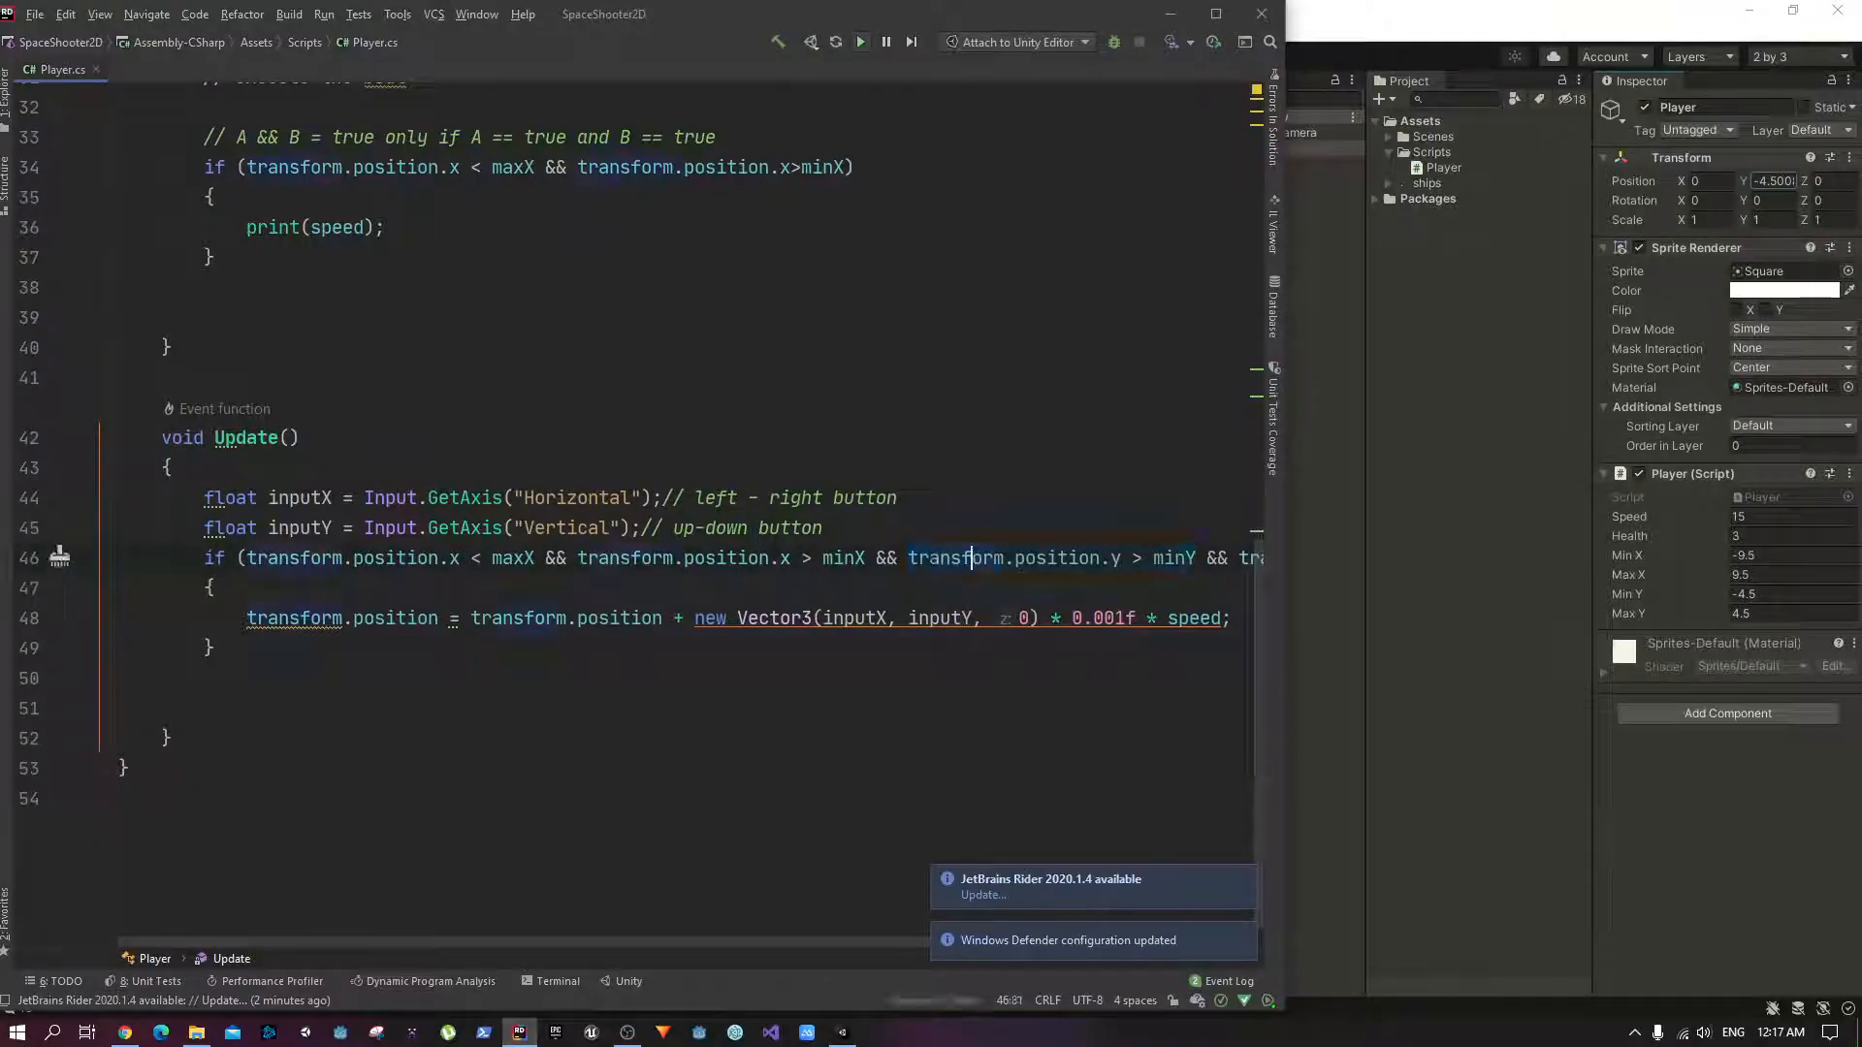
# Step: Select the combined x/y bounds condition on line 46, then return to the Unity scene
pyautogui.moveTo(905, 558); pyautogui.dragTo(1198, 559)
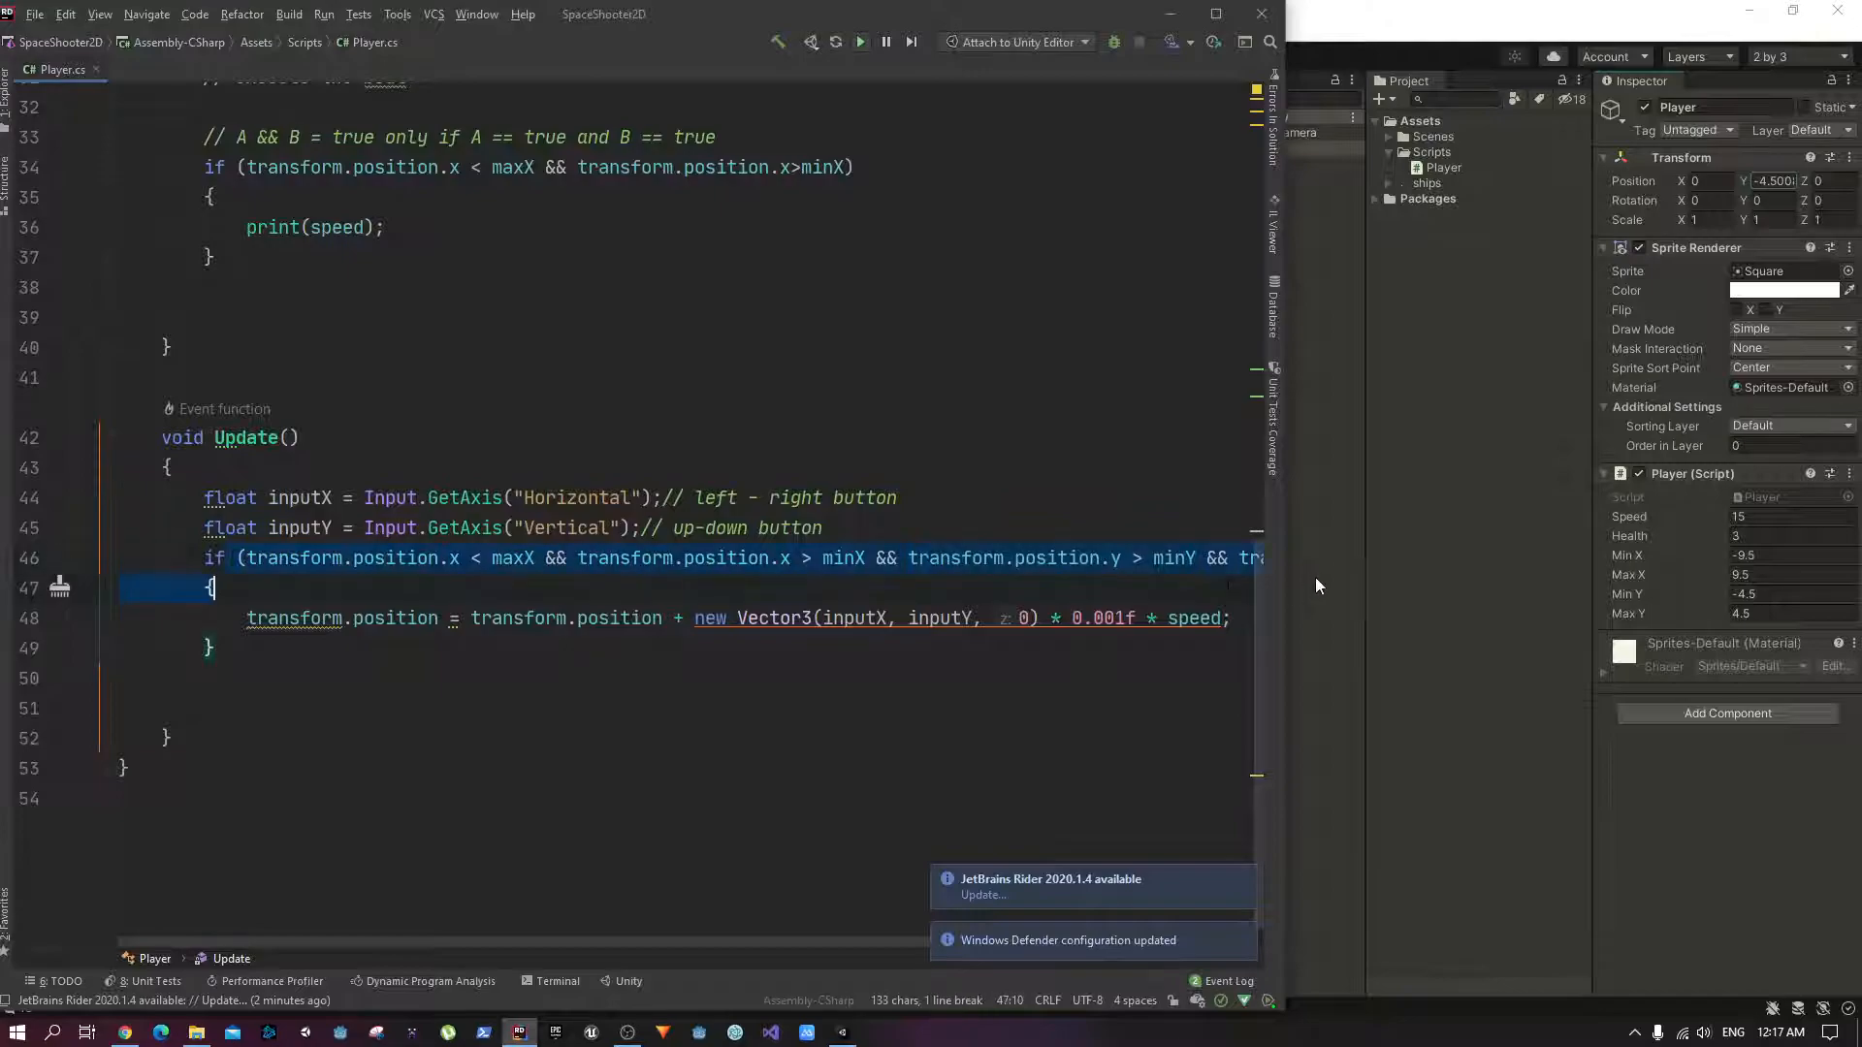
pyautogui.click(629, 528)
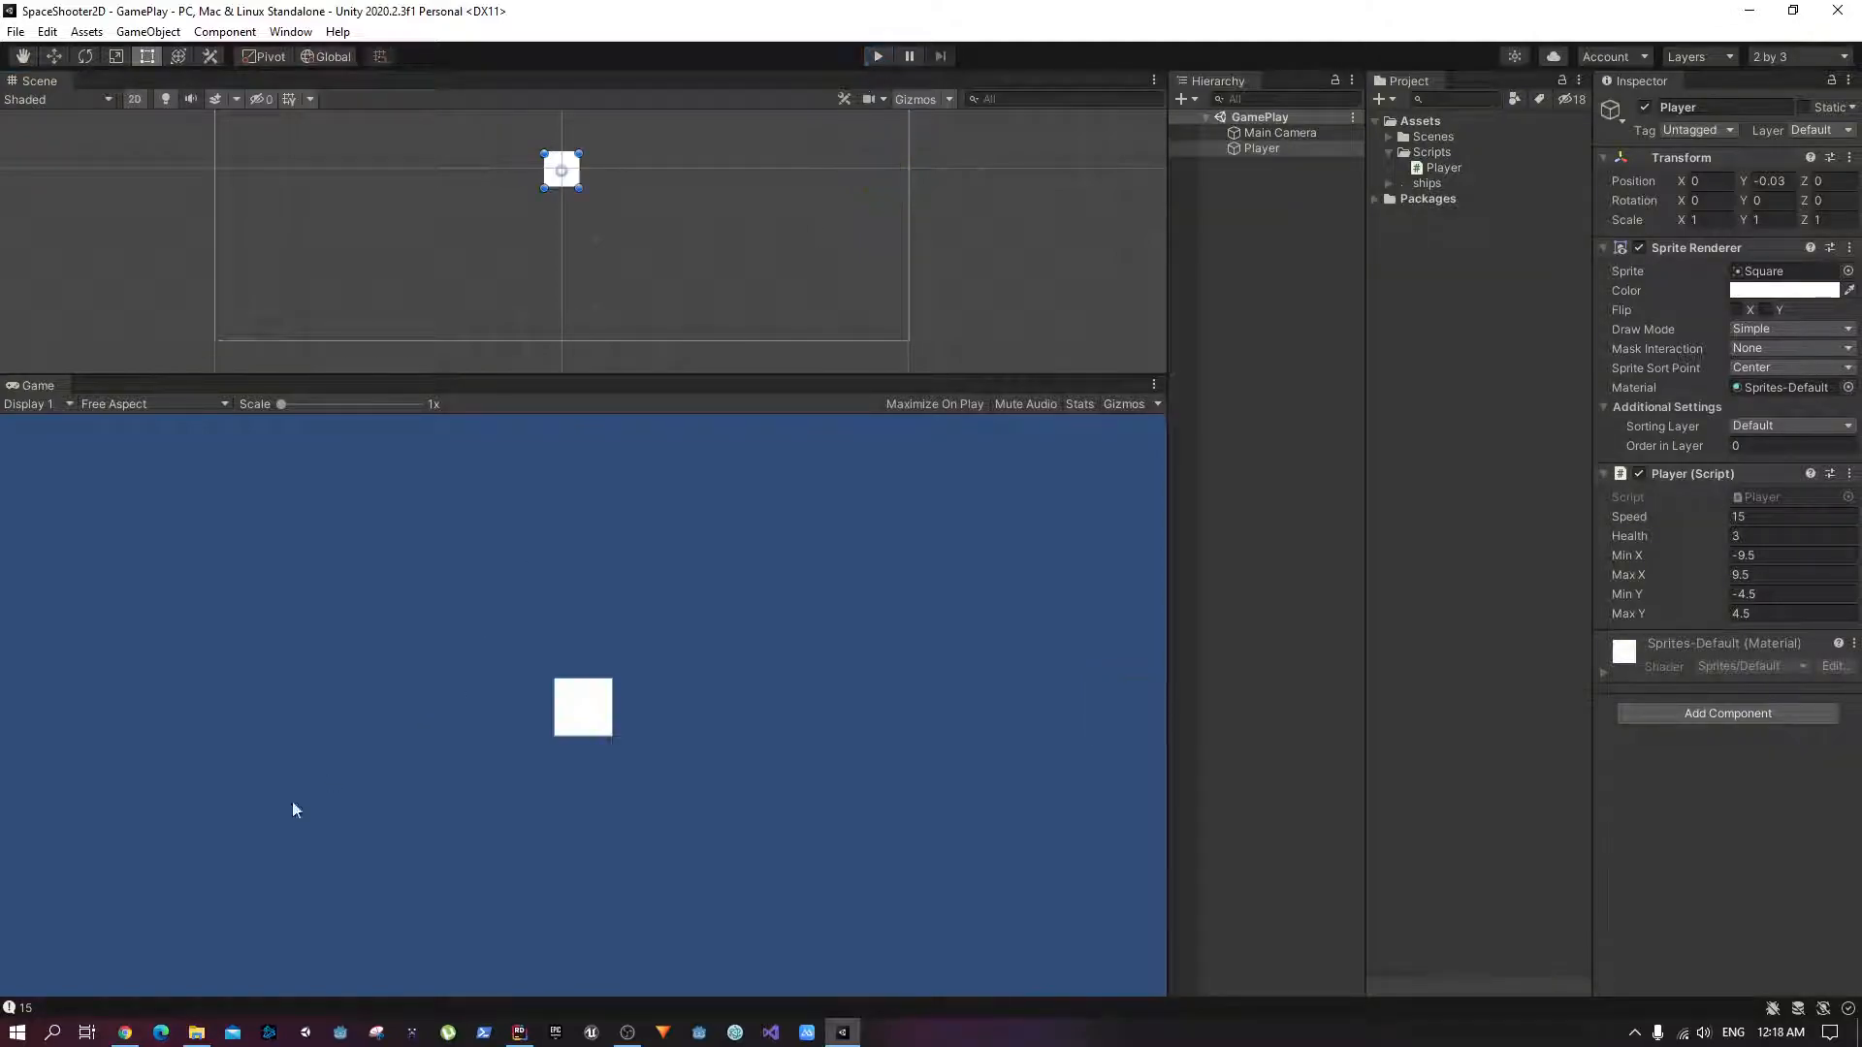
# Step: Leave the Game view and bring Player.cs back up in Rider
pyautogui.click(518, 1030)
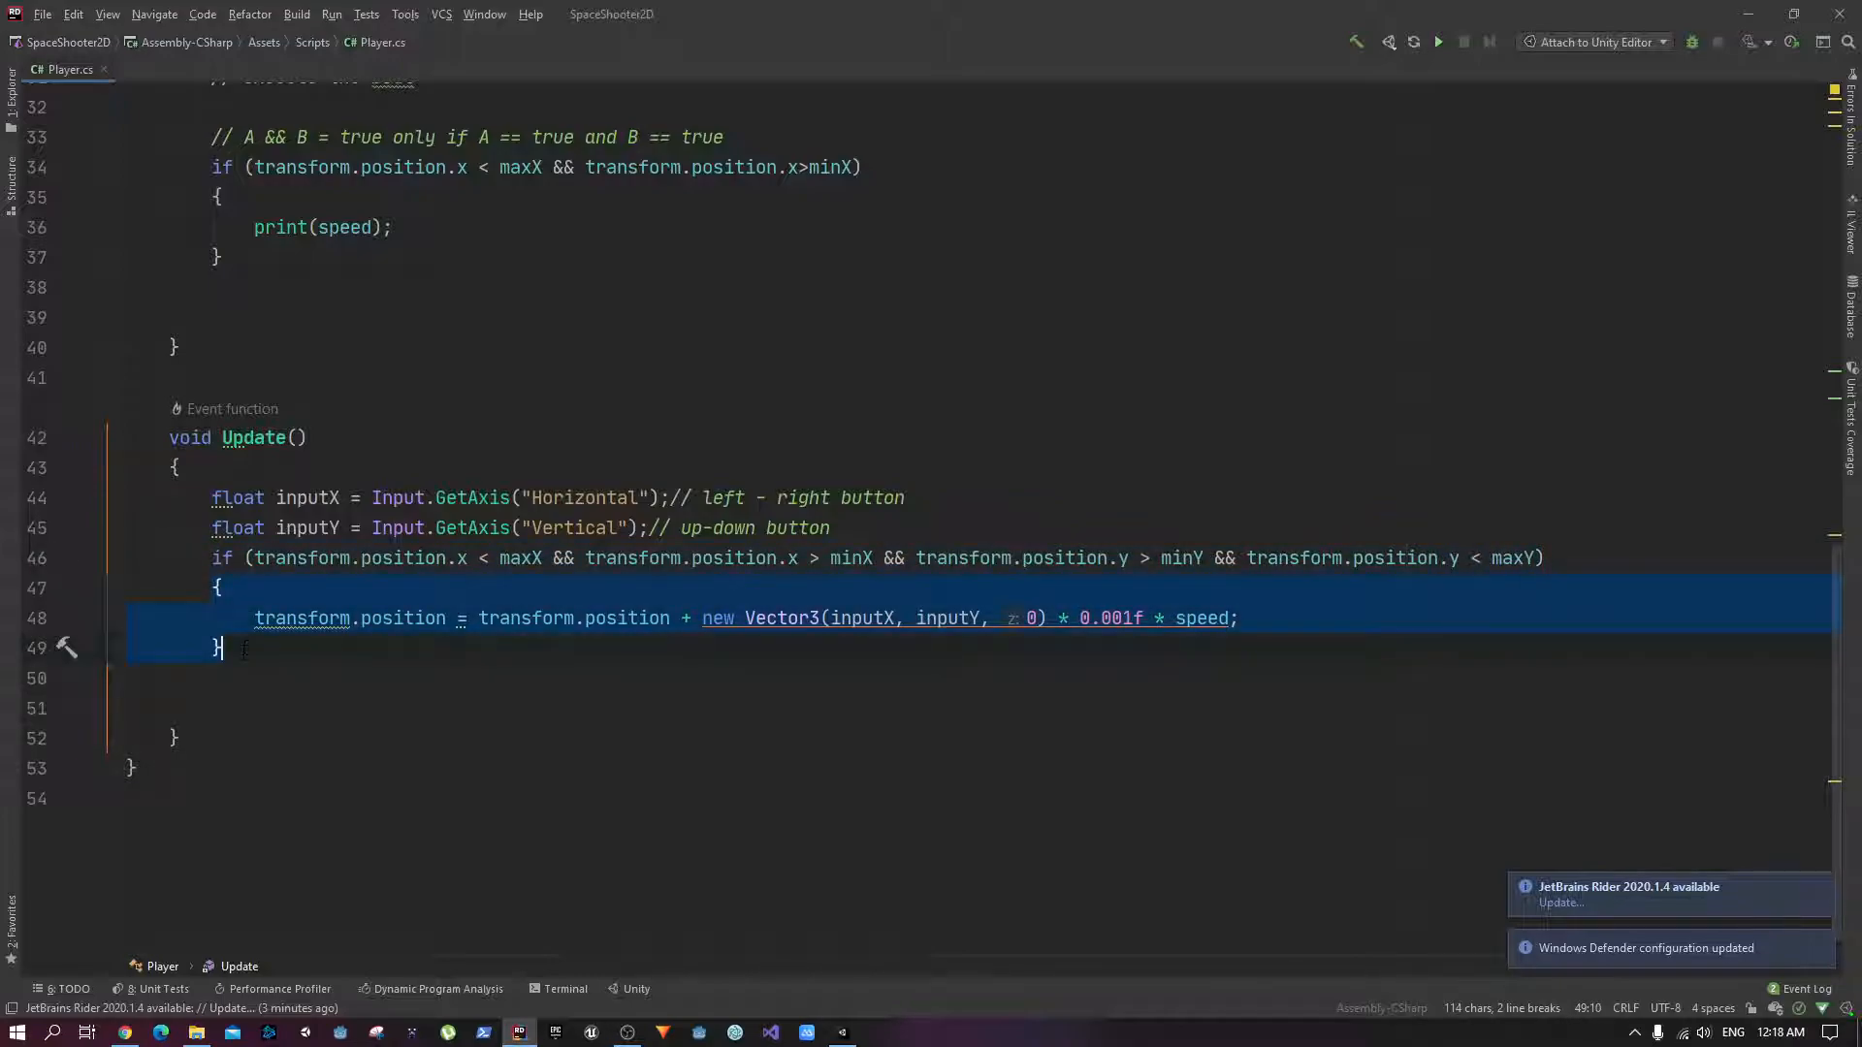
# Step: Add an 'else if (transform.position.x > maxX)' branch after the if block
pyautogui.click(223, 559)
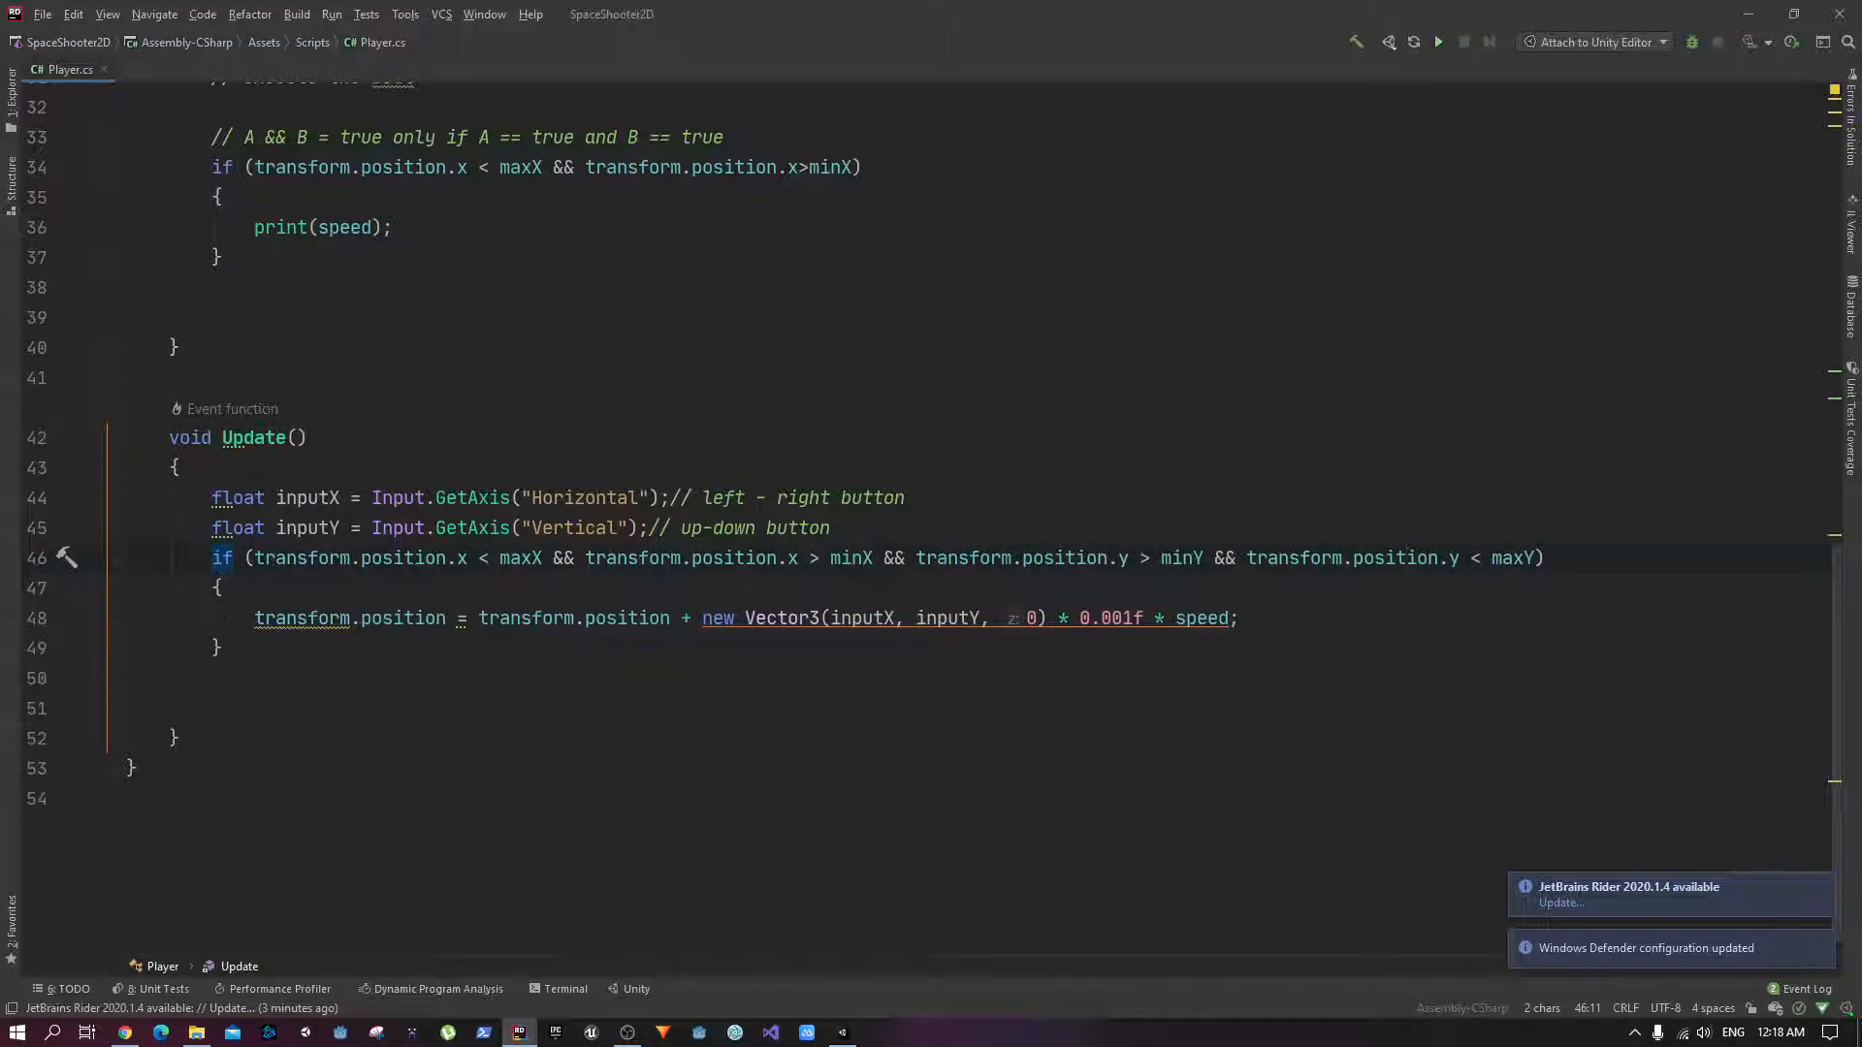
pyautogui.click(240, 678)
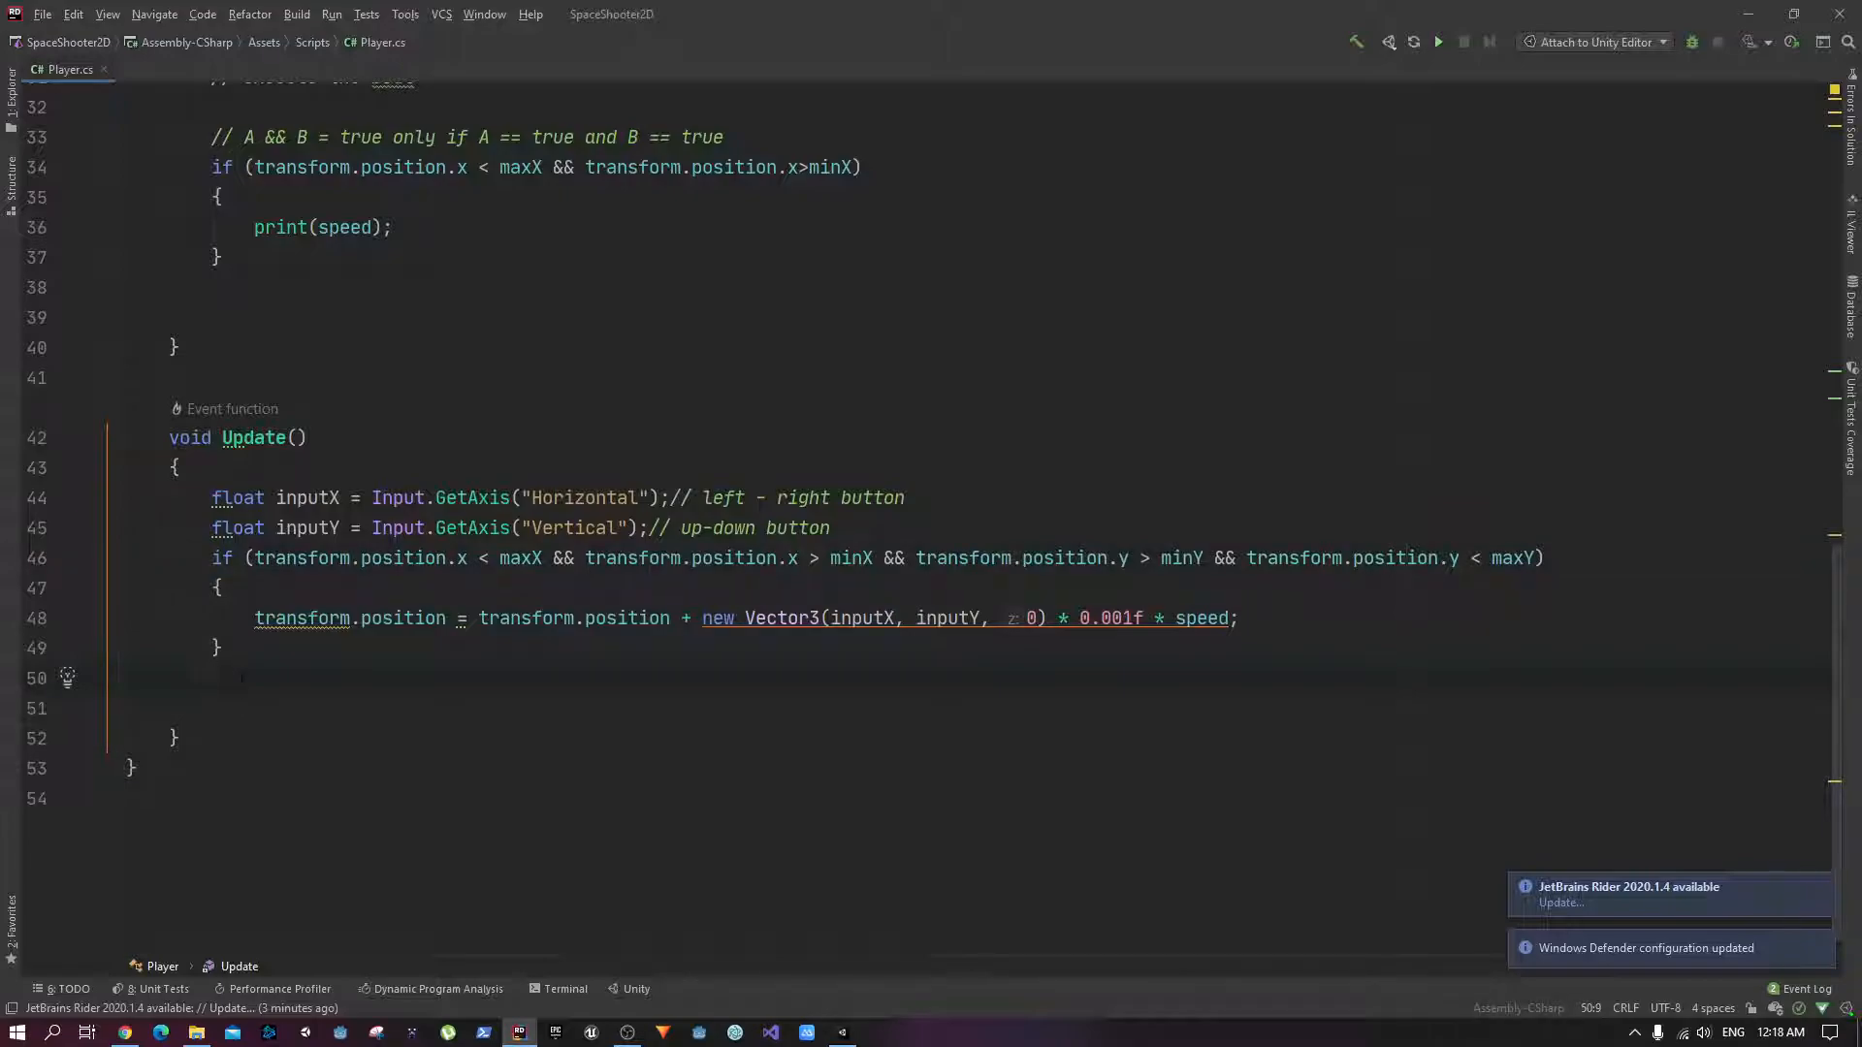
pyautogui.write('else if(')
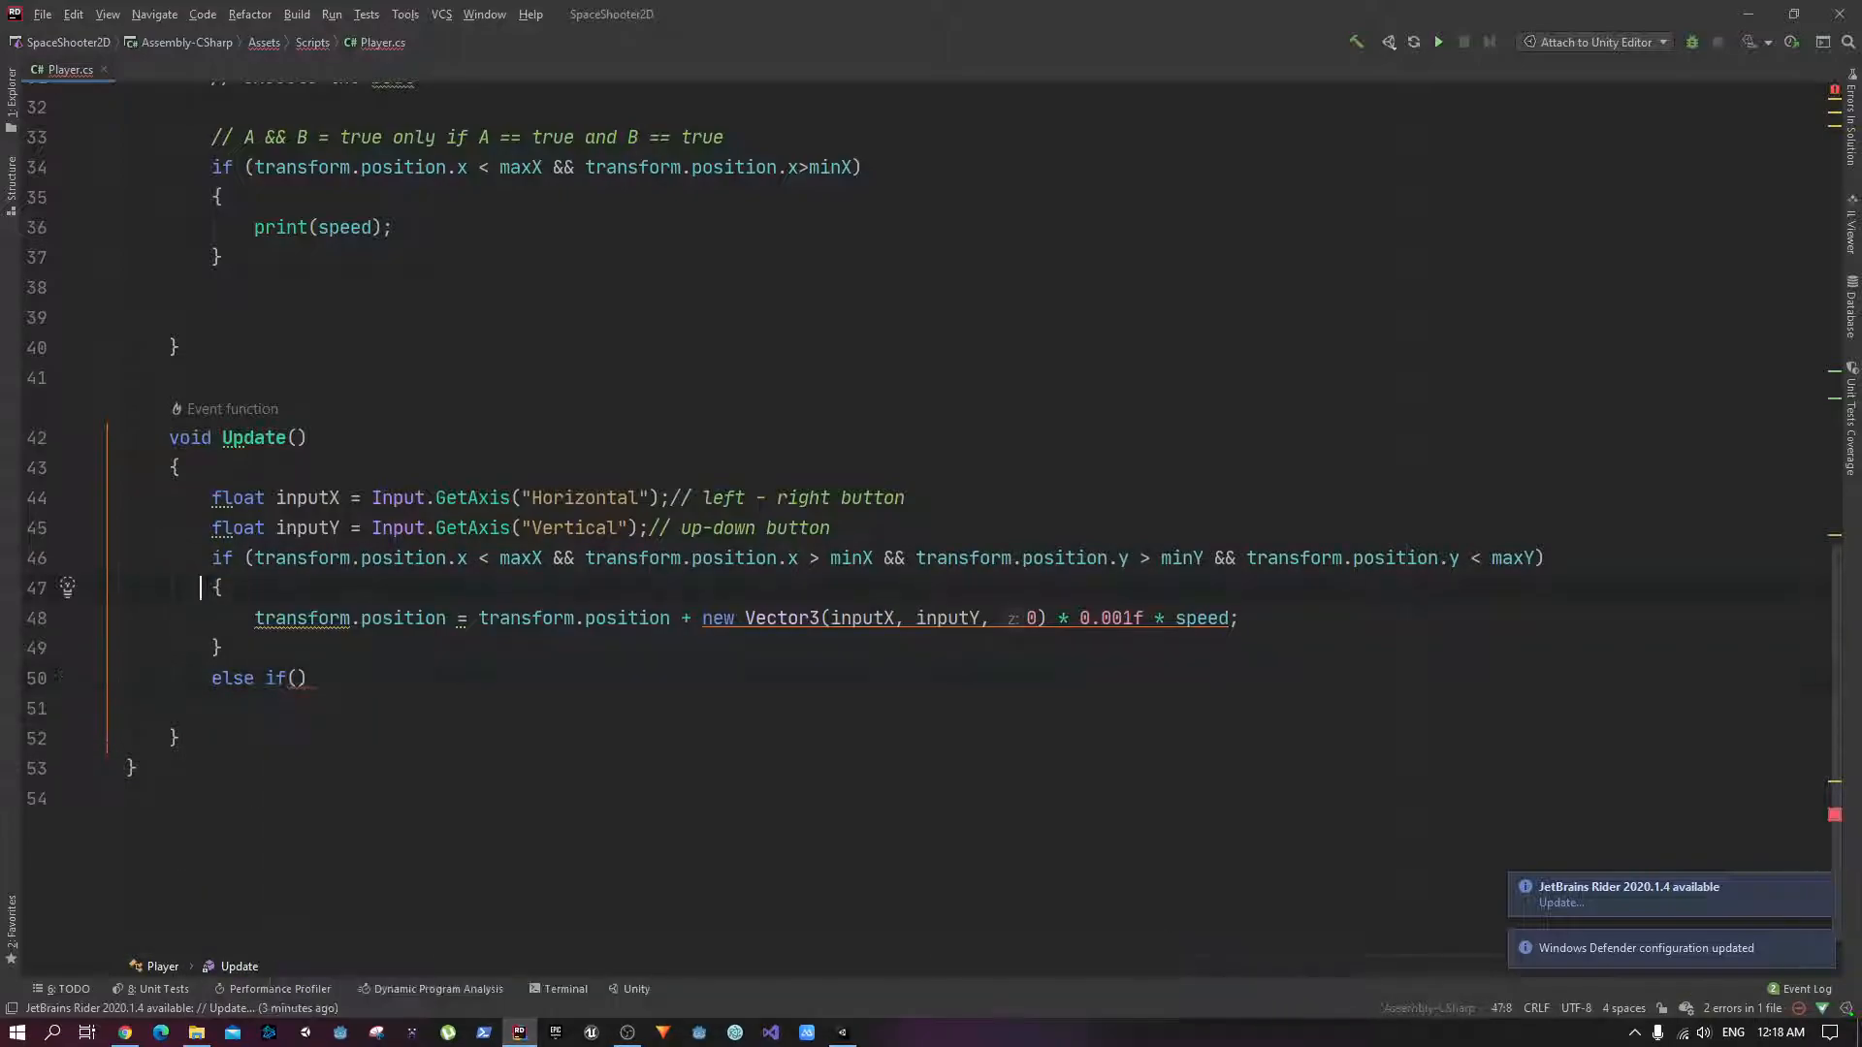
pyautogui.tripleClick(258, 679)
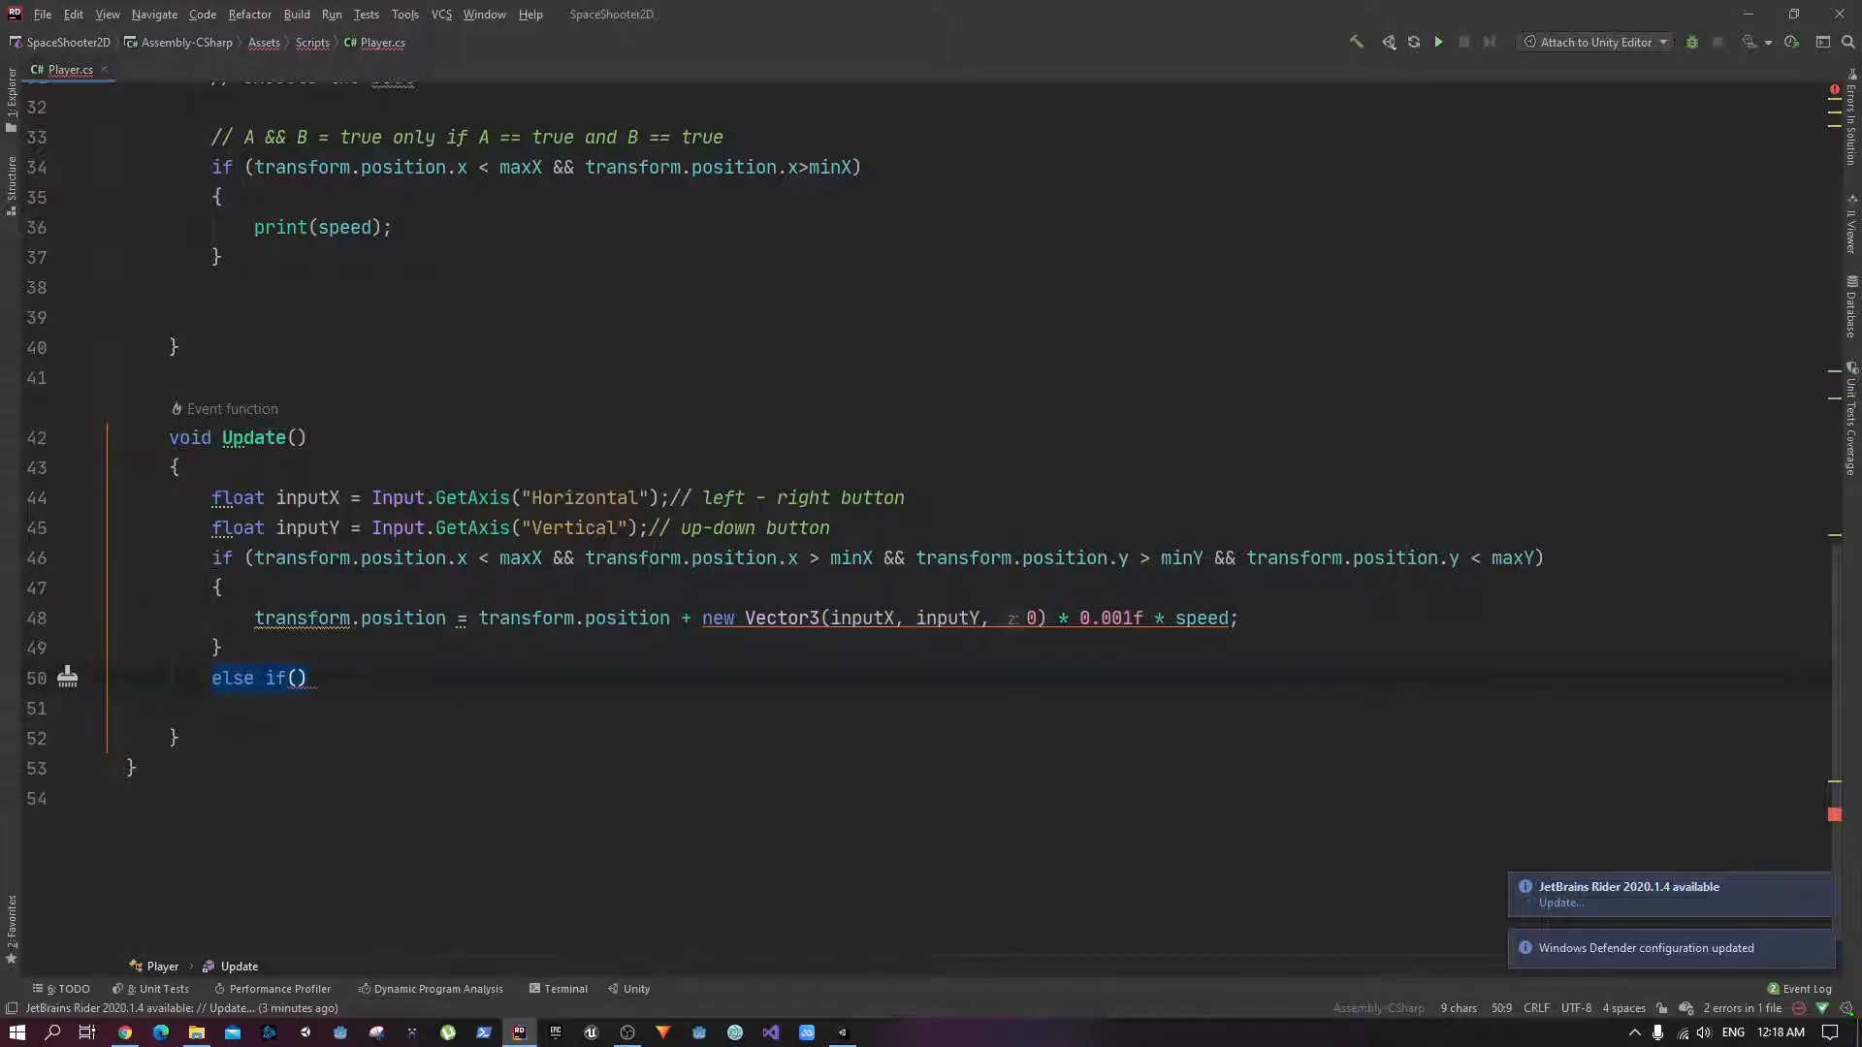
pyautogui.click(295, 679)
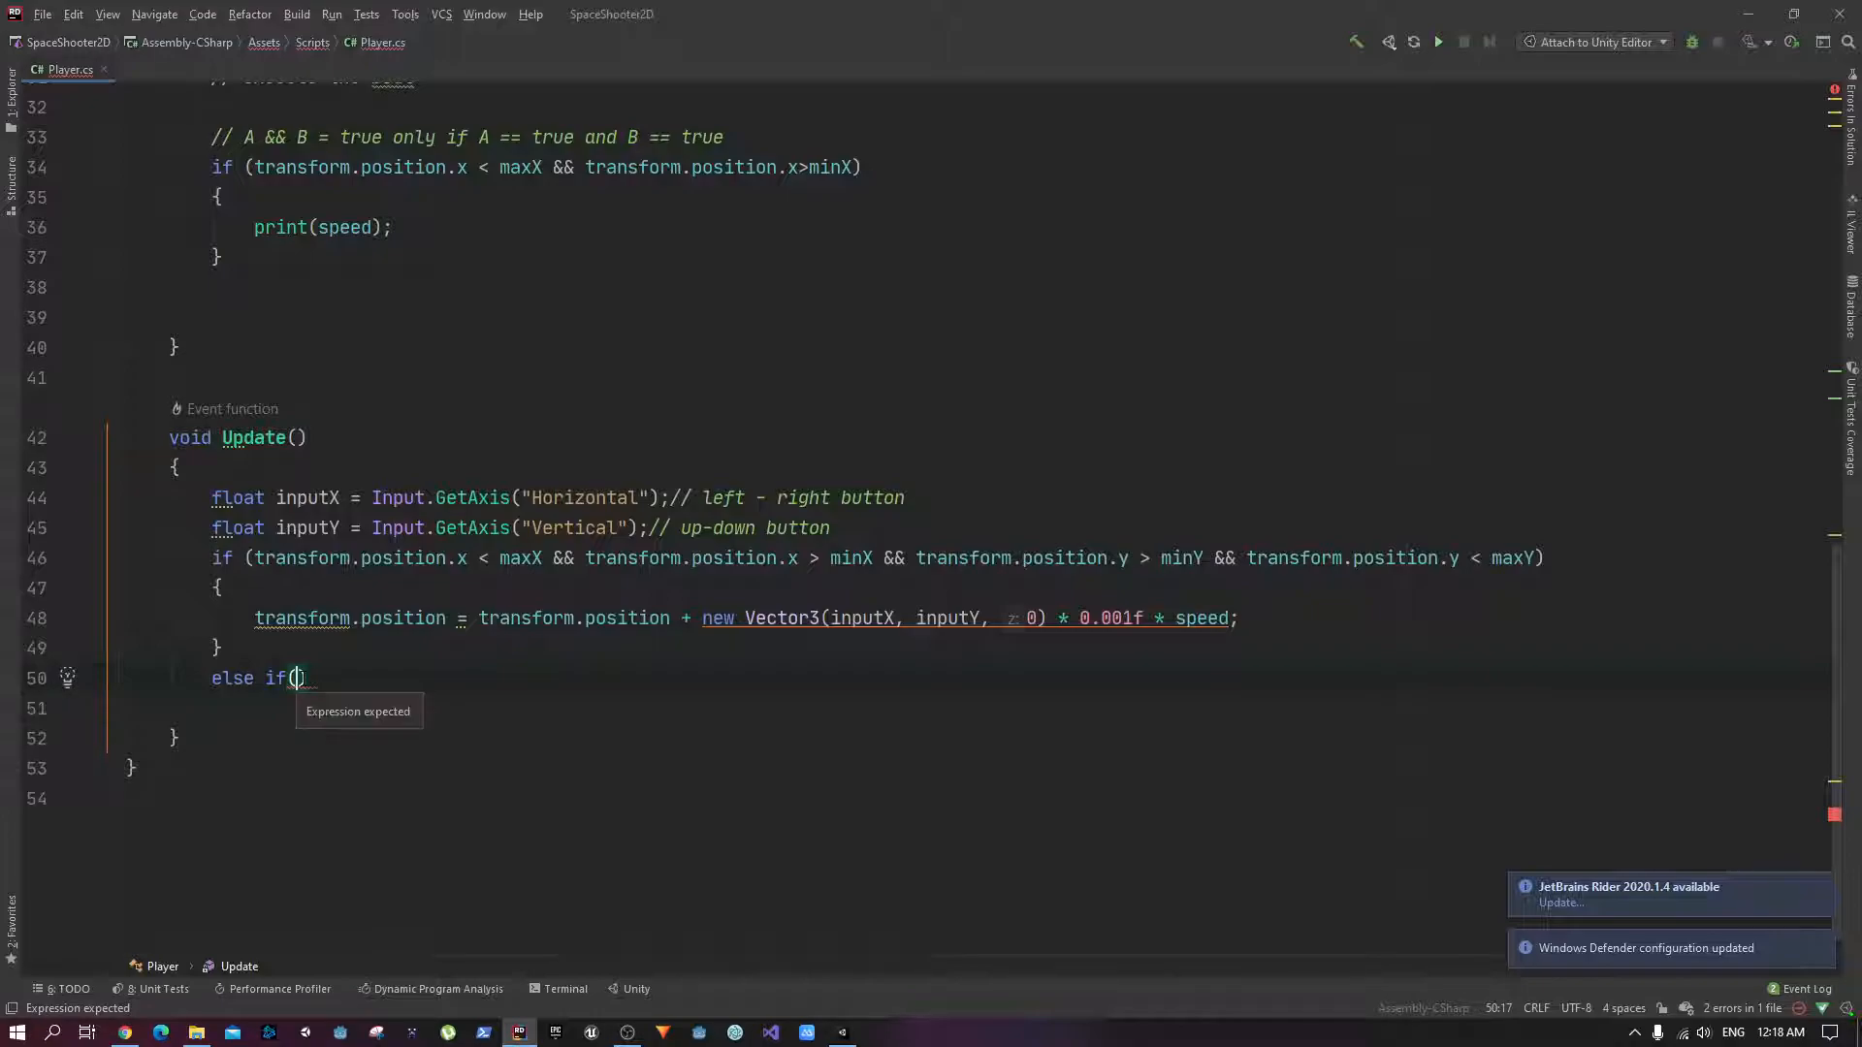
pyautogui.write('transform.position.')
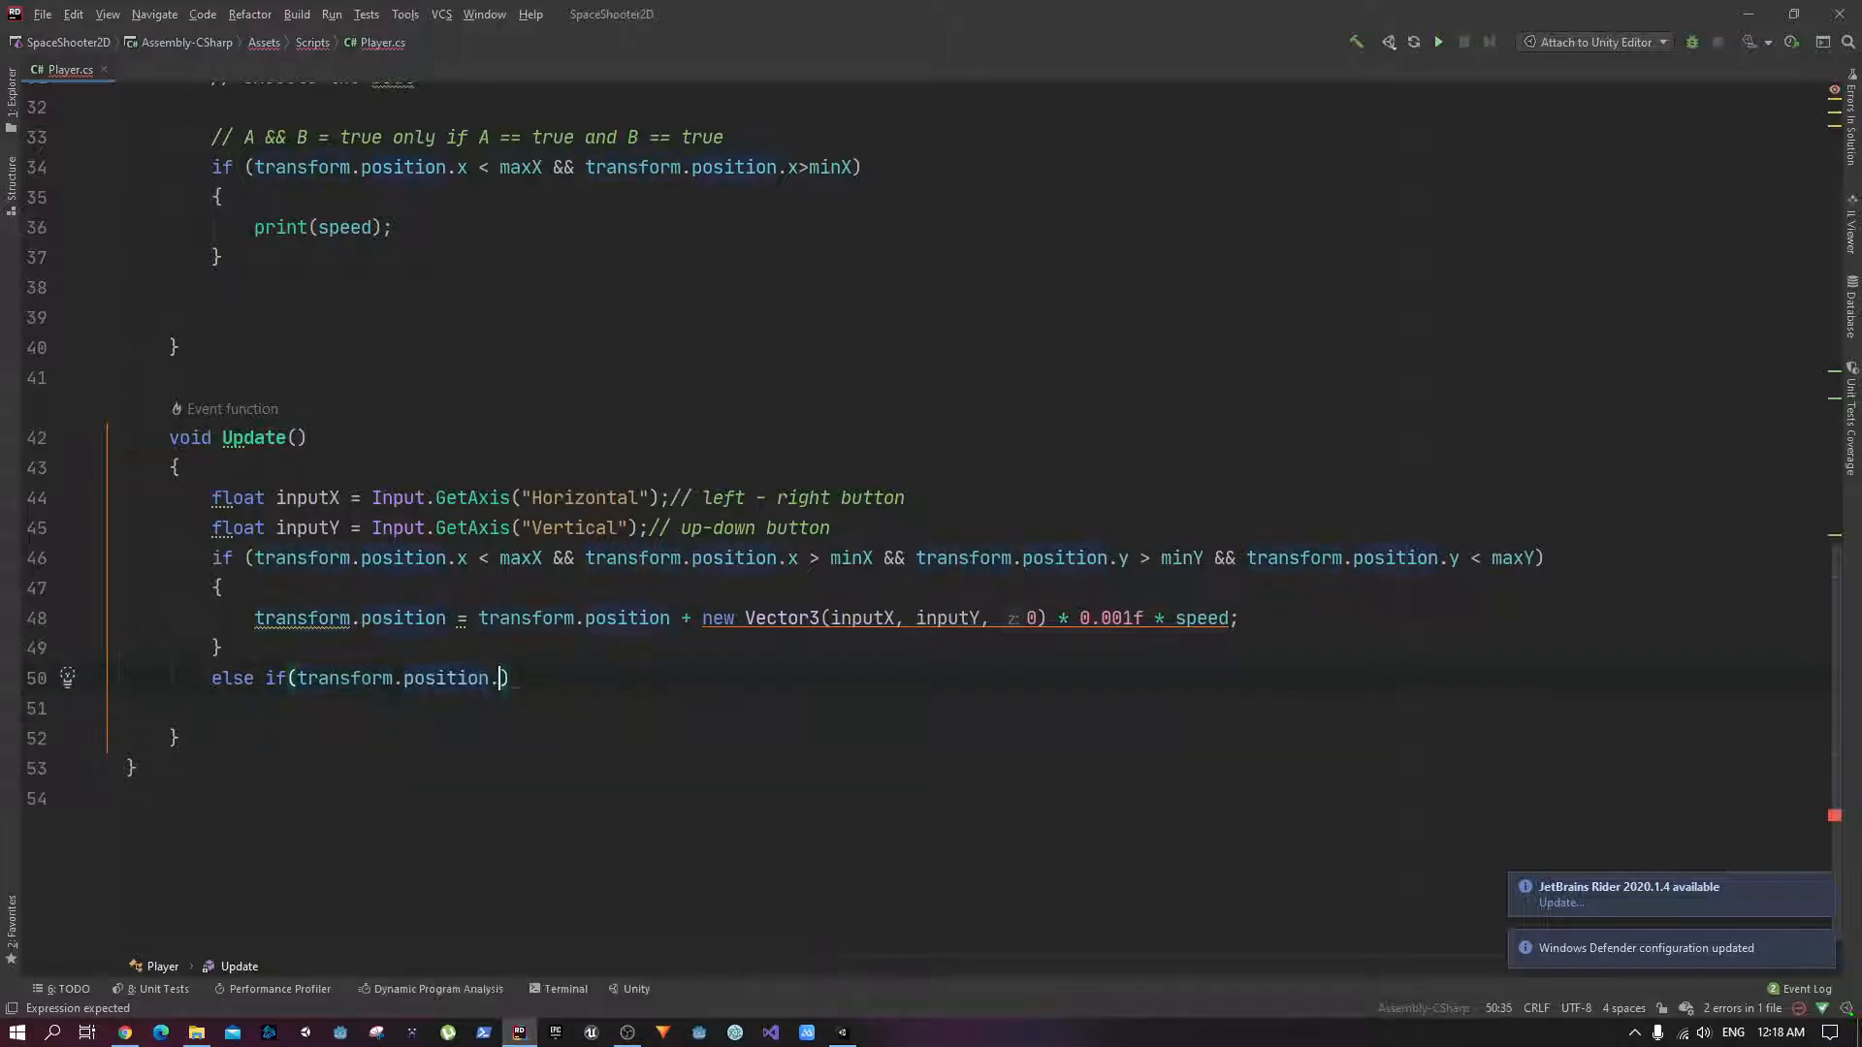
pyautogui.write('x>')
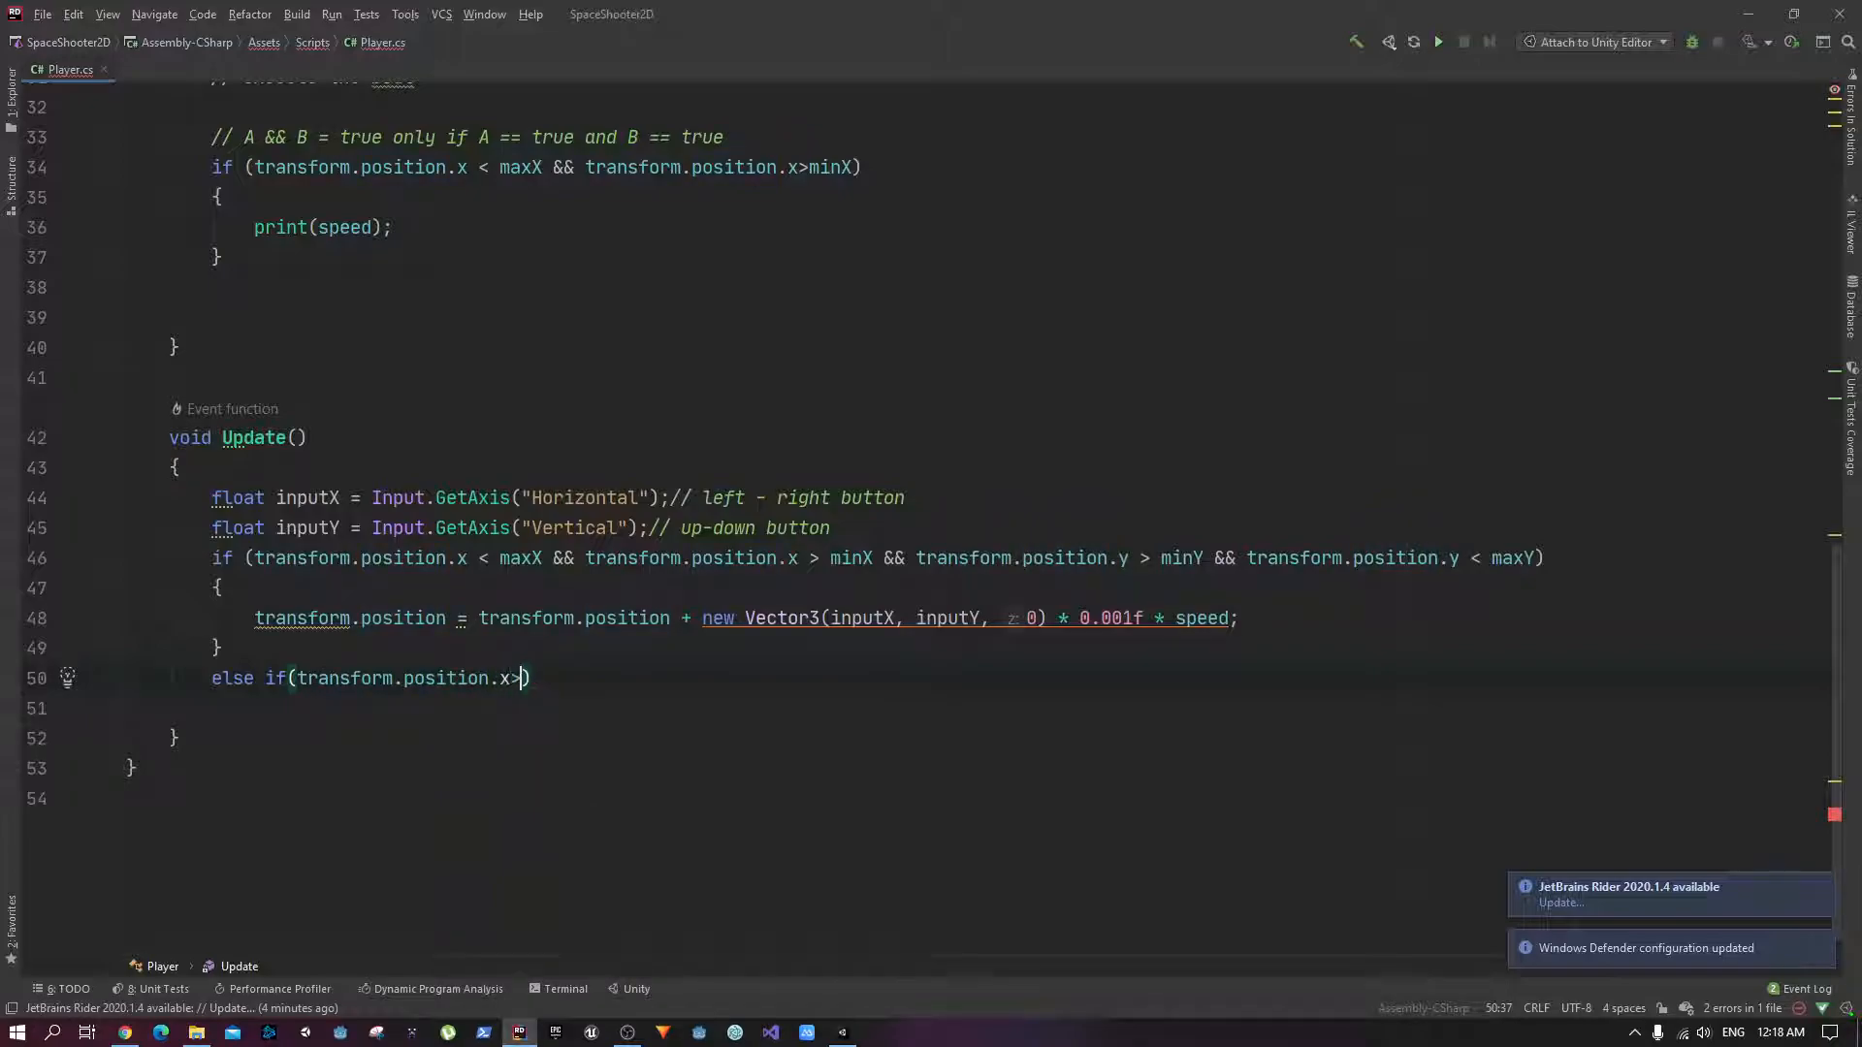
pyautogui.write('maxX')
pyautogui.click(1018, 708)
pyautogui.write('{')
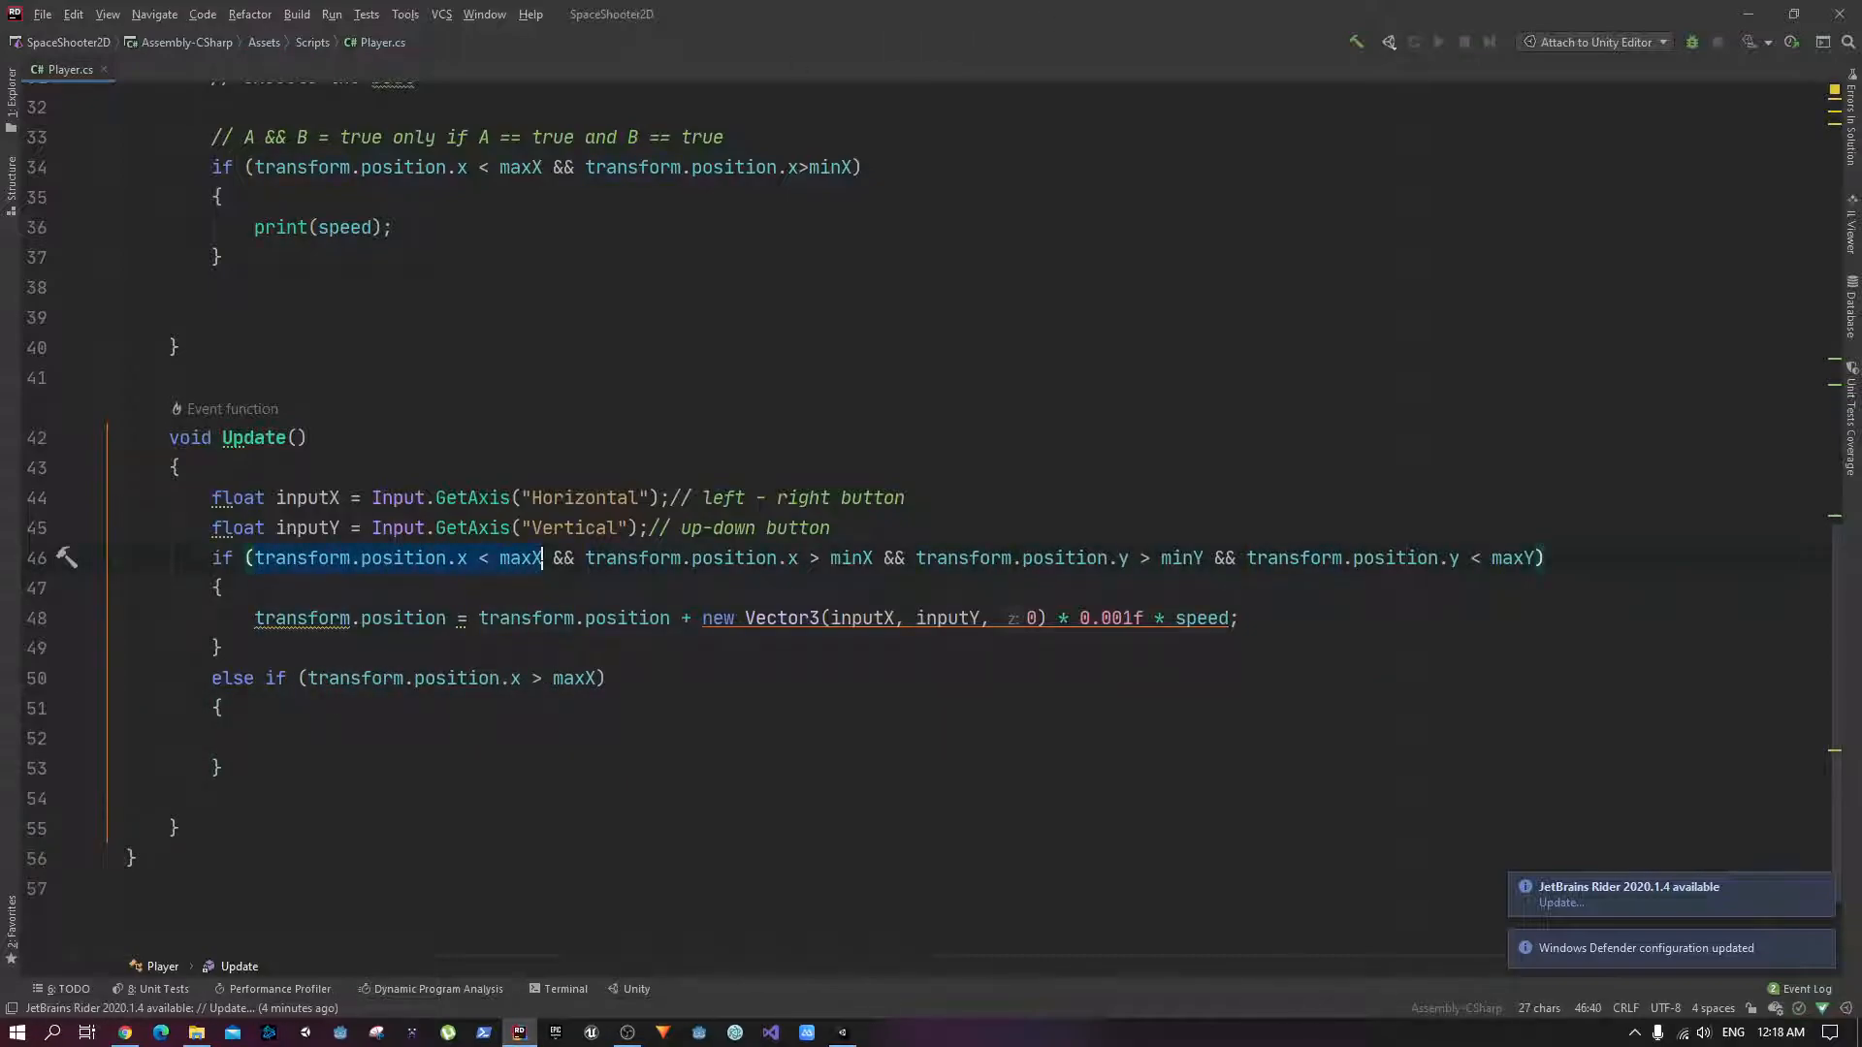
# Step: Inside it write transform.position = transform.position - new Vector3(0.01f, 0, 0);
pyautogui.click(252, 737)
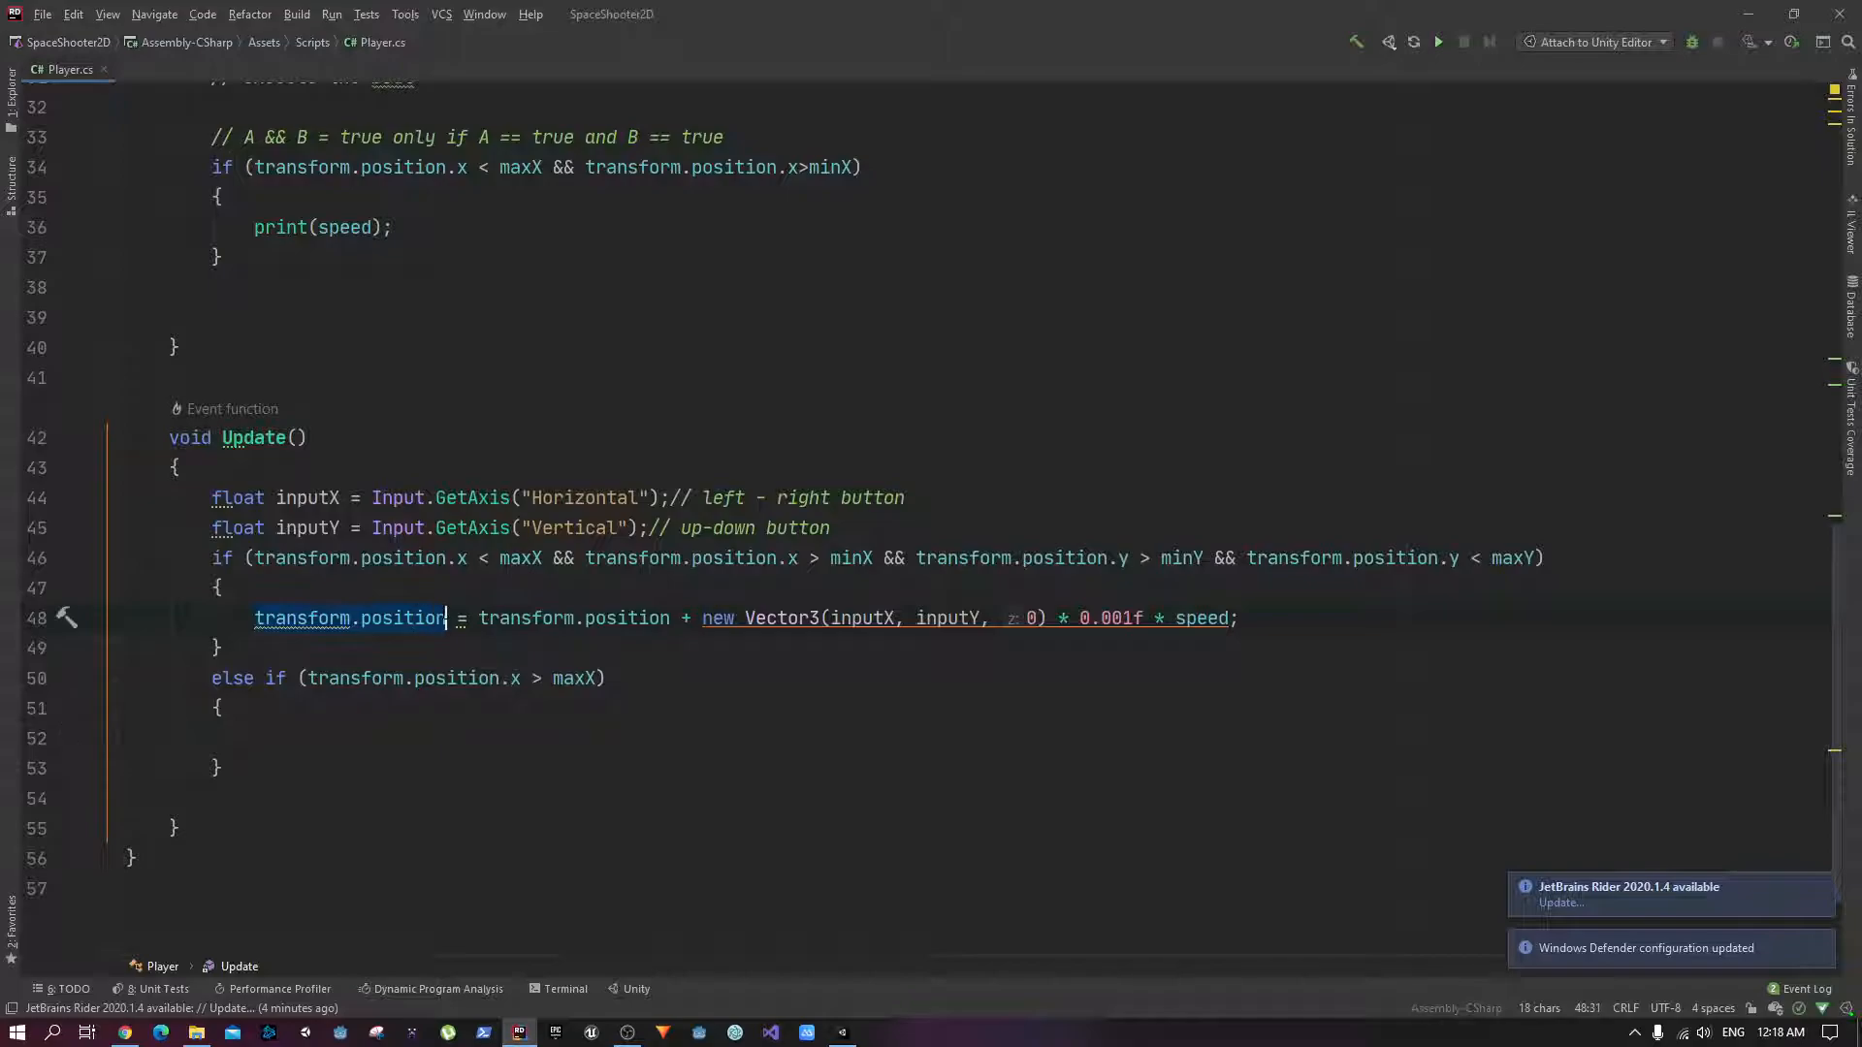
pyautogui.write('transform.position')
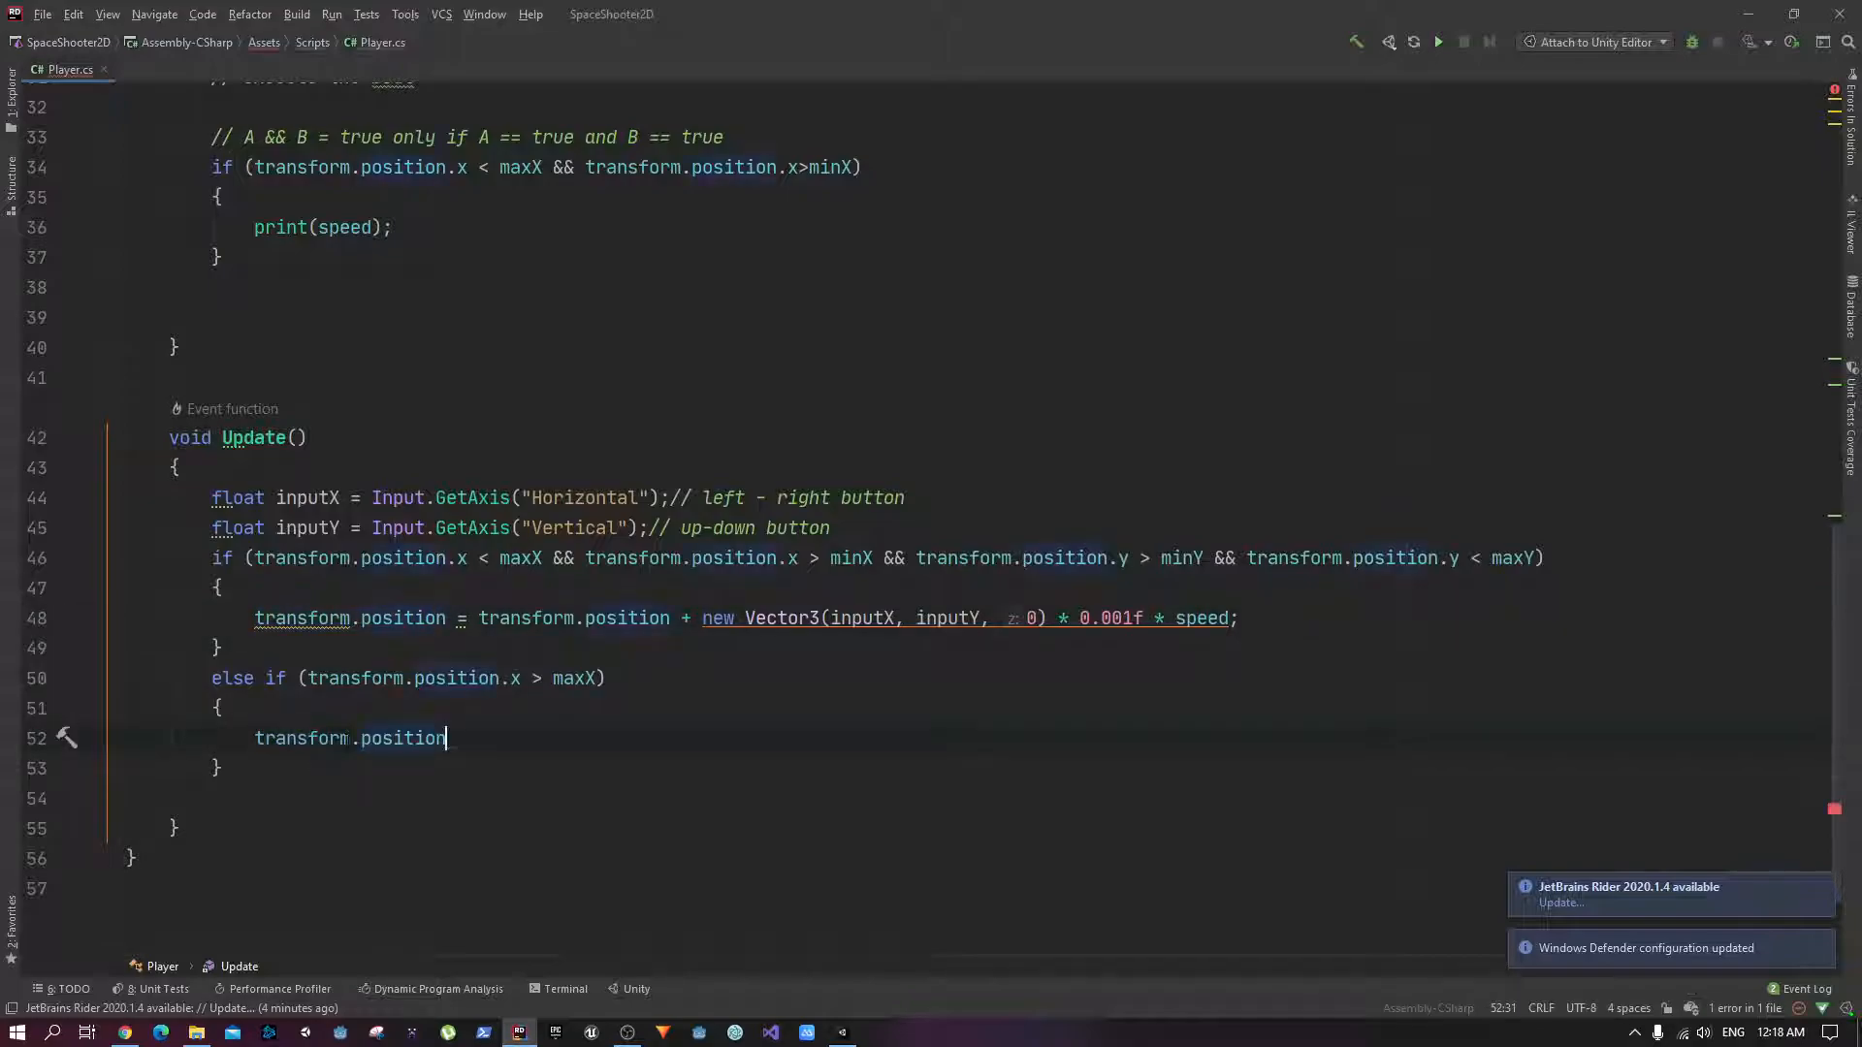
pyautogui.write('= tra')
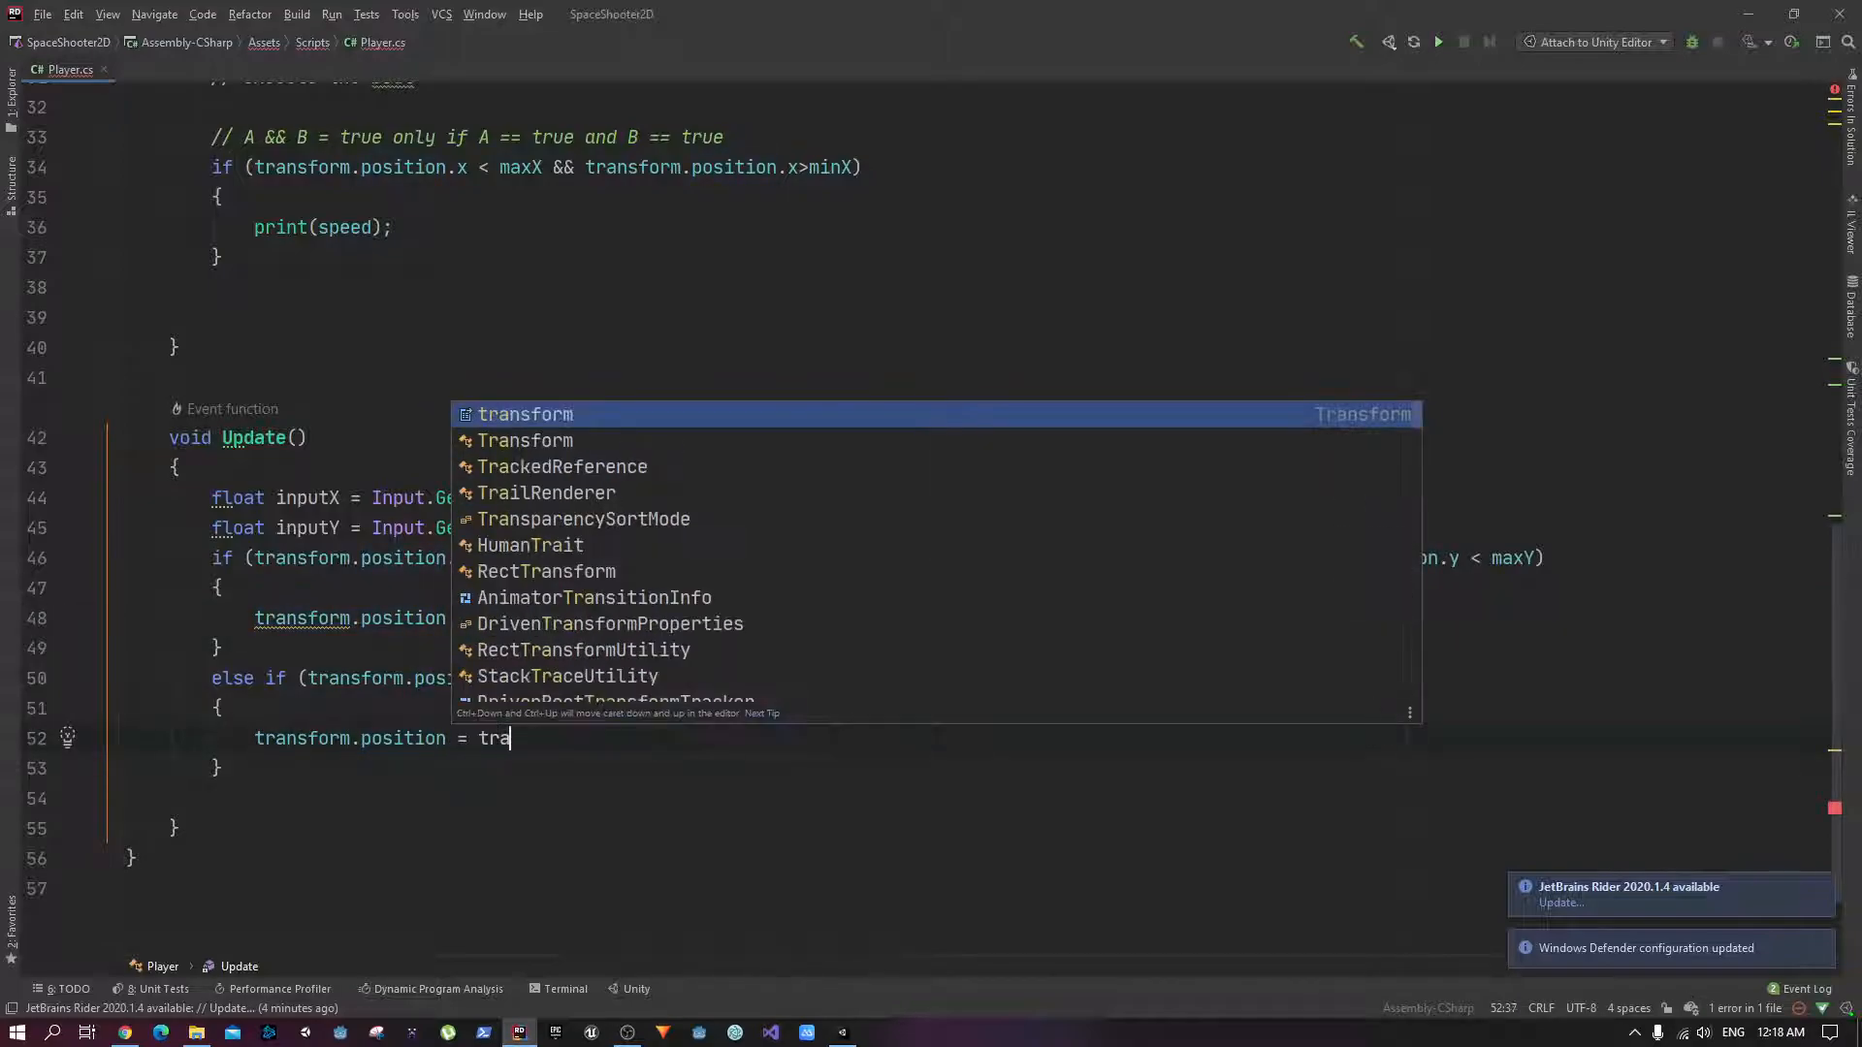
pyautogui.write('nsform.position')
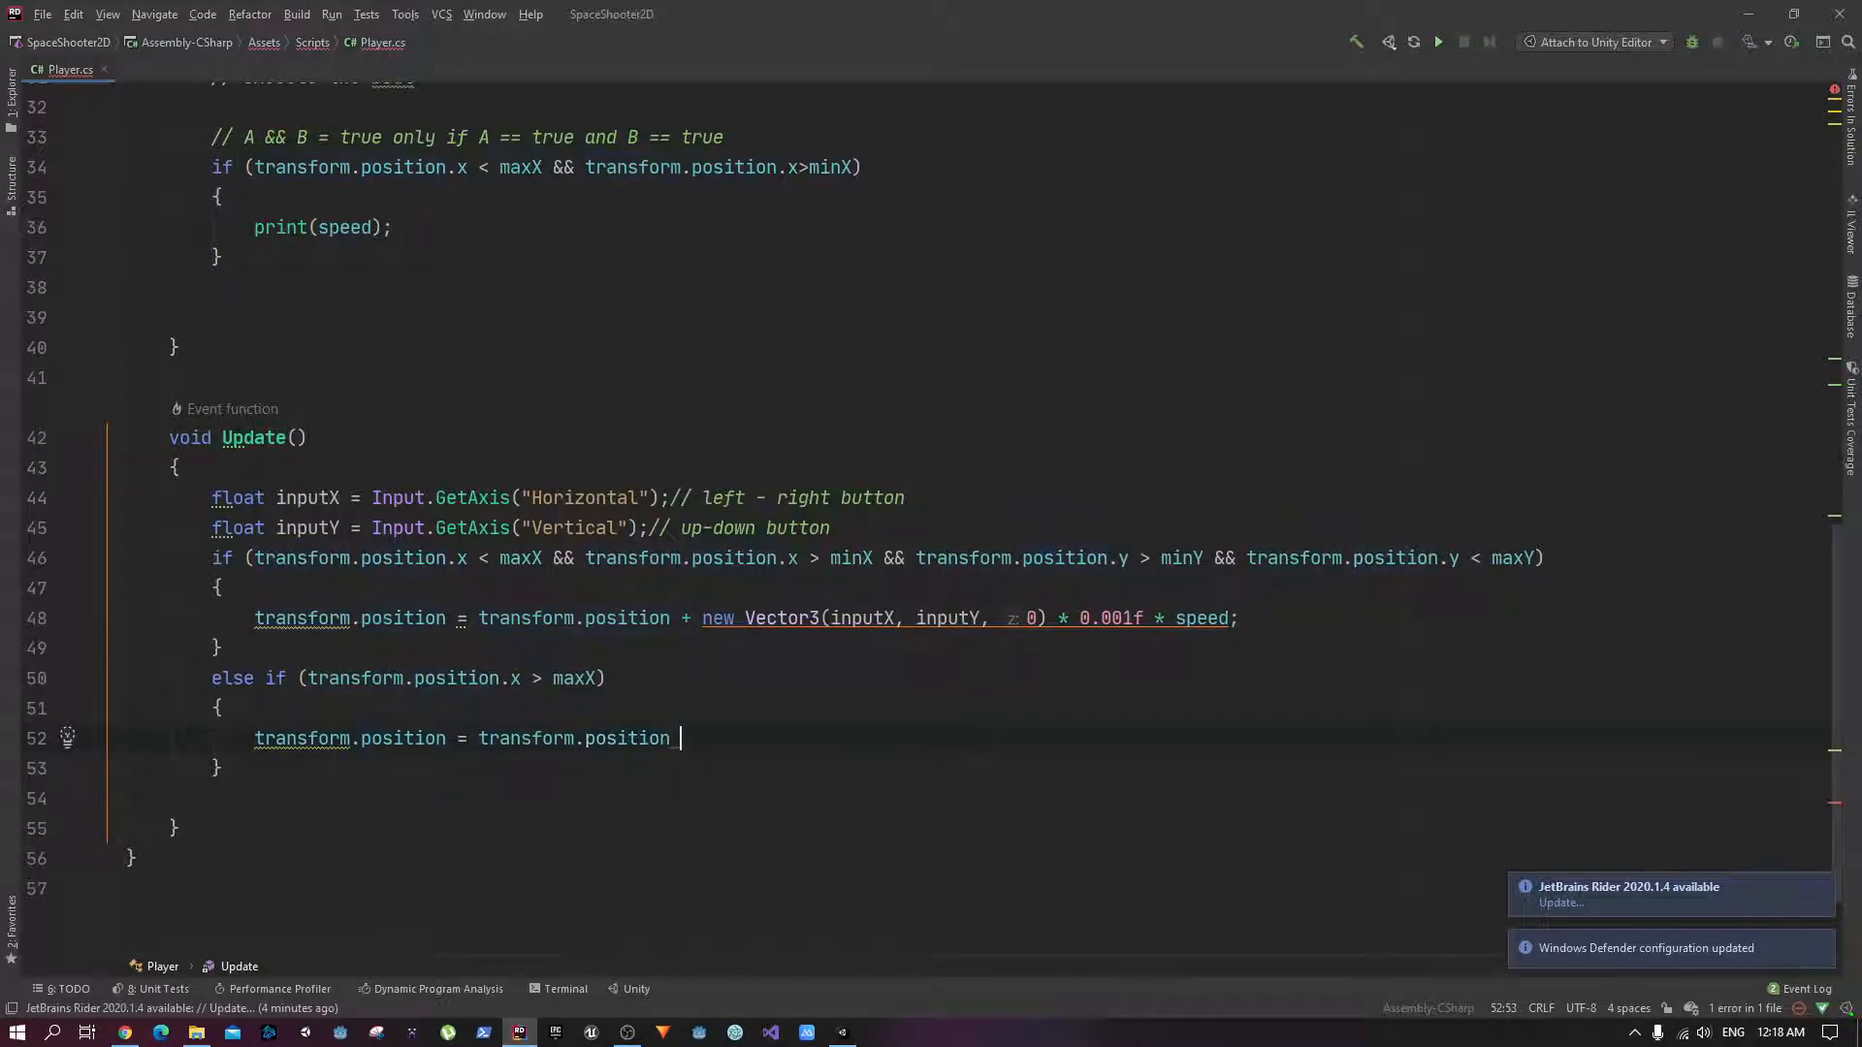
pyautogui.write('-')
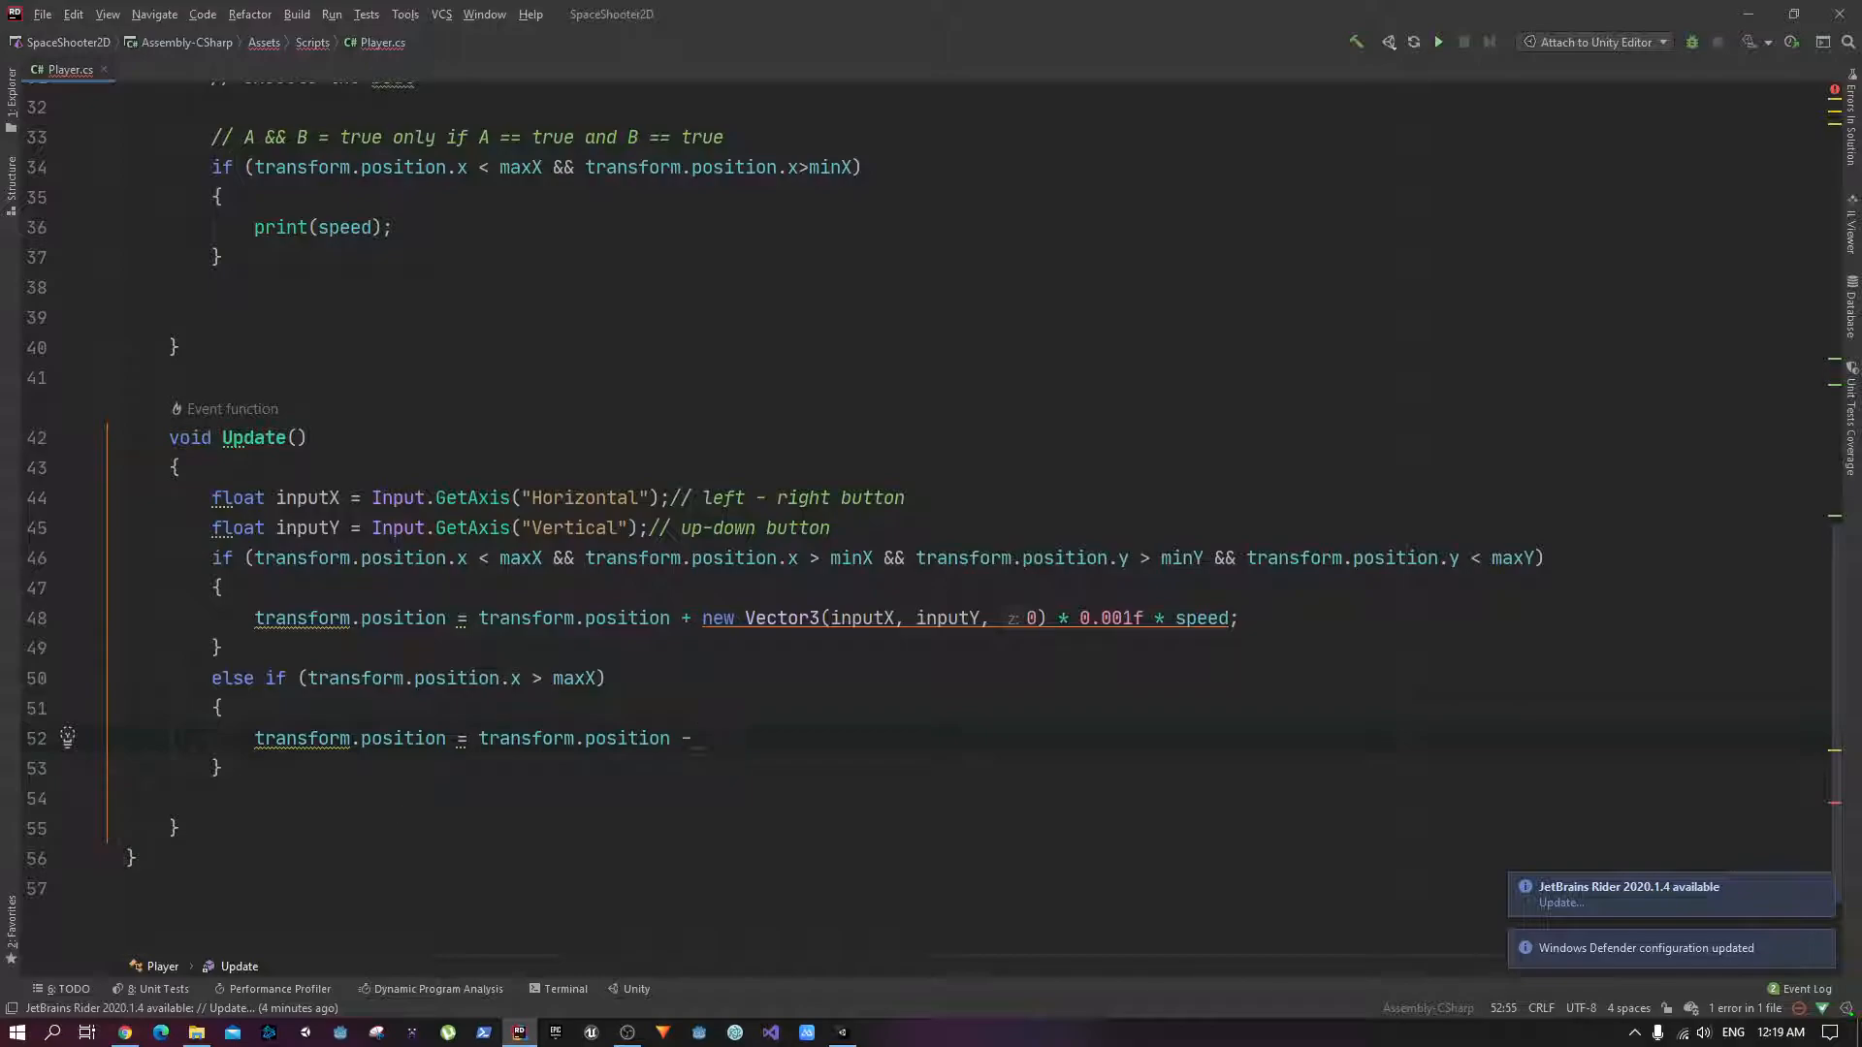
pyautogui.moveTo(702, 616); pyautogui.dragTo(1046, 617)
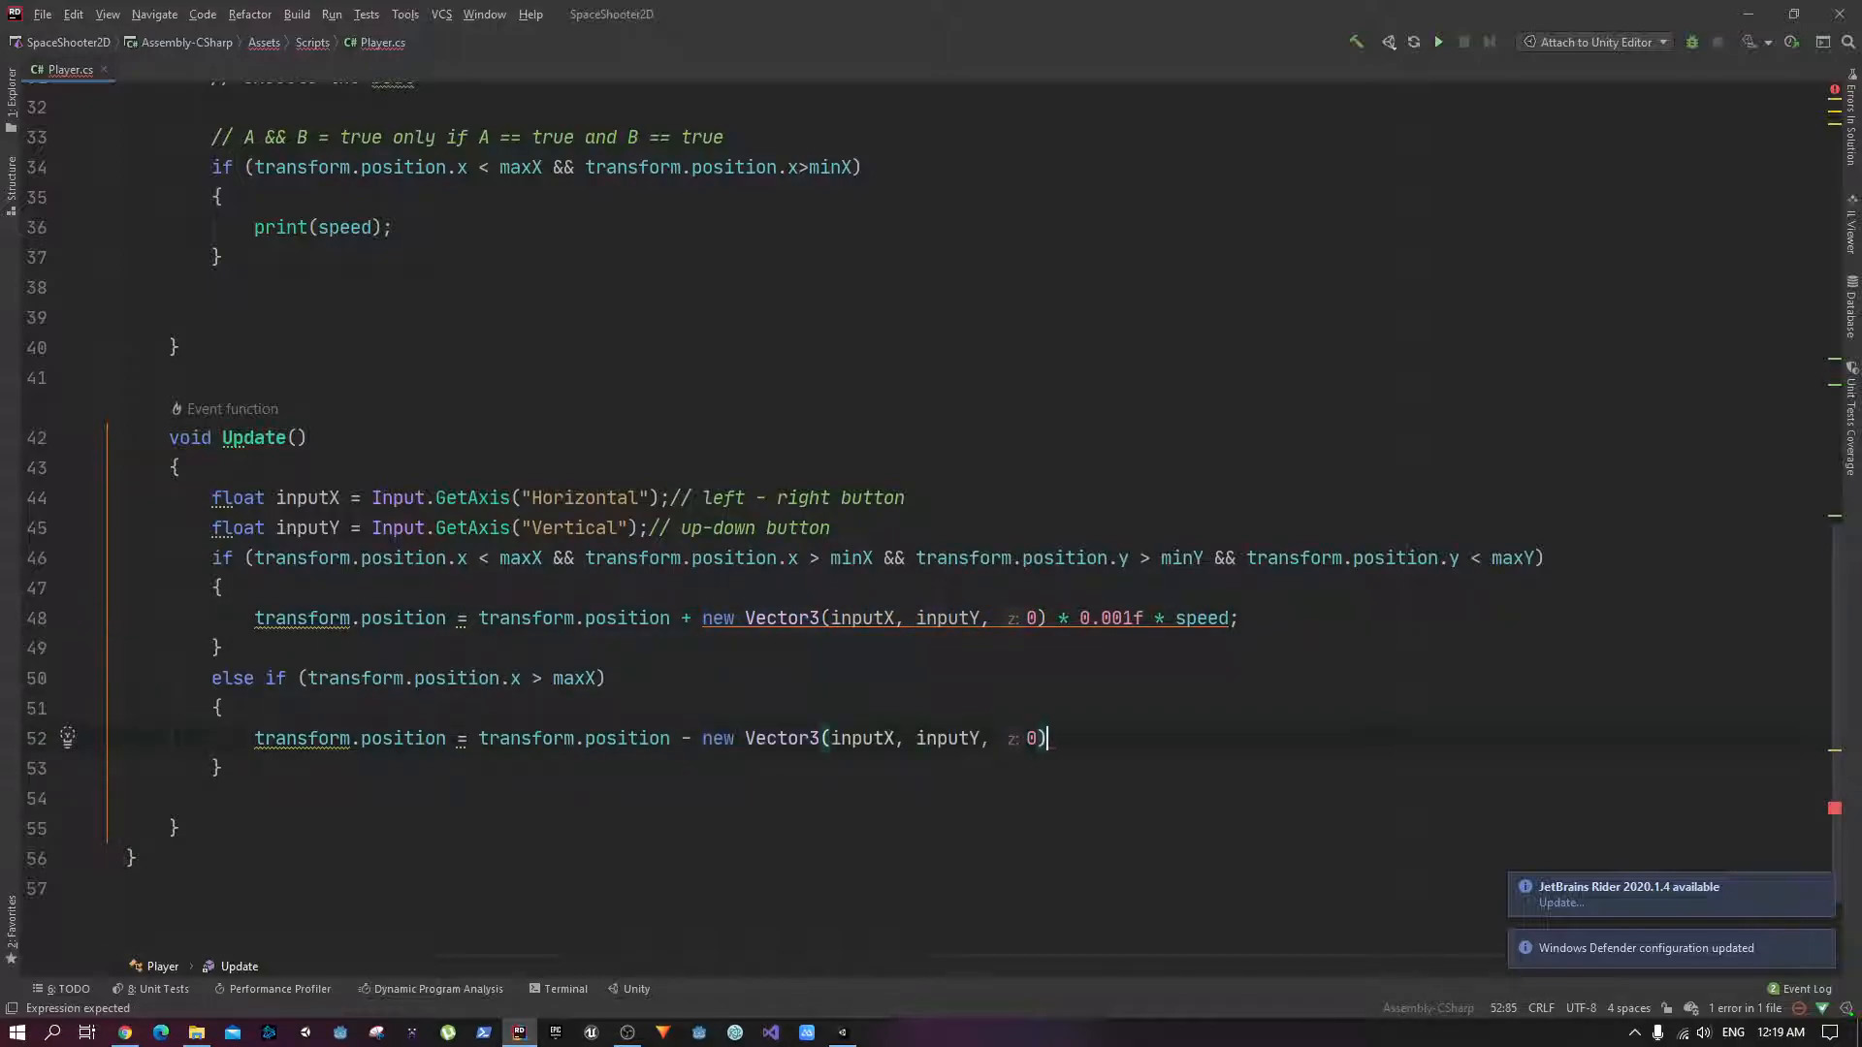
pyautogui.moveTo(863, 737)
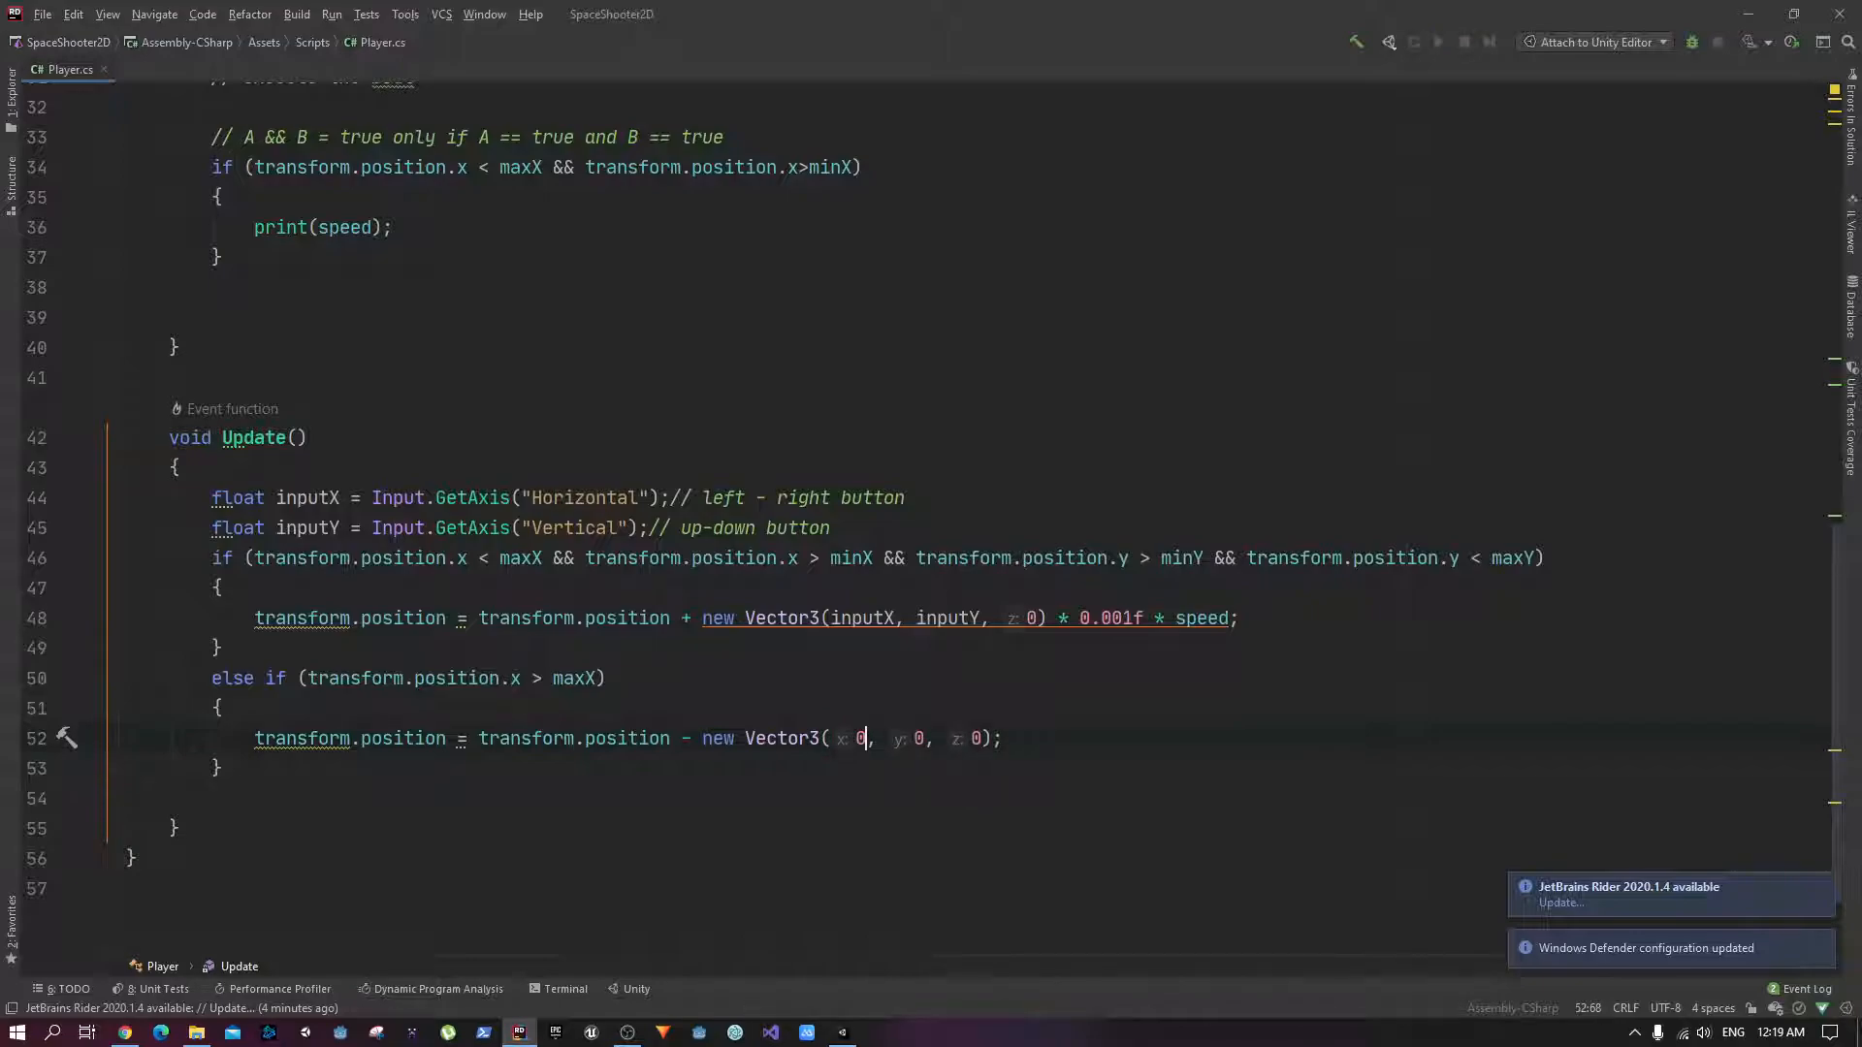
pyautogui.press('Backspace')
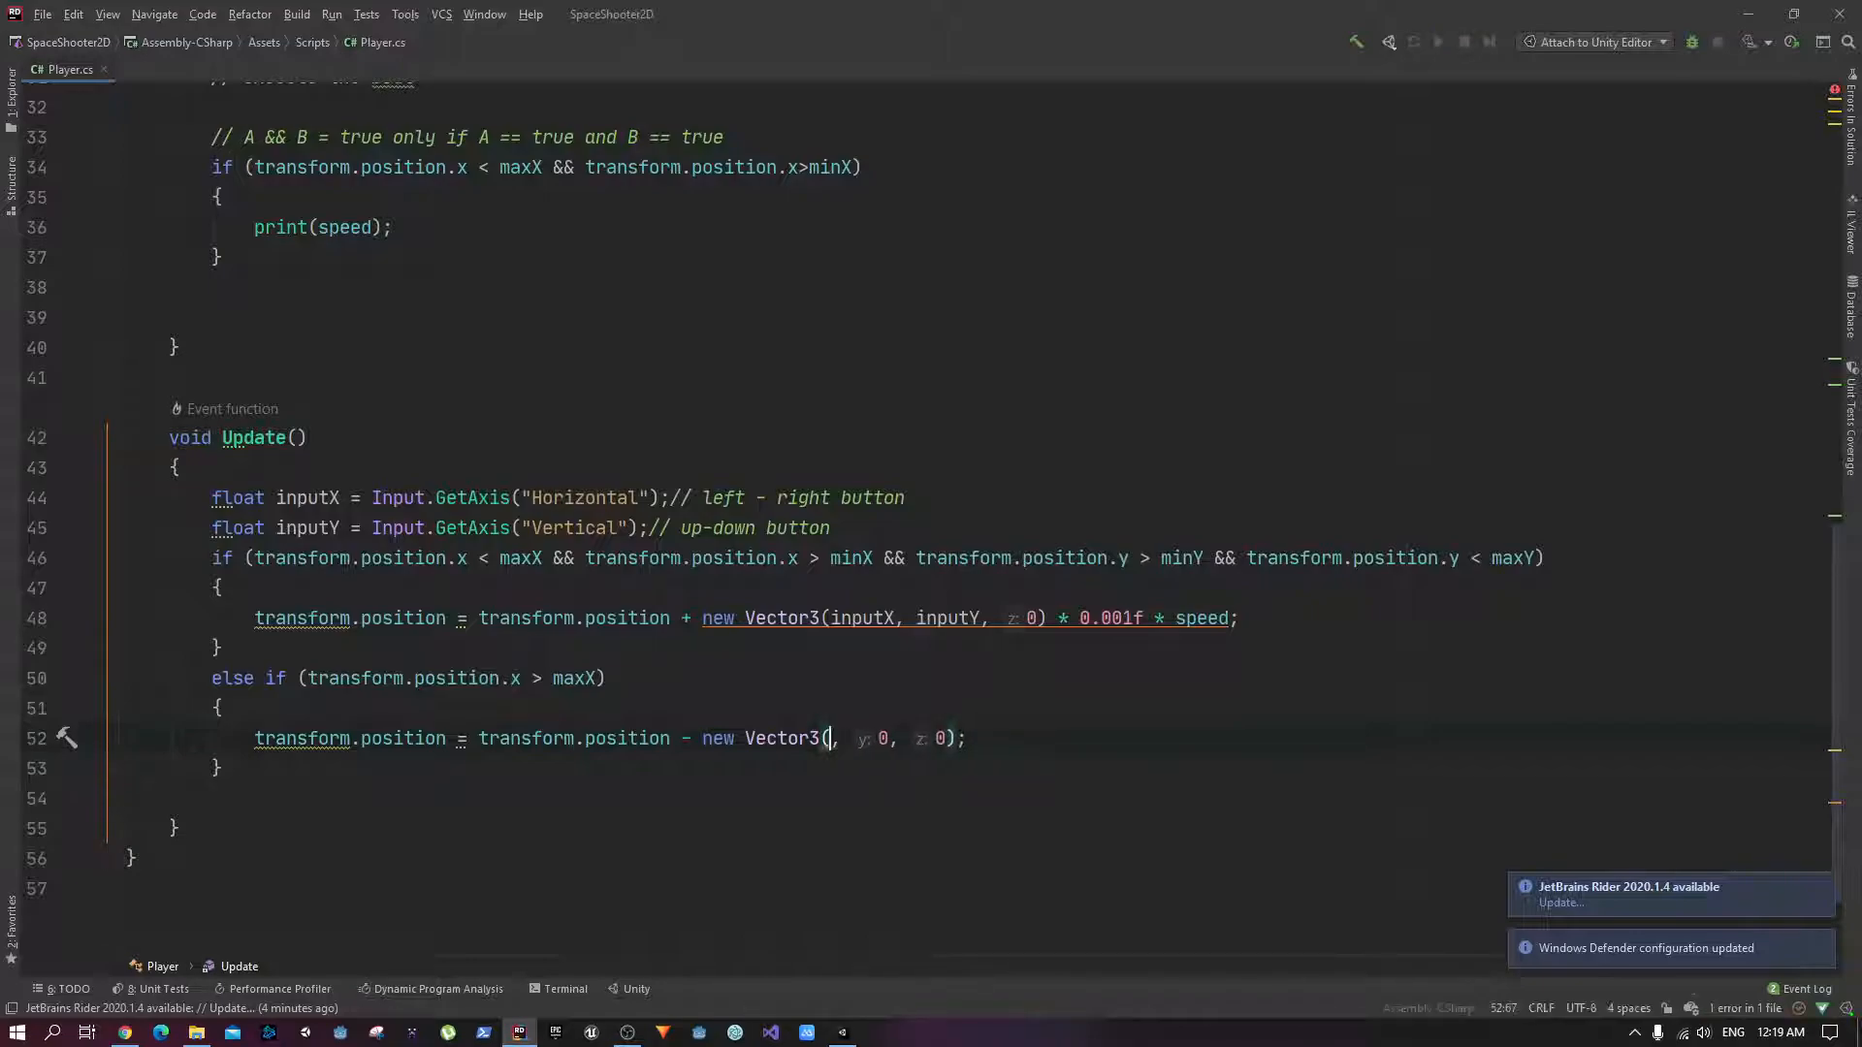
pyautogui.write('0.01f')
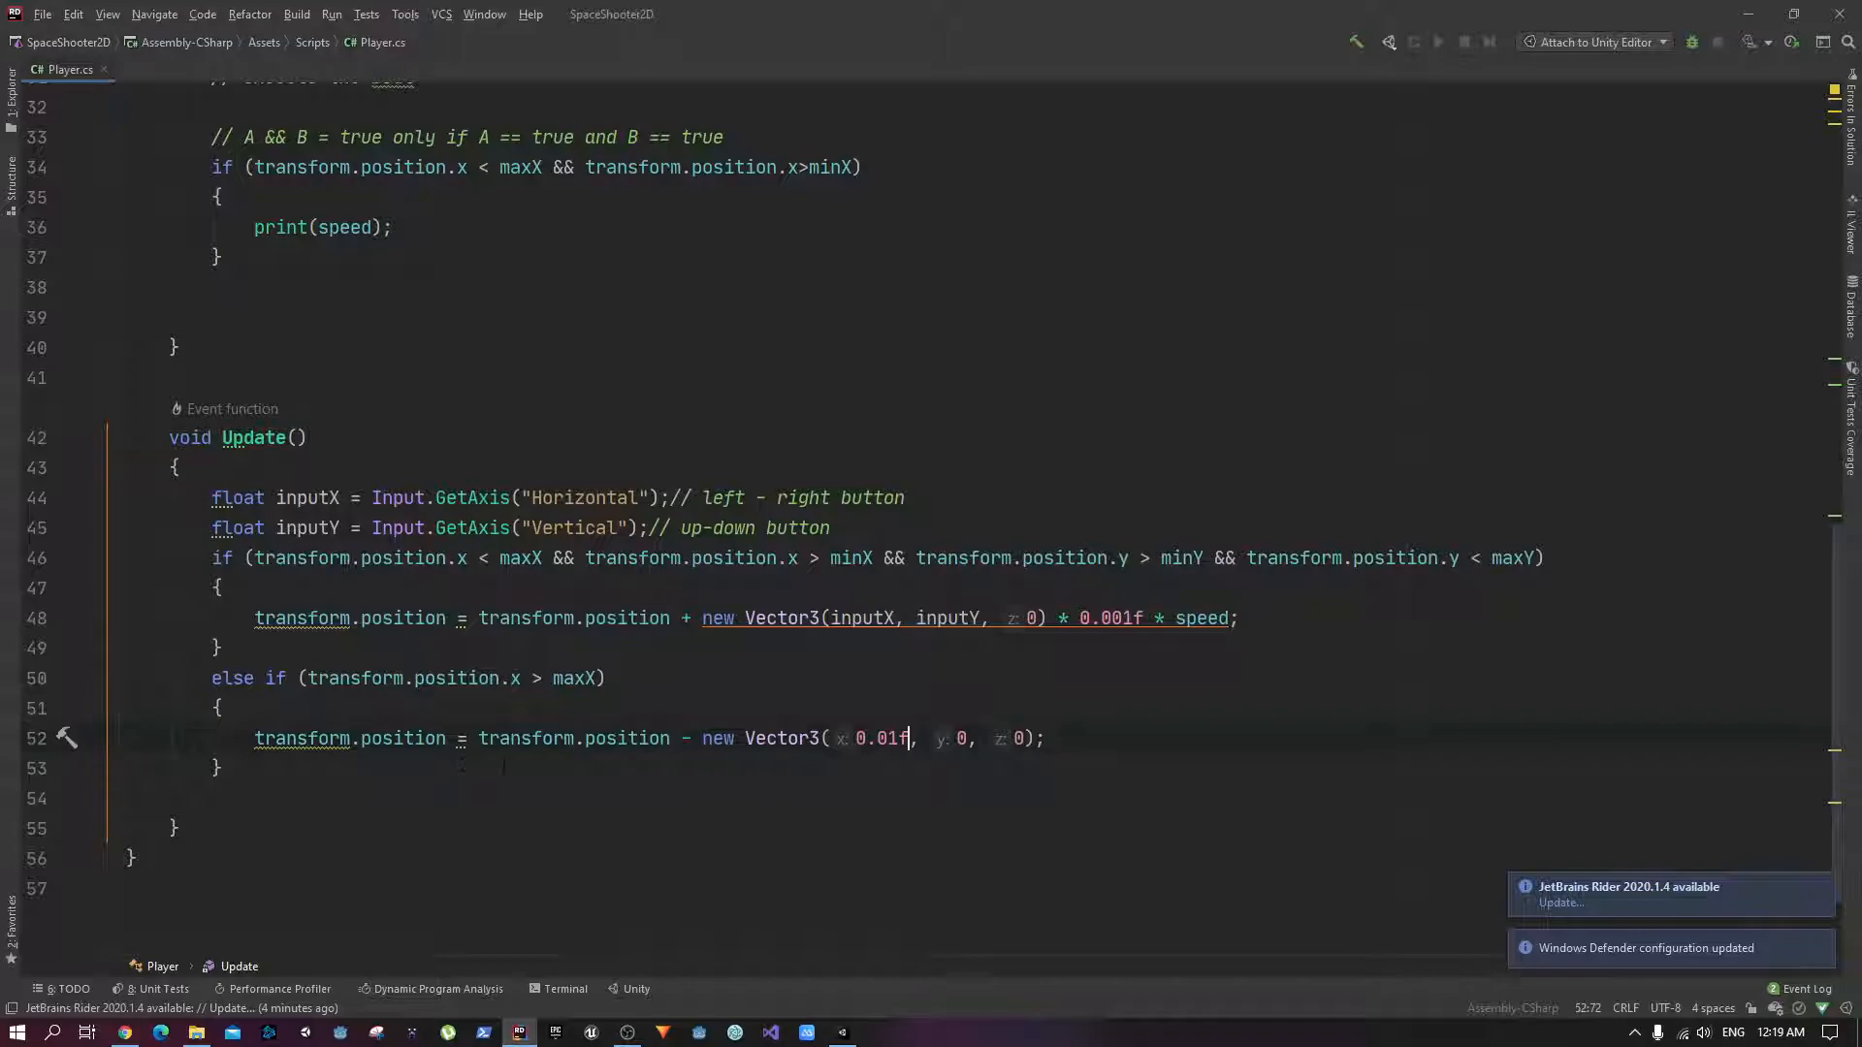
pyautogui.doubleClick(574, 737)
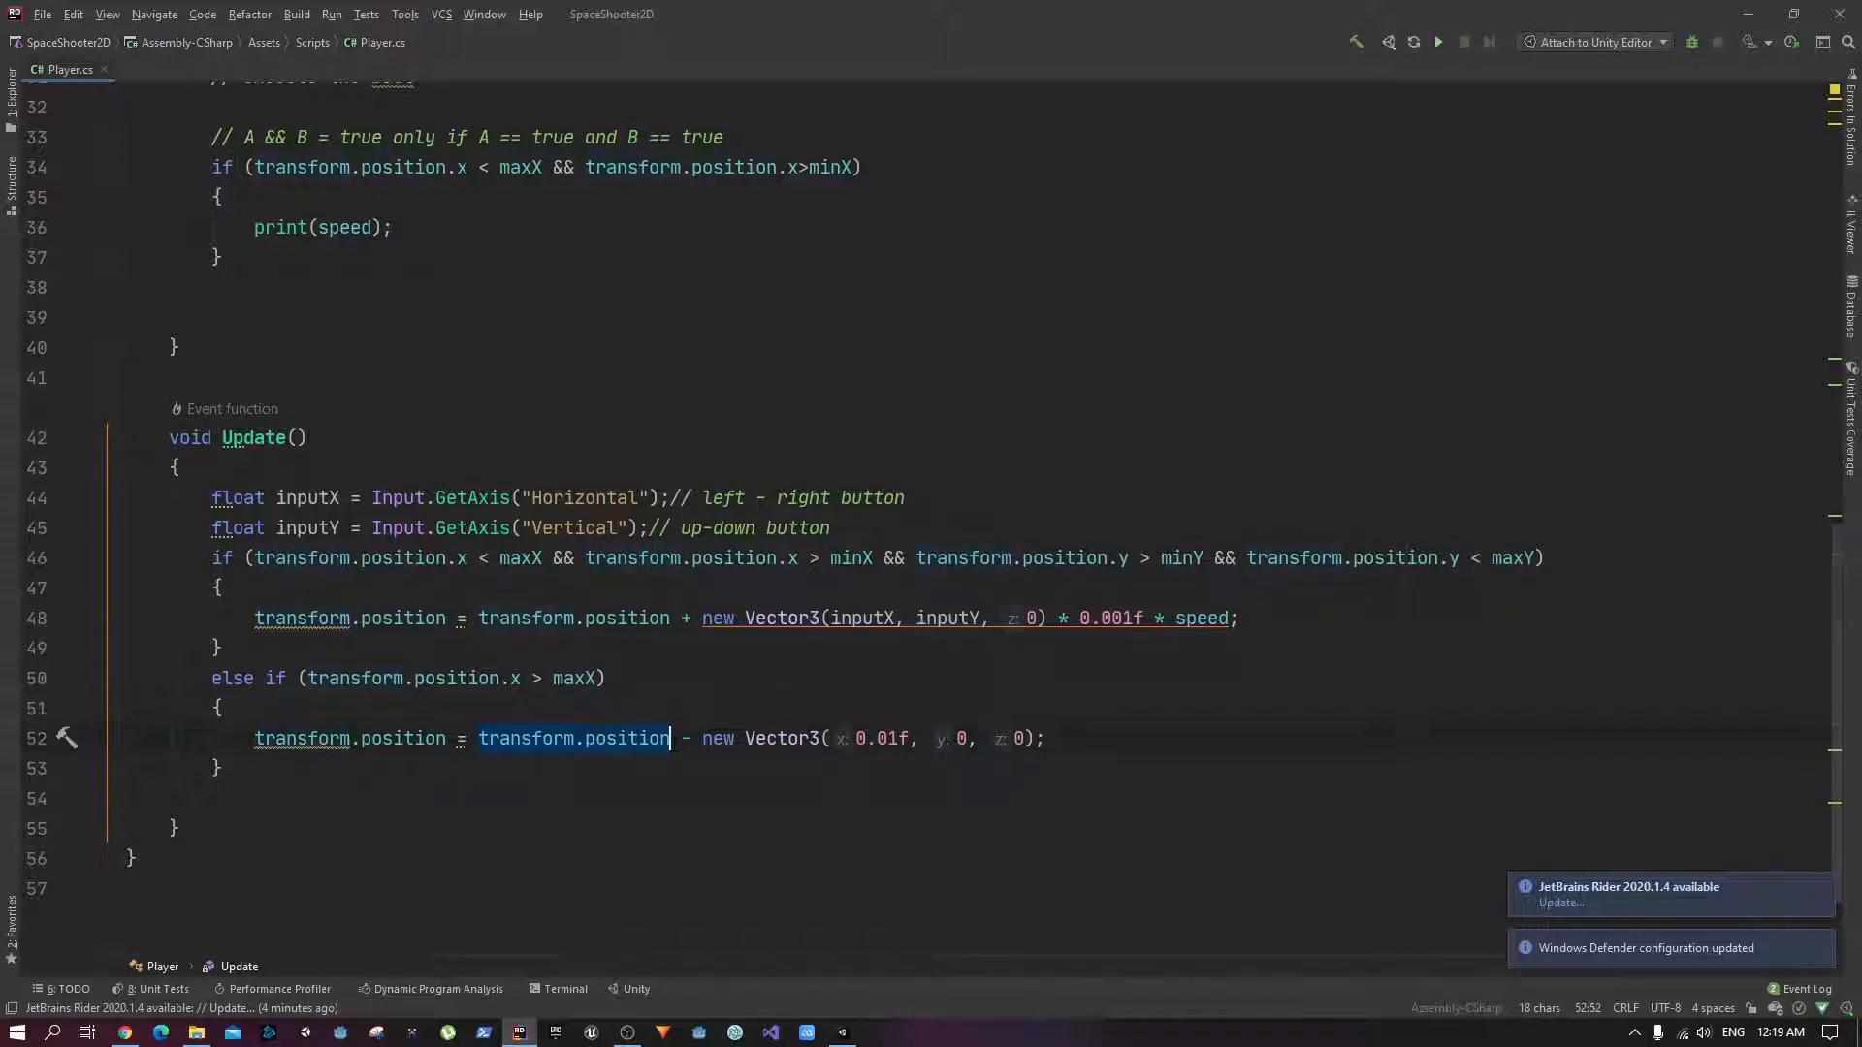
pyautogui.click(772, 737)
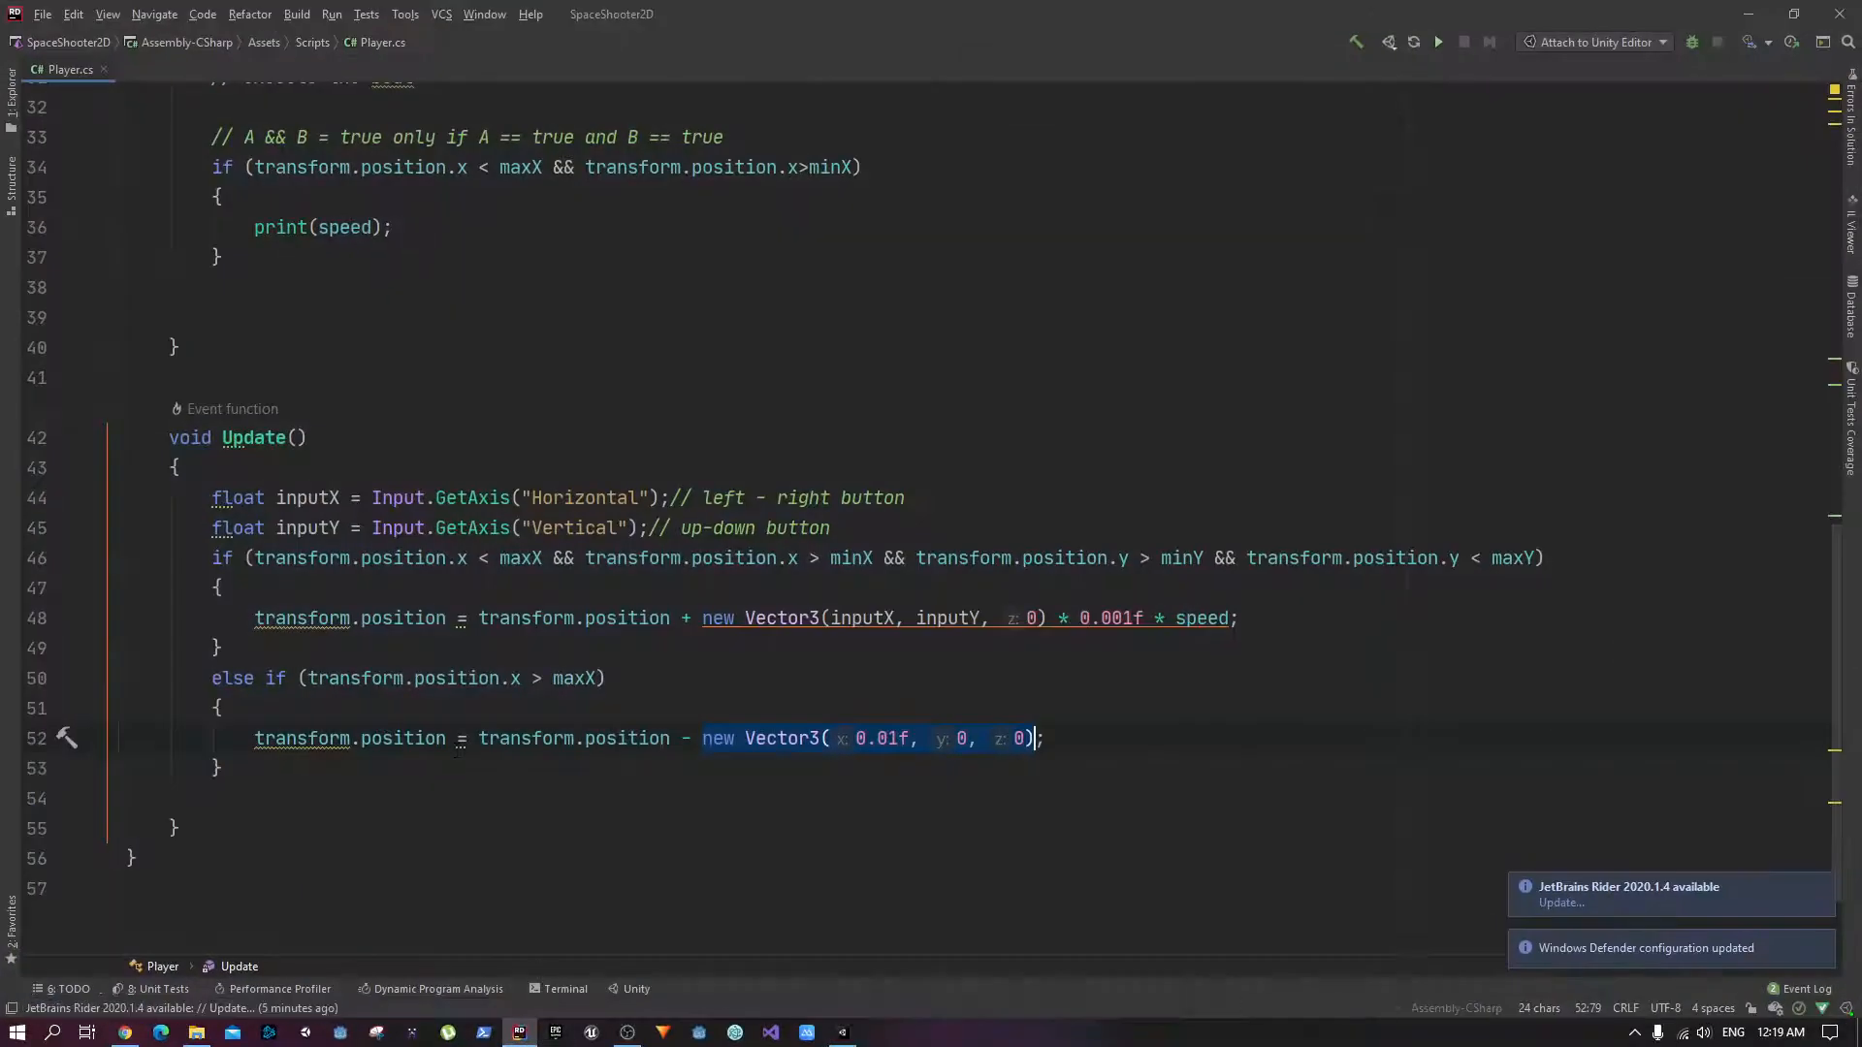
# Step: Duplicate the else-if as x < minX adding the 0.01f offset, then start play mode in Unity
pyautogui.moveTo(211, 679); pyautogui.dragTo(219, 768)
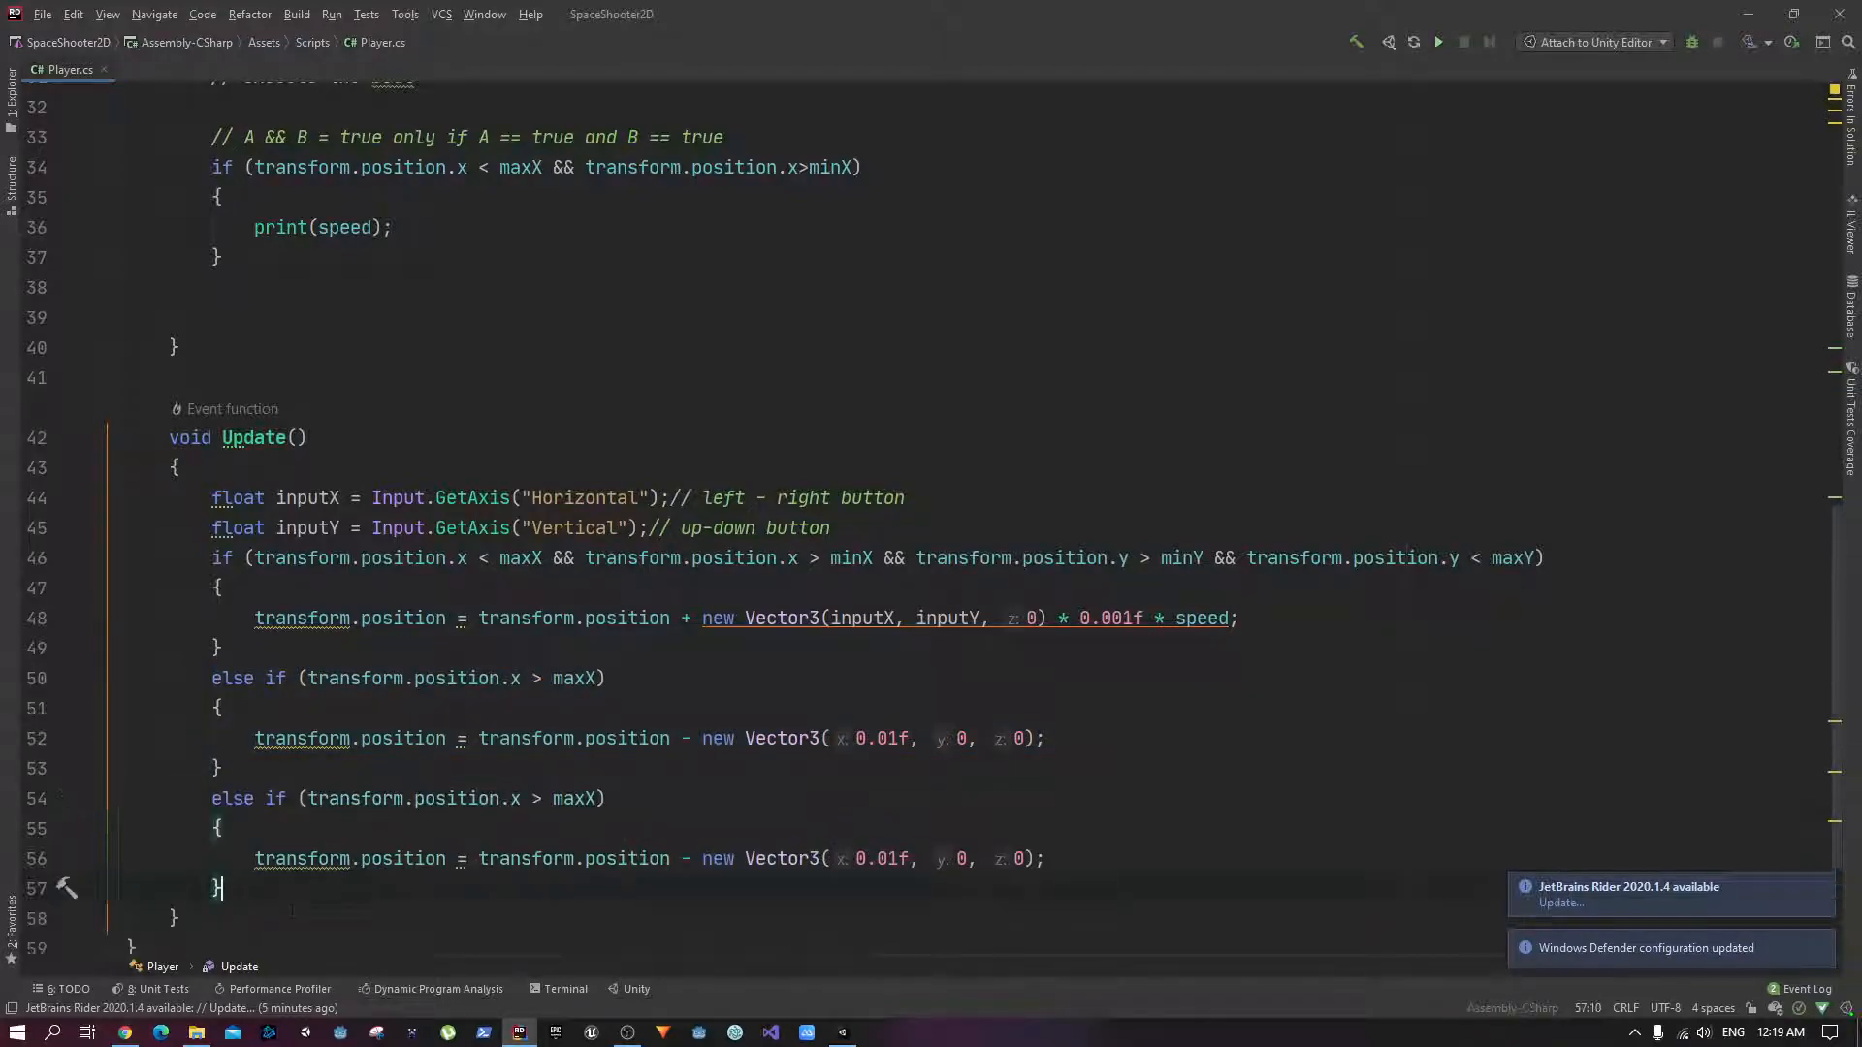
pyautogui.click(532, 797)
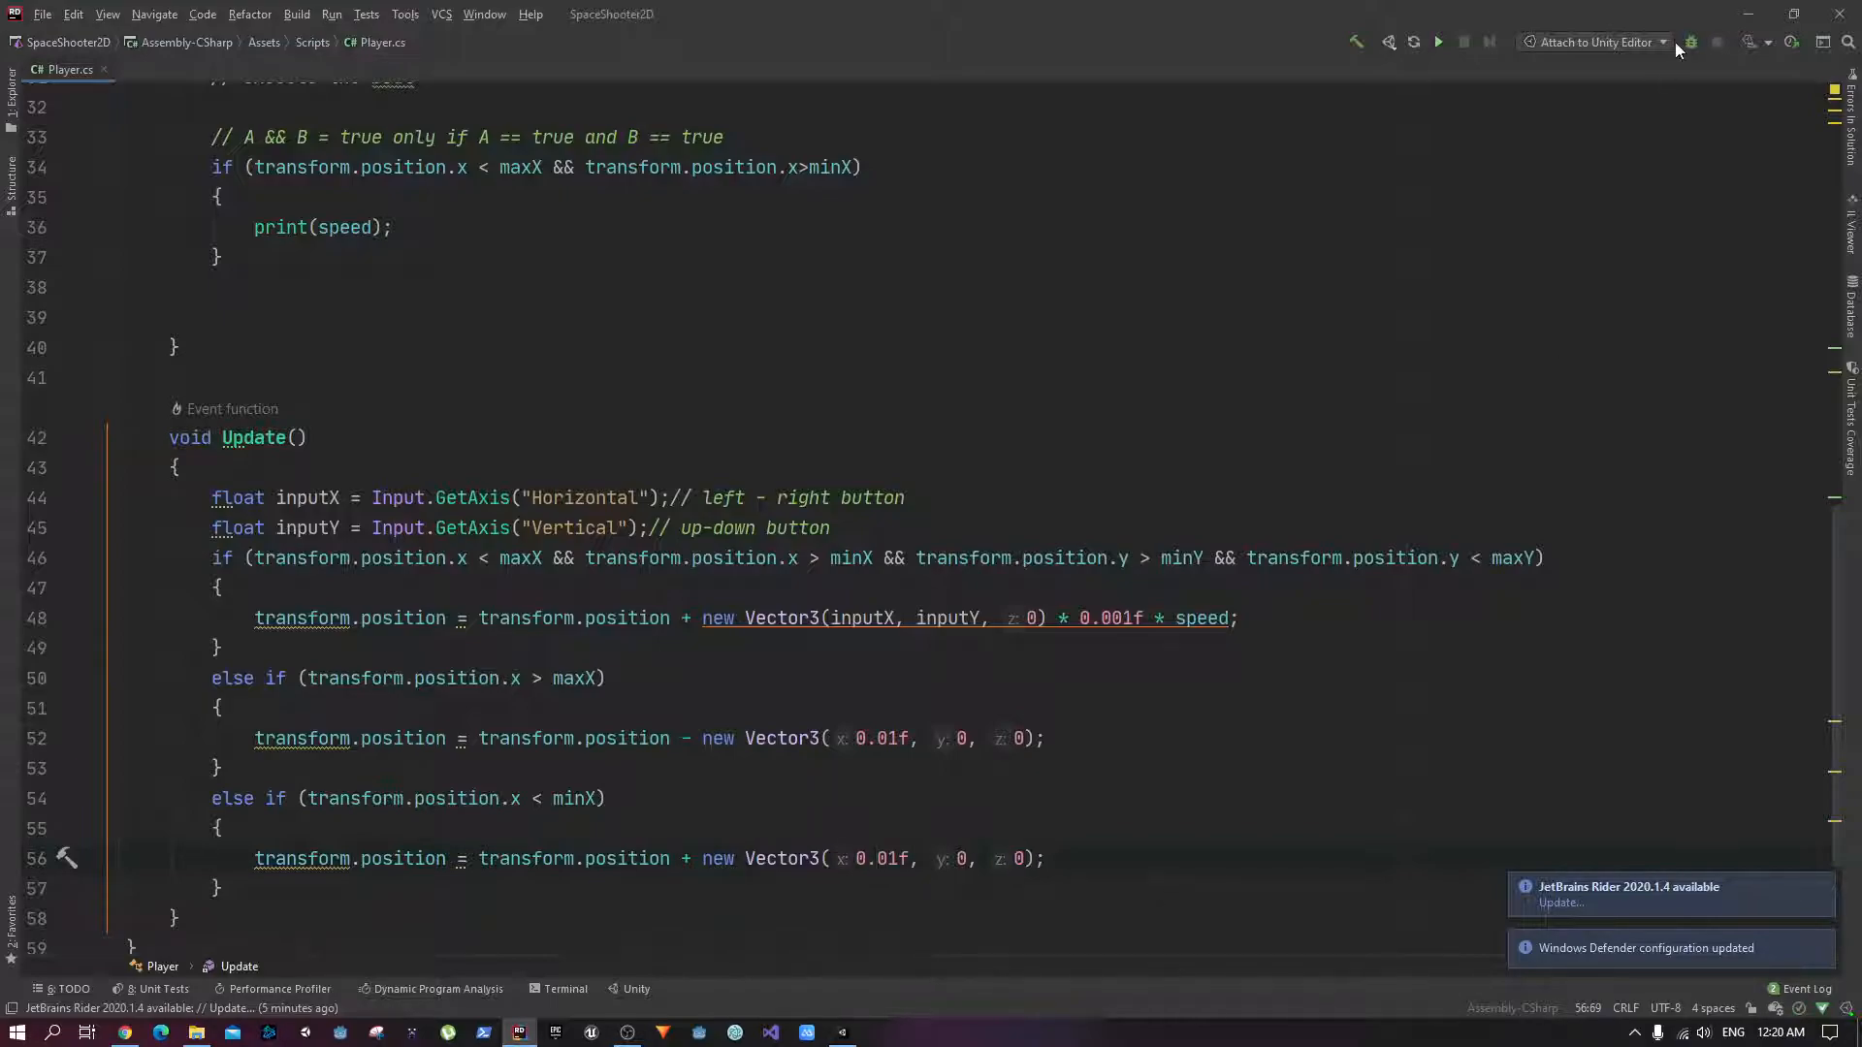
pyautogui.click(877, 56)
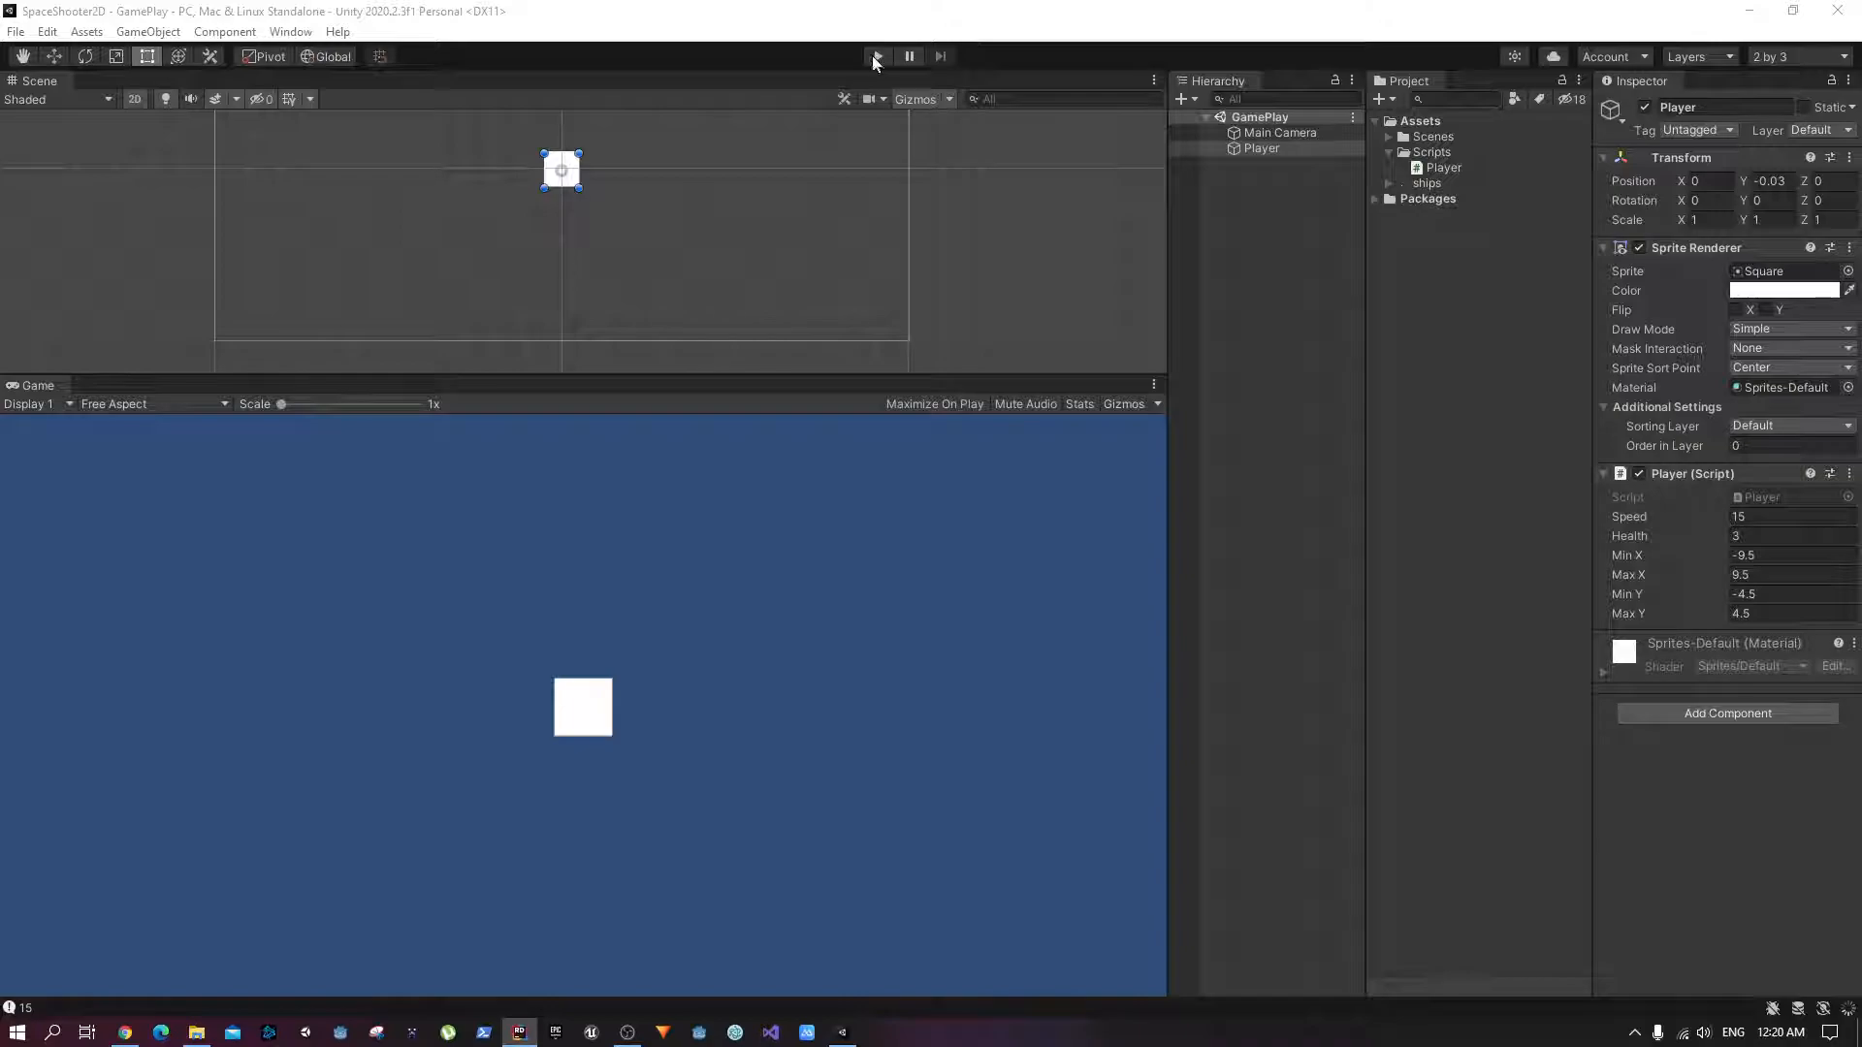
pyautogui.click(877, 56)
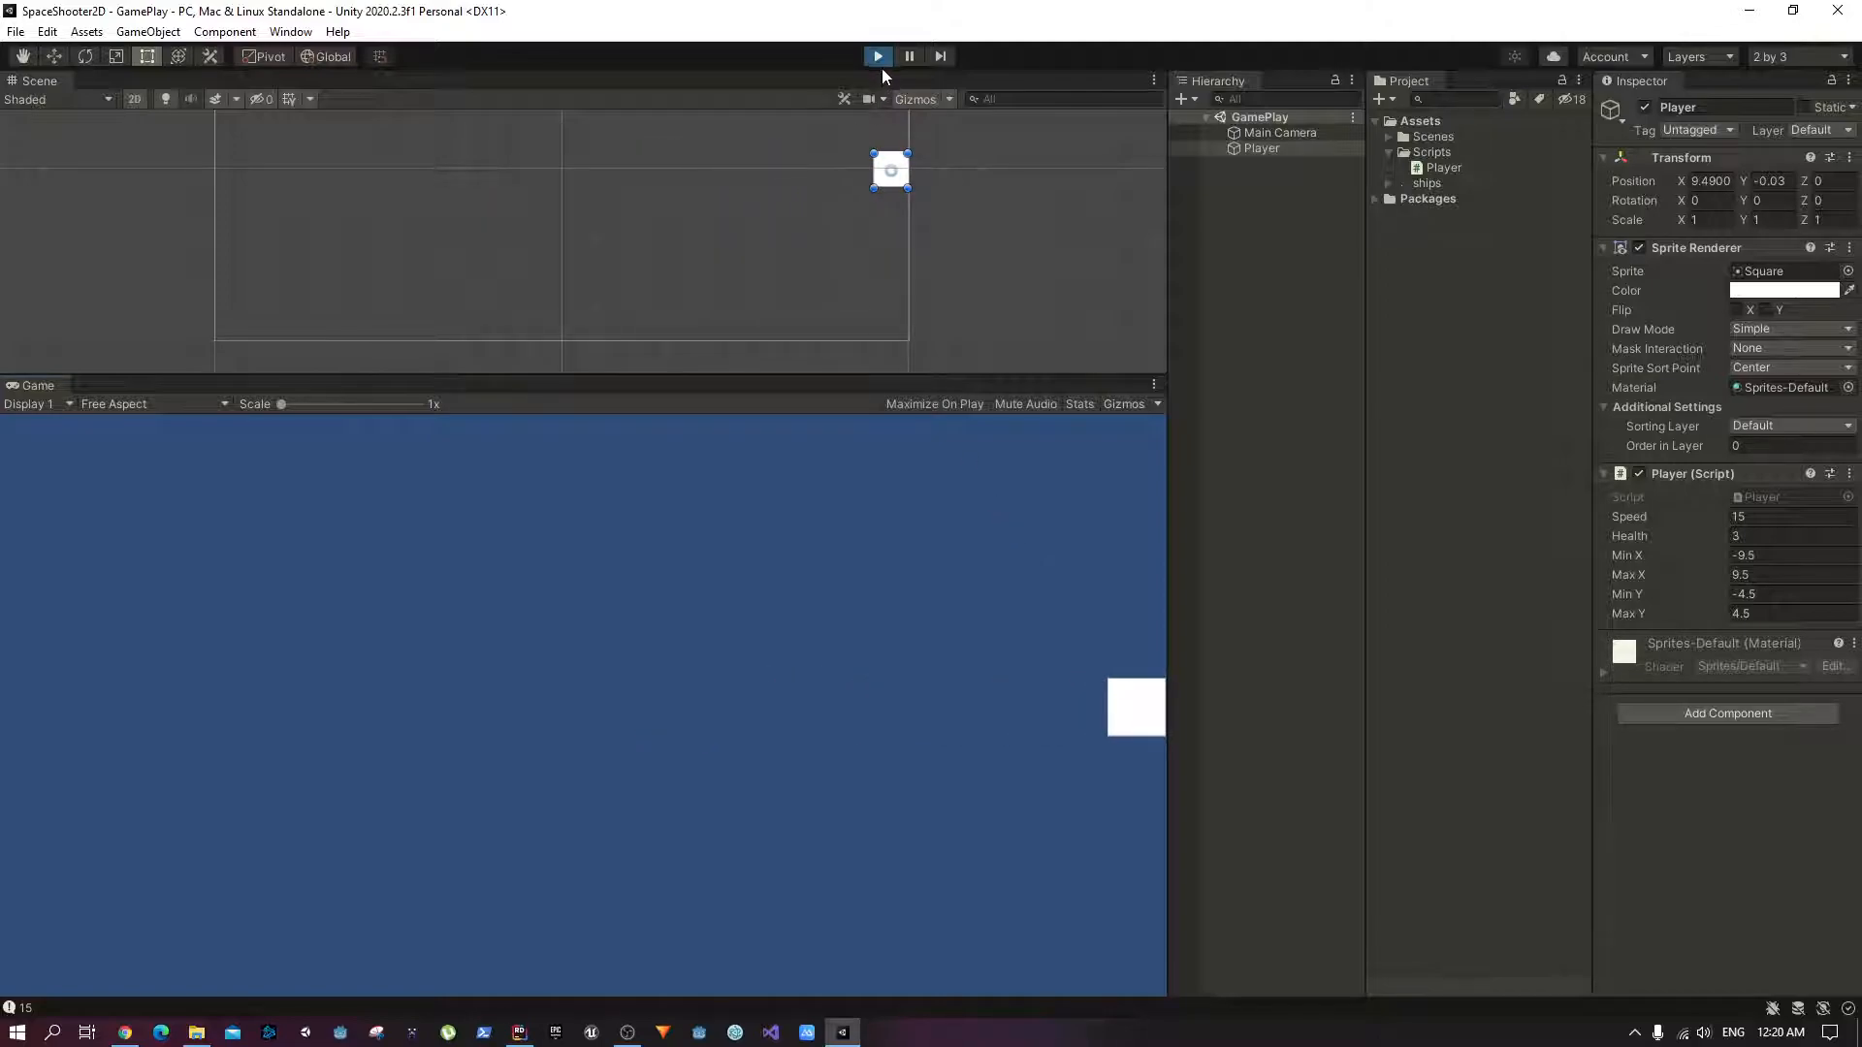
pyautogui.click(877, 56)
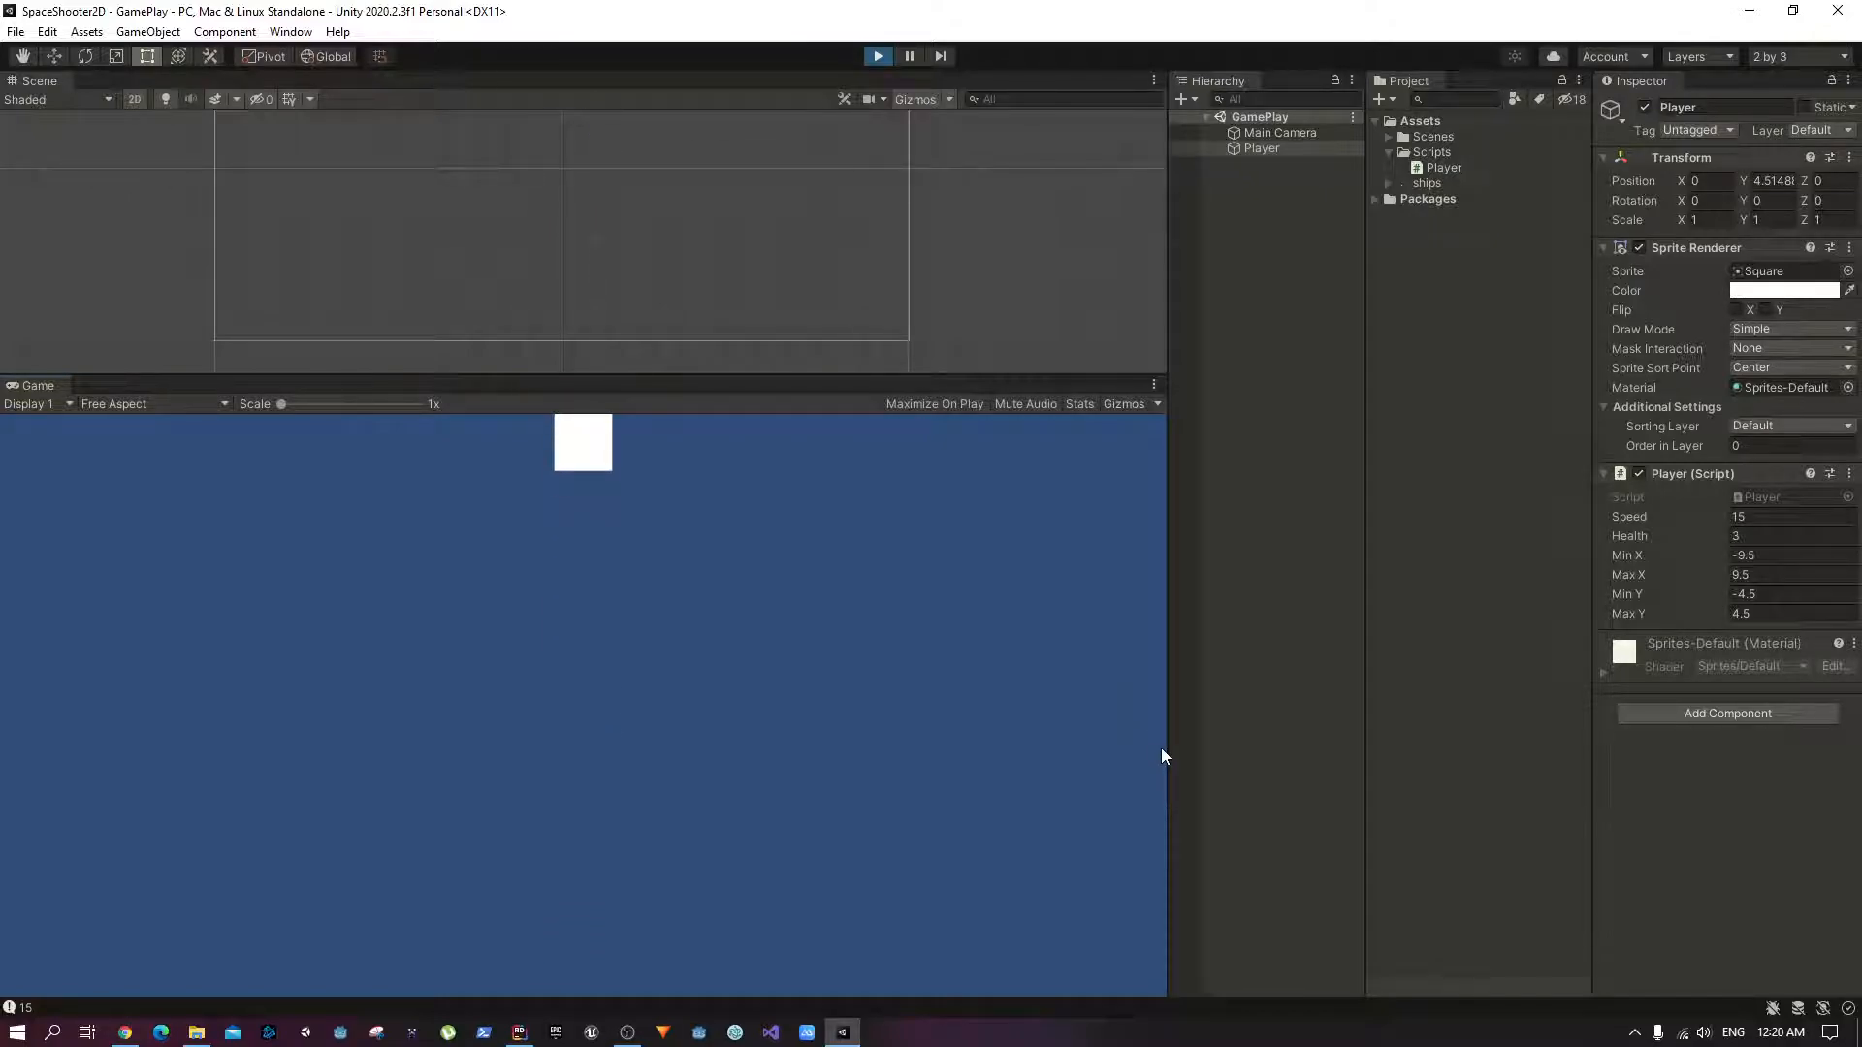
pyautogui.moveTo(838, 115)
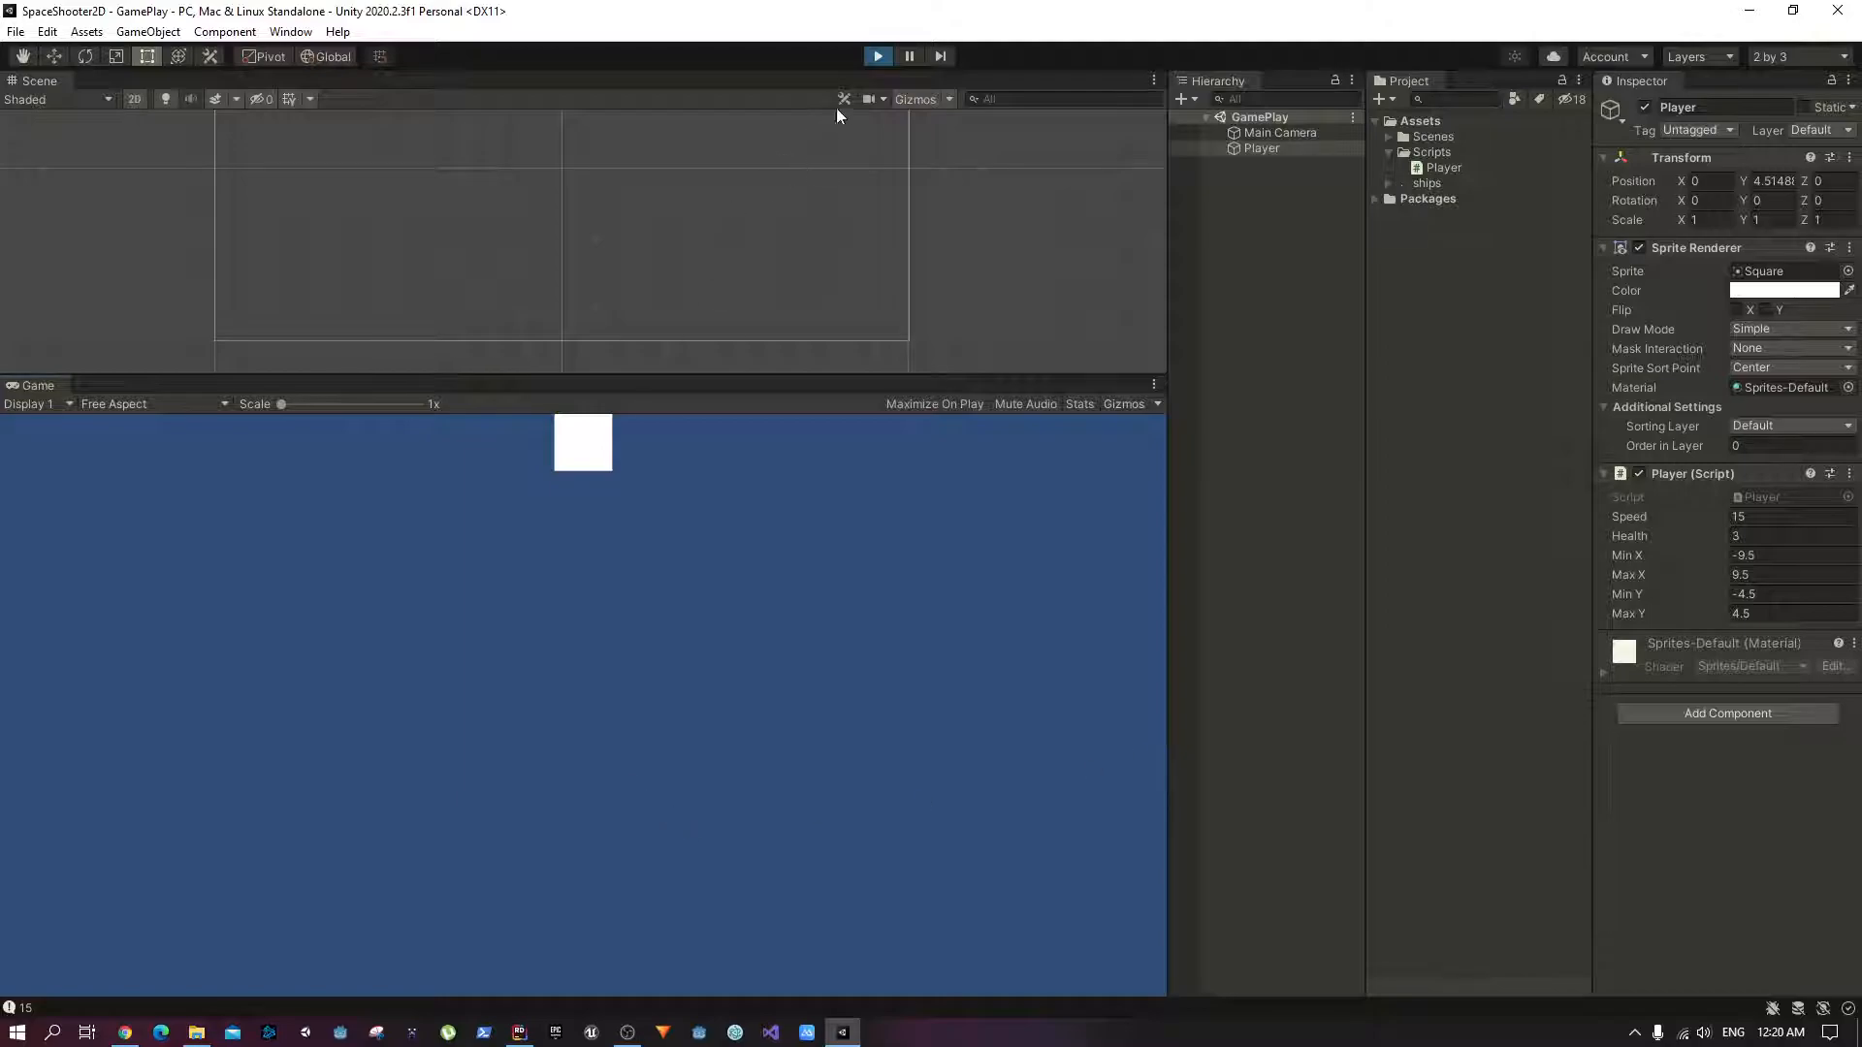
pyautogui.click(877, 57)
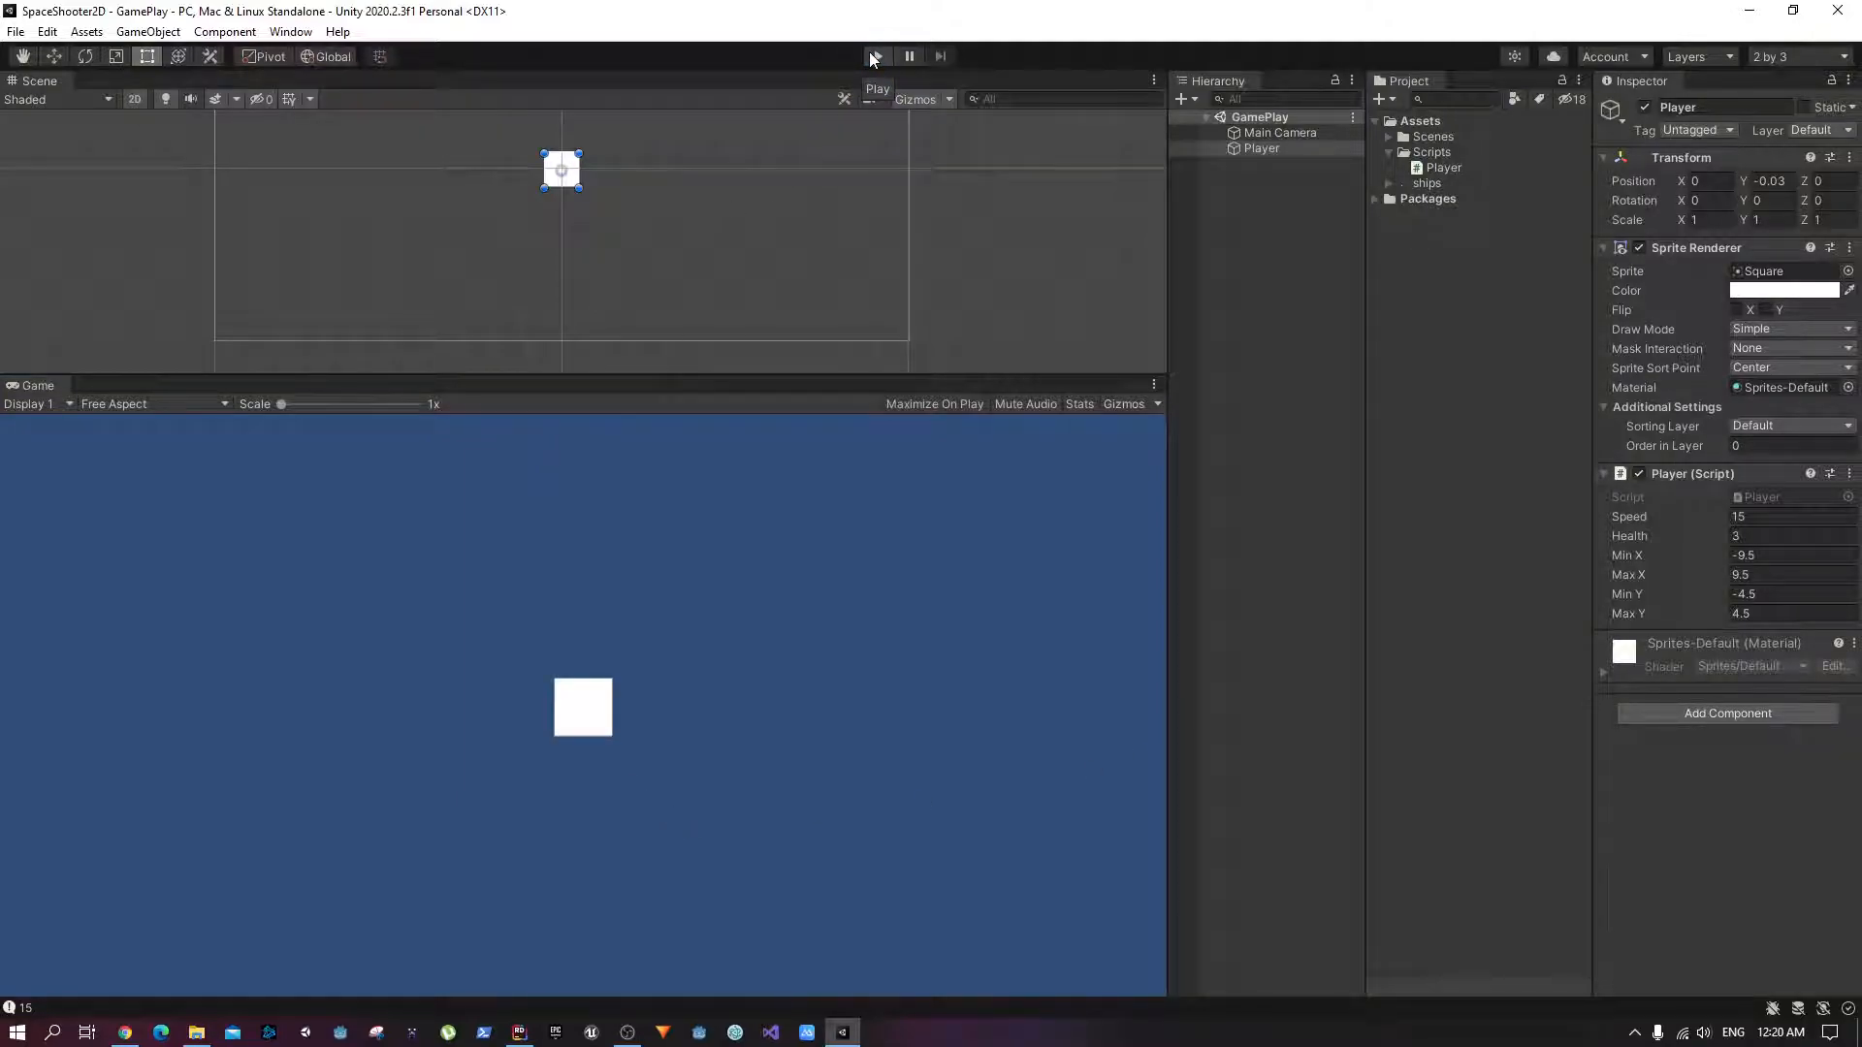